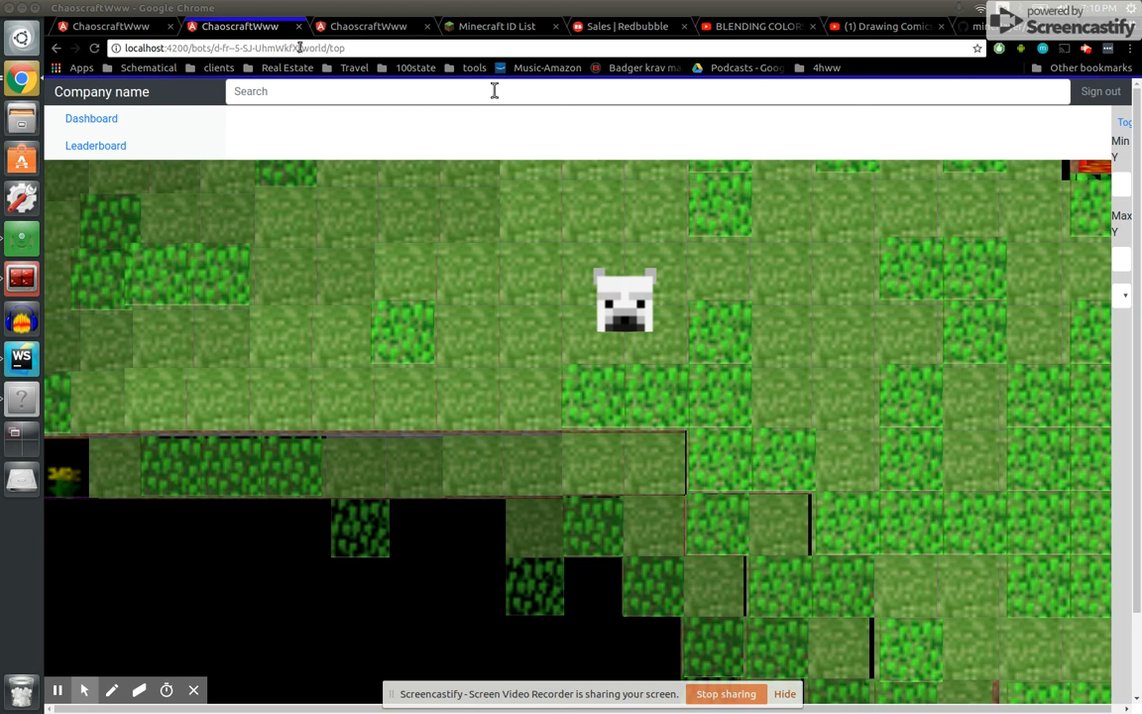
mouse_move(515, 323)
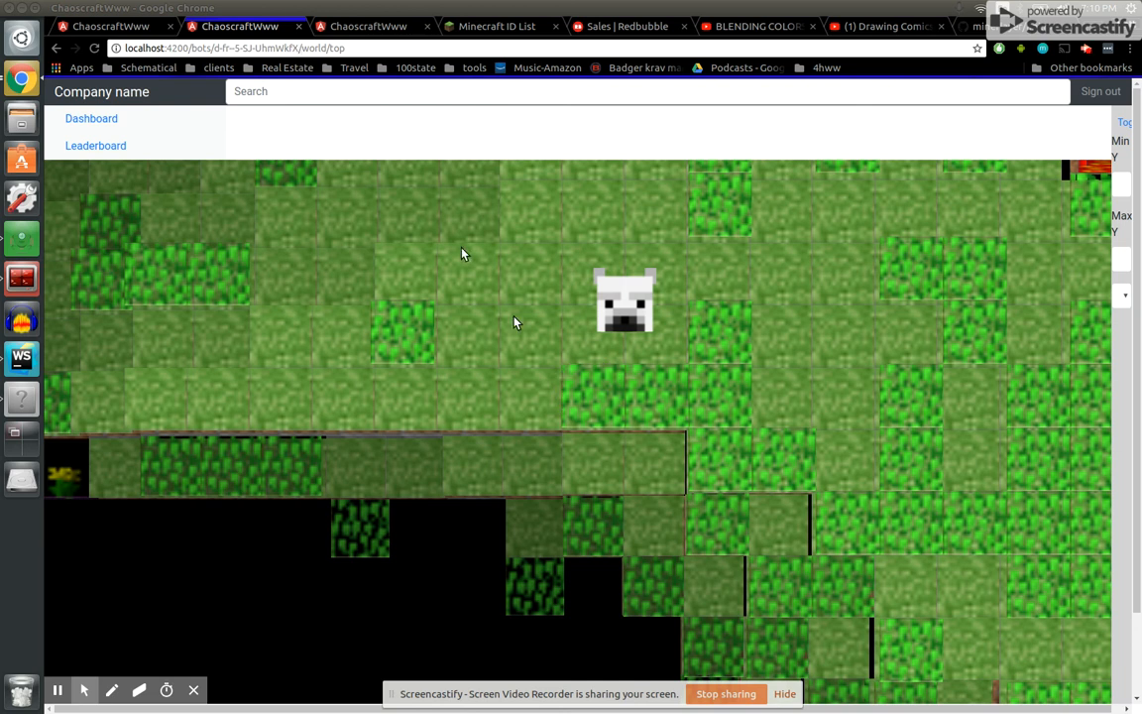
mouse_move(733, 266)
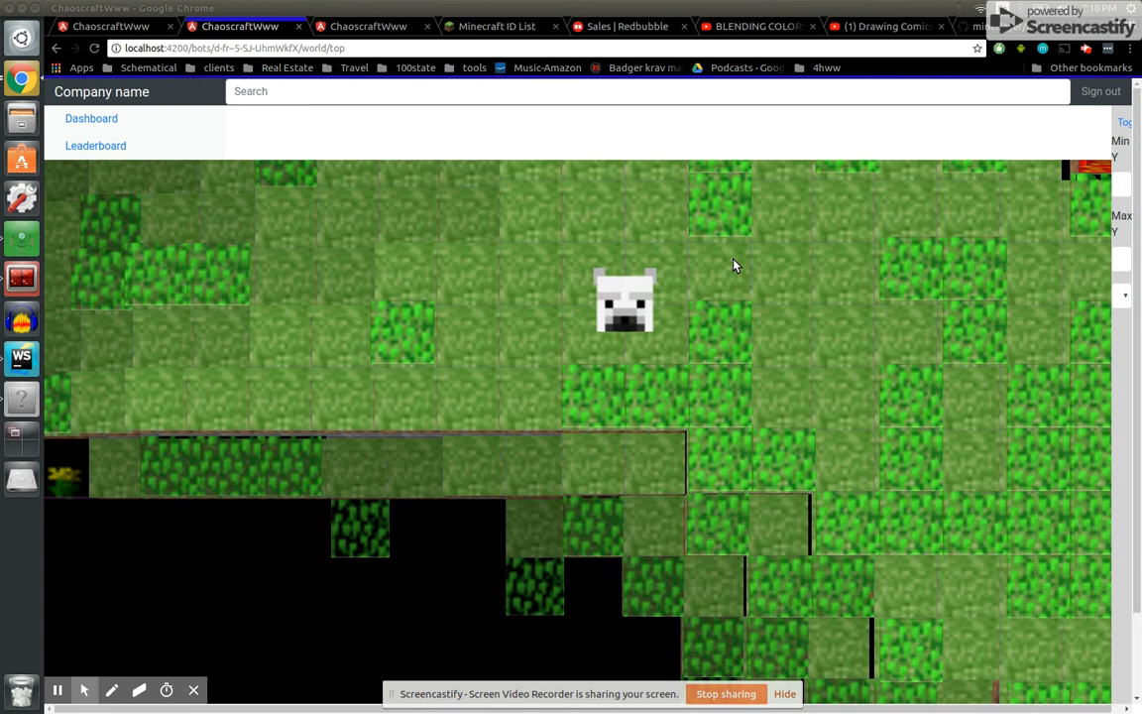
mouse_move(994, 68)
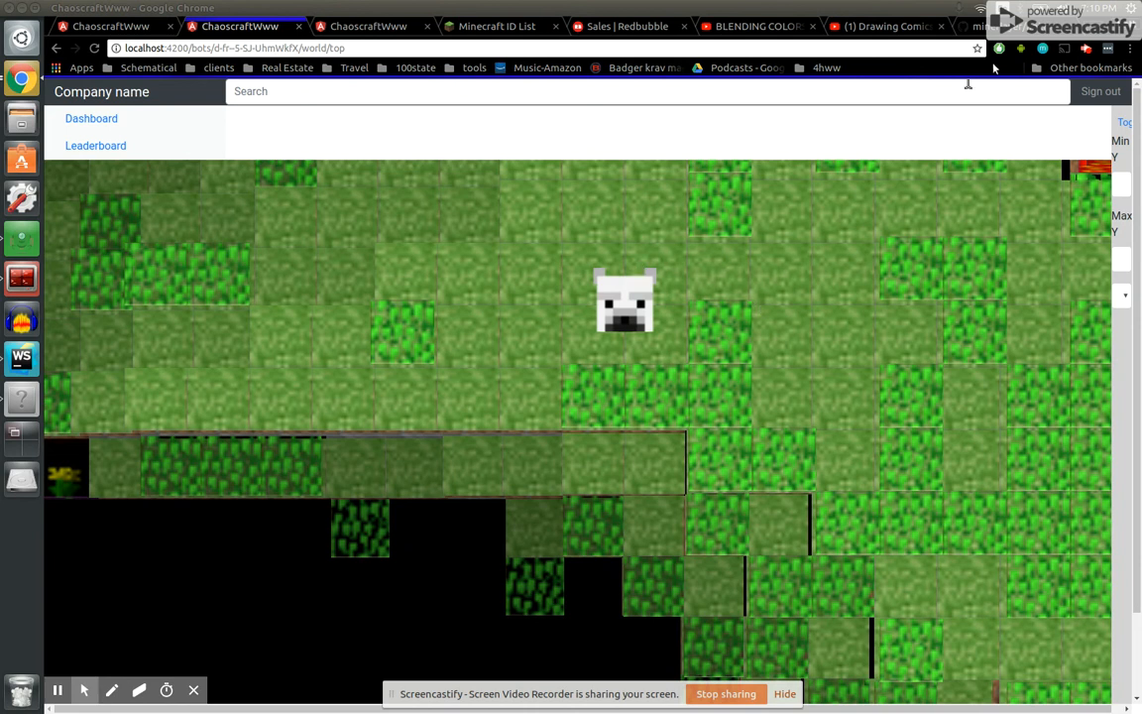
mouse_move(1085, 49)
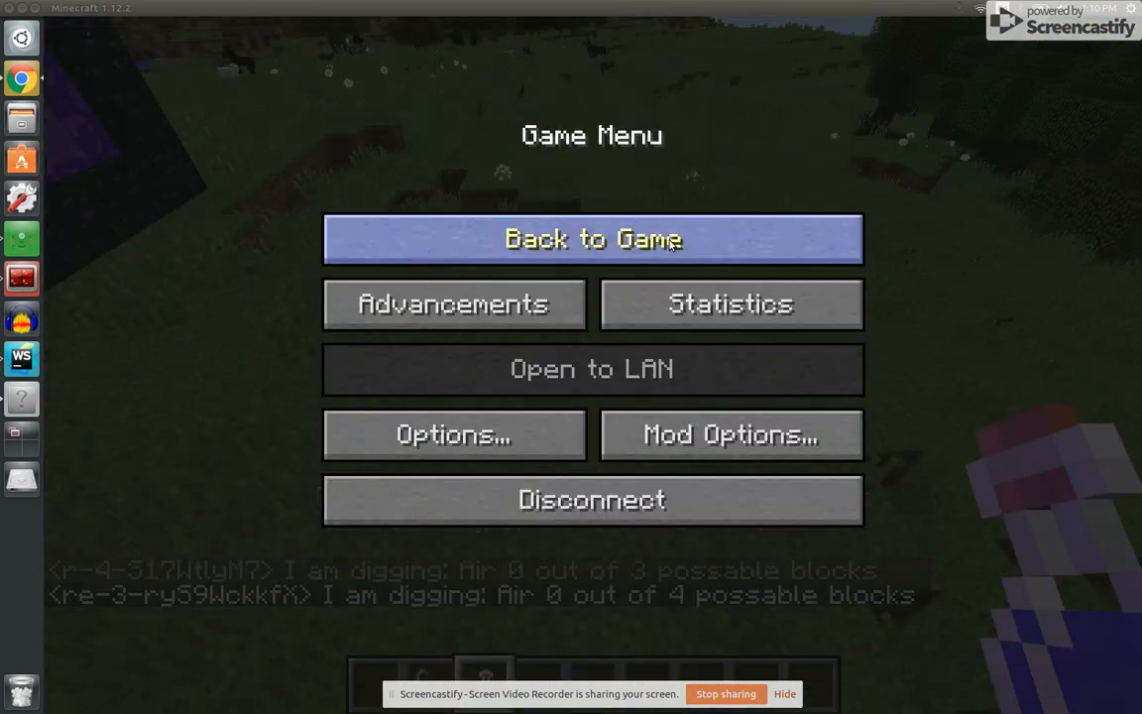
Resume Minecraft to watch the bot digging a grass block.
click(592, 239)
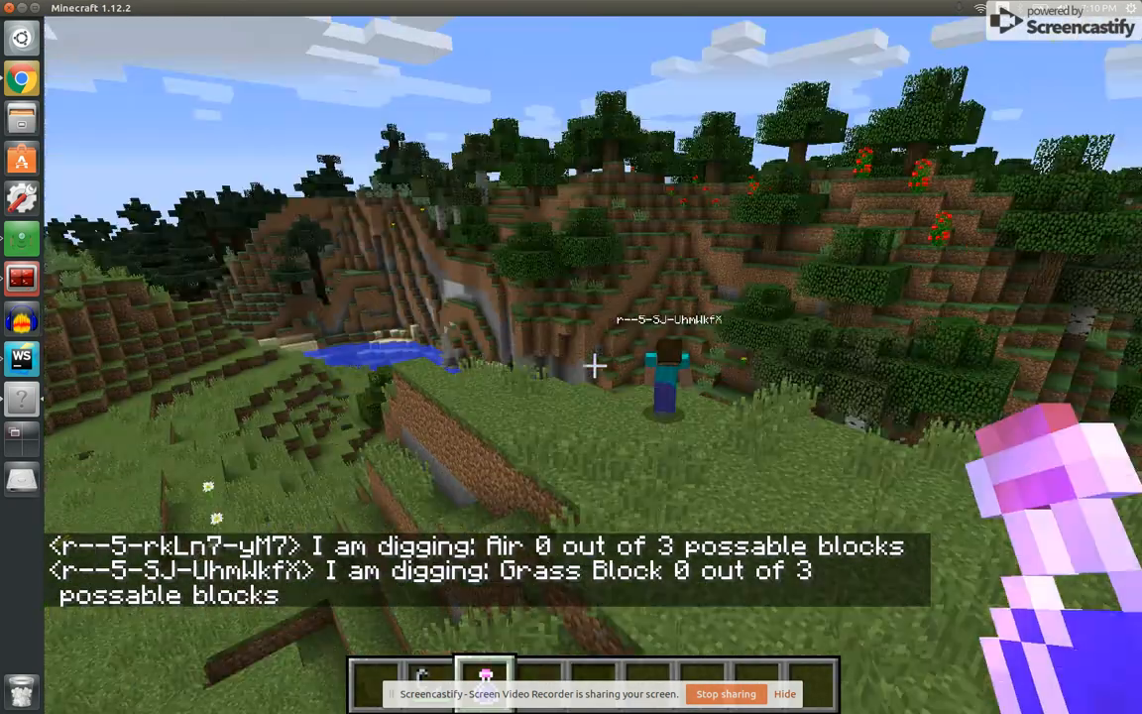
mouse_move(595, 366)
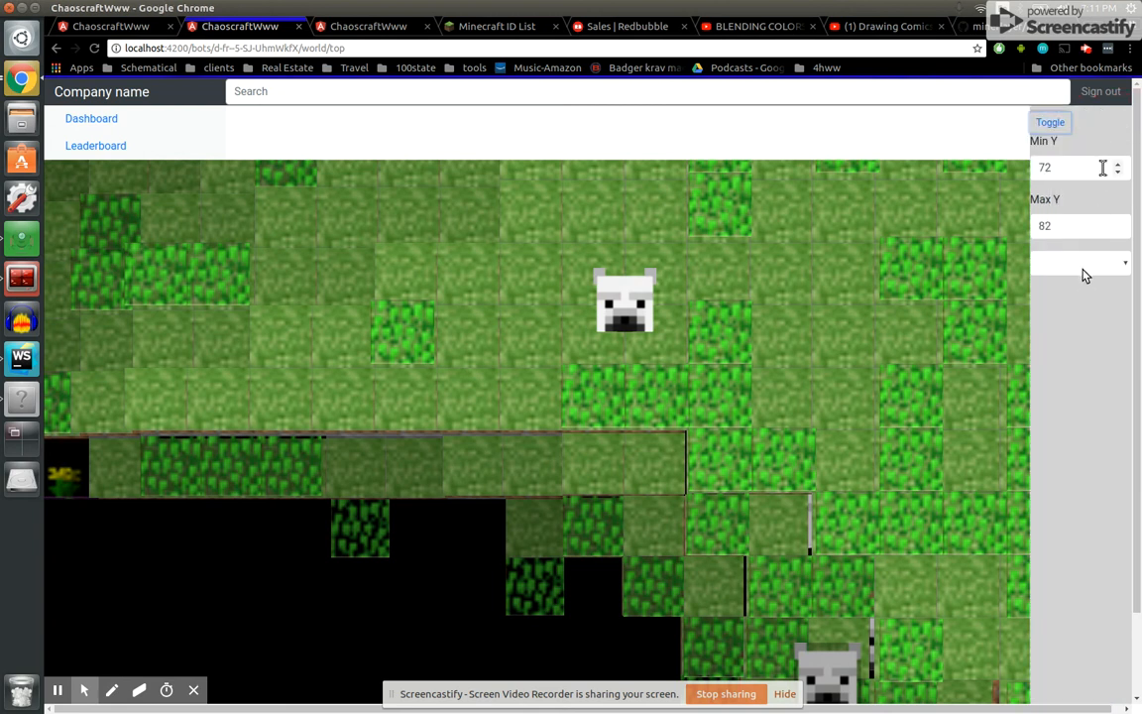
Change the top-down view's Max Y from 82 to 81, giving a 72–81 height range.
click(1079, 263)
text(78)
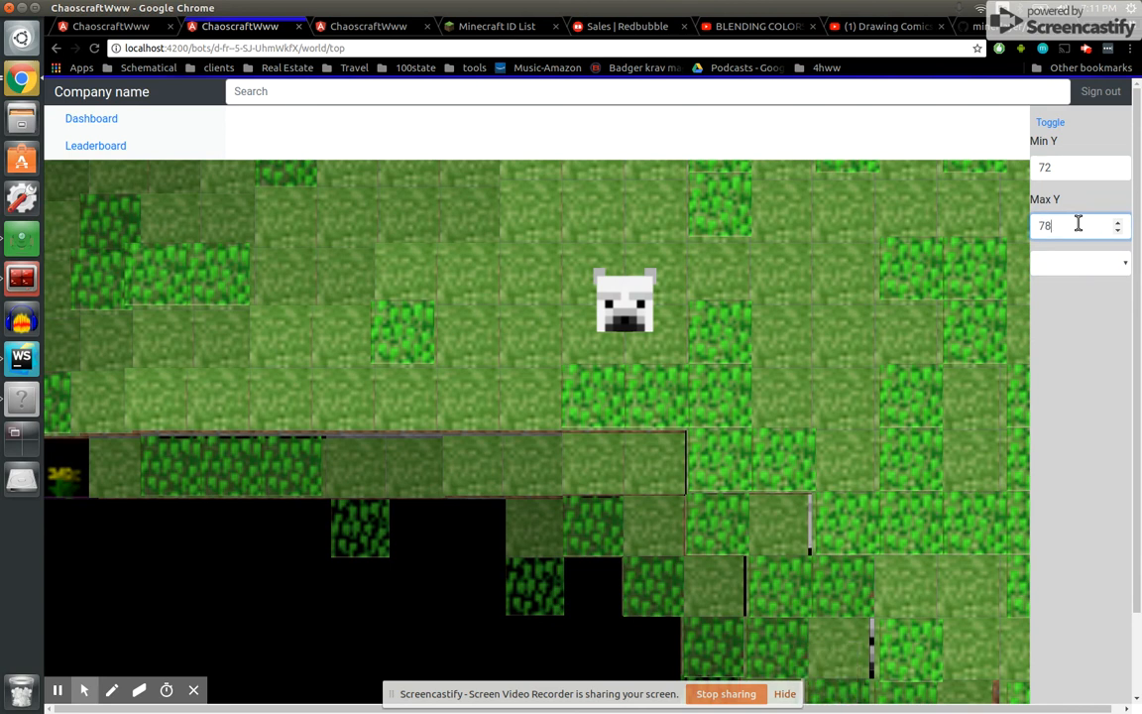
click(1116, 229)
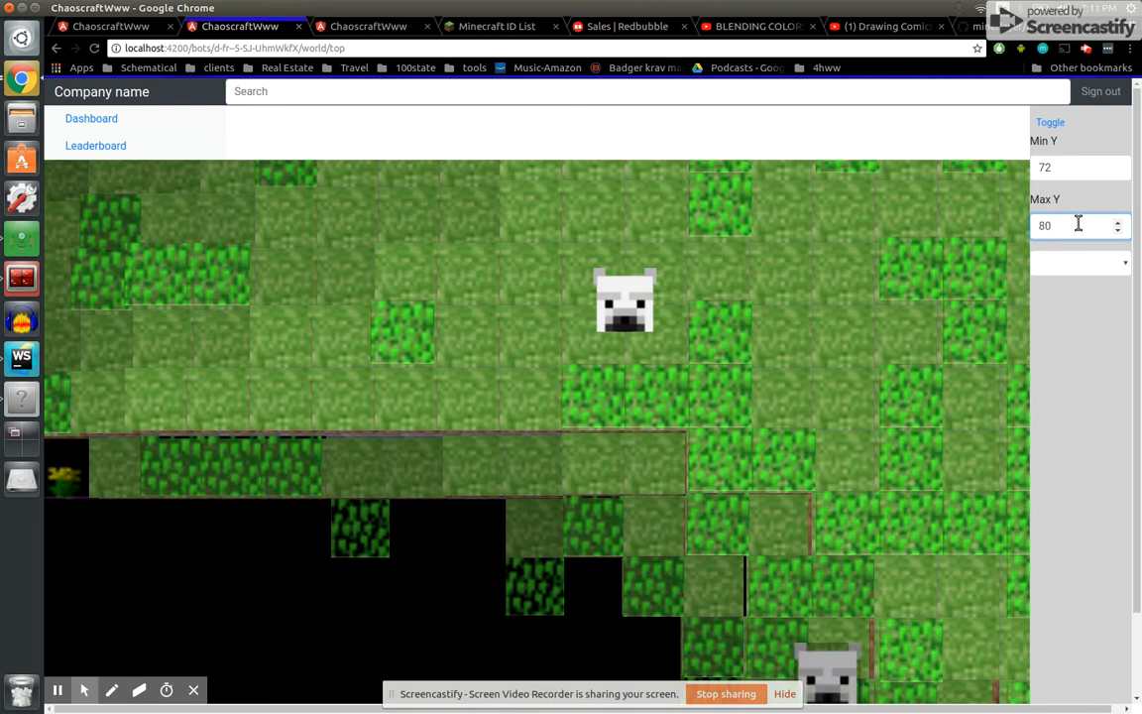
click(1117, 221)
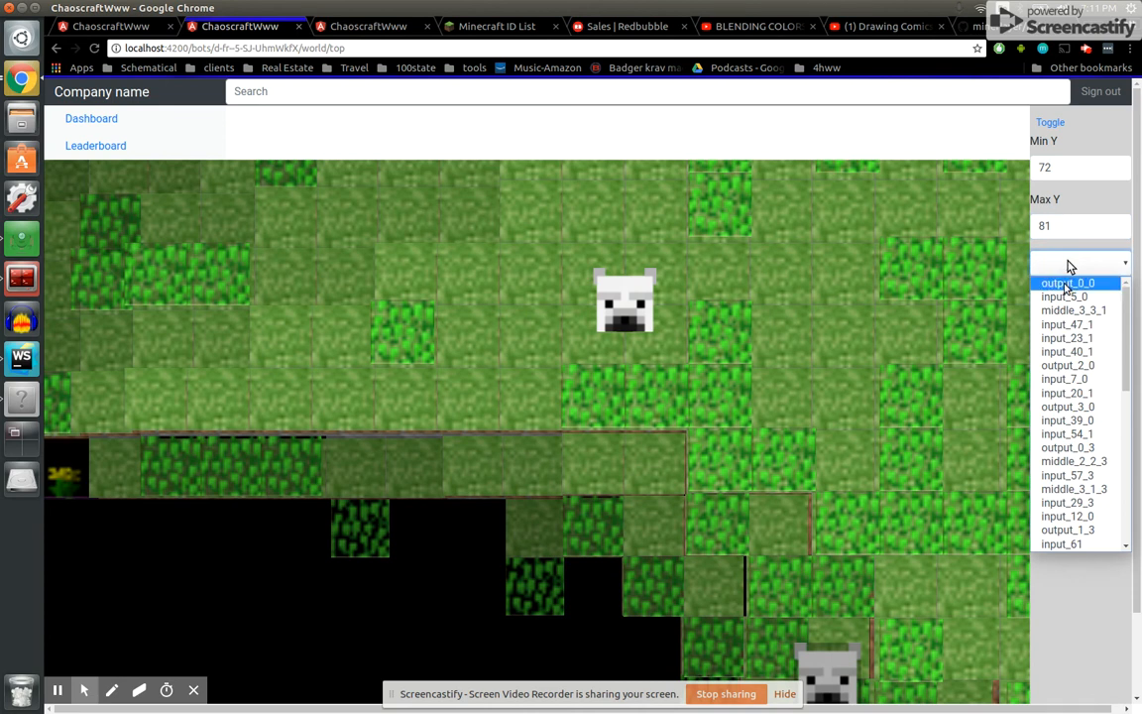
Show nodes output_0_0, input_5_0 and input_23_1 on the top-down map.
click(1074, 282)
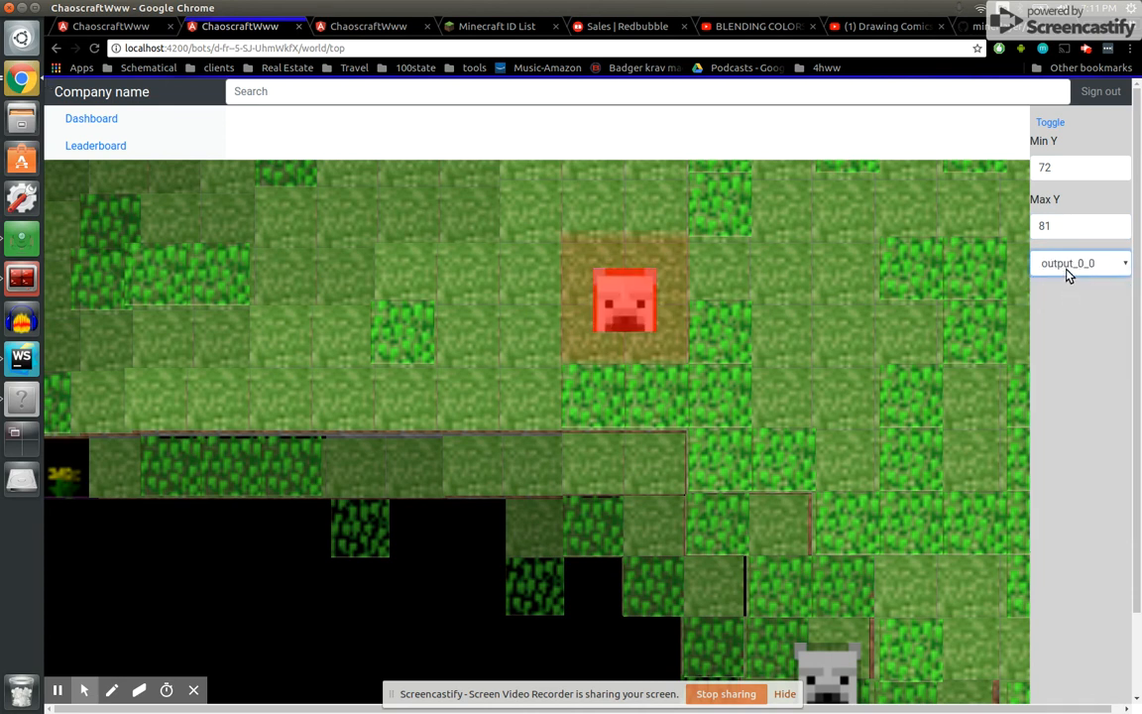
mouse_move(680, 319)
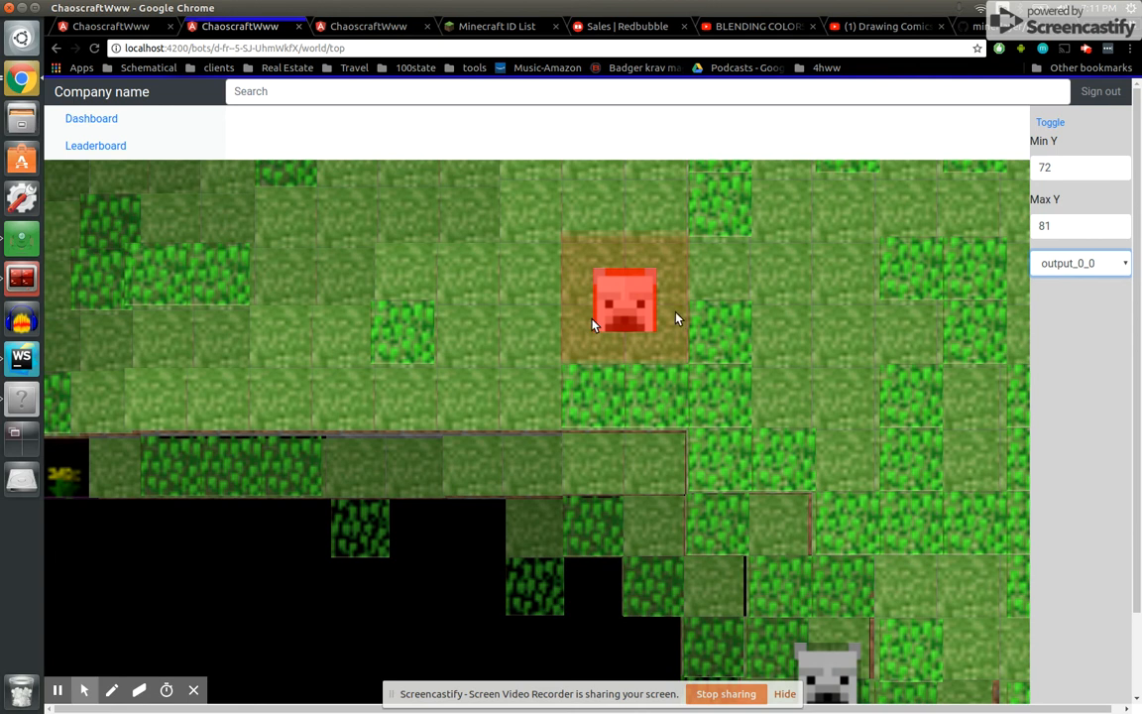
mouse_move(681, 273)
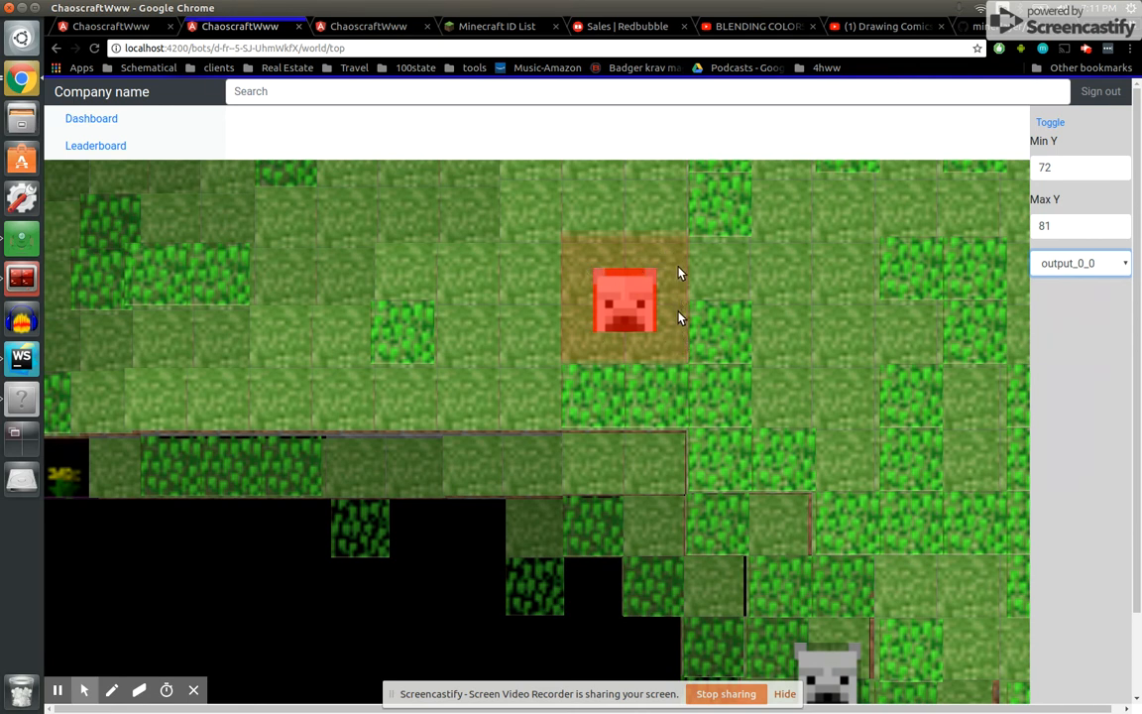
mouse_move(1077, 270)
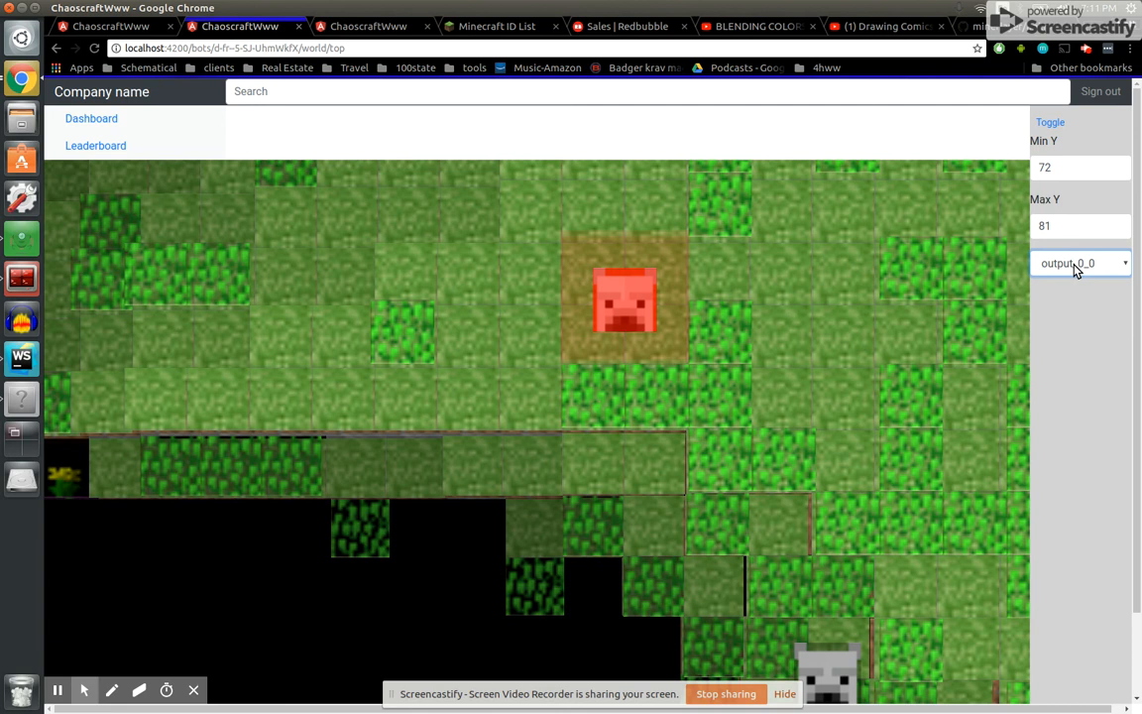
click(1079, 263)
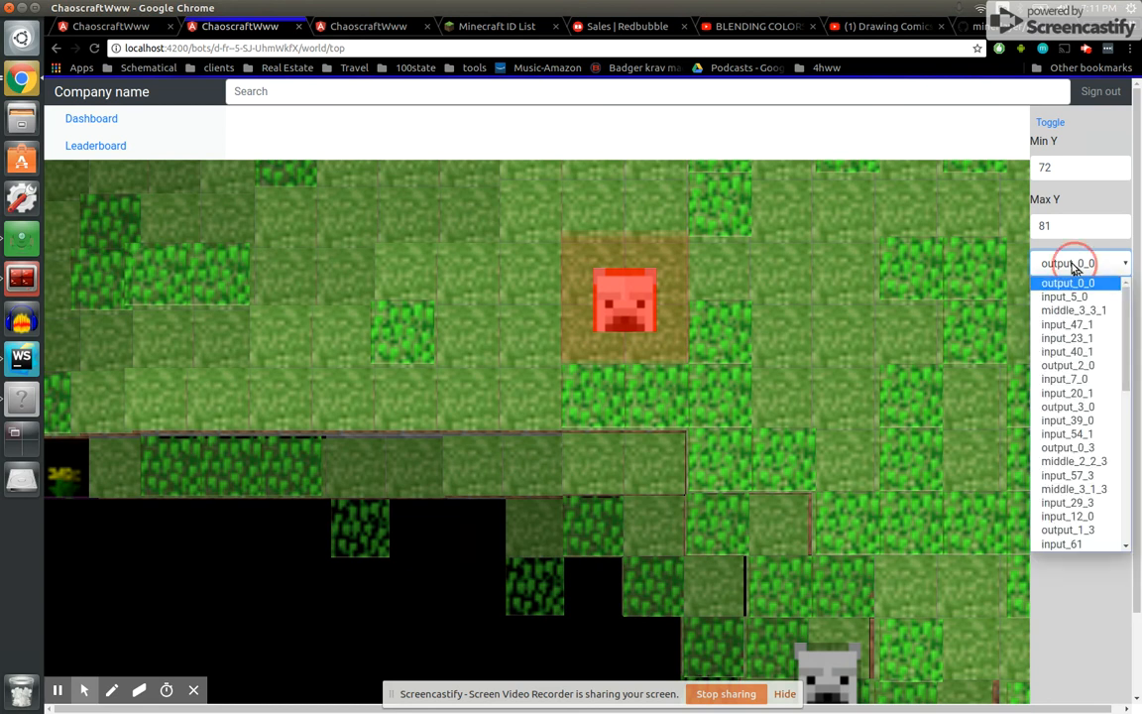
click(1064, 296)
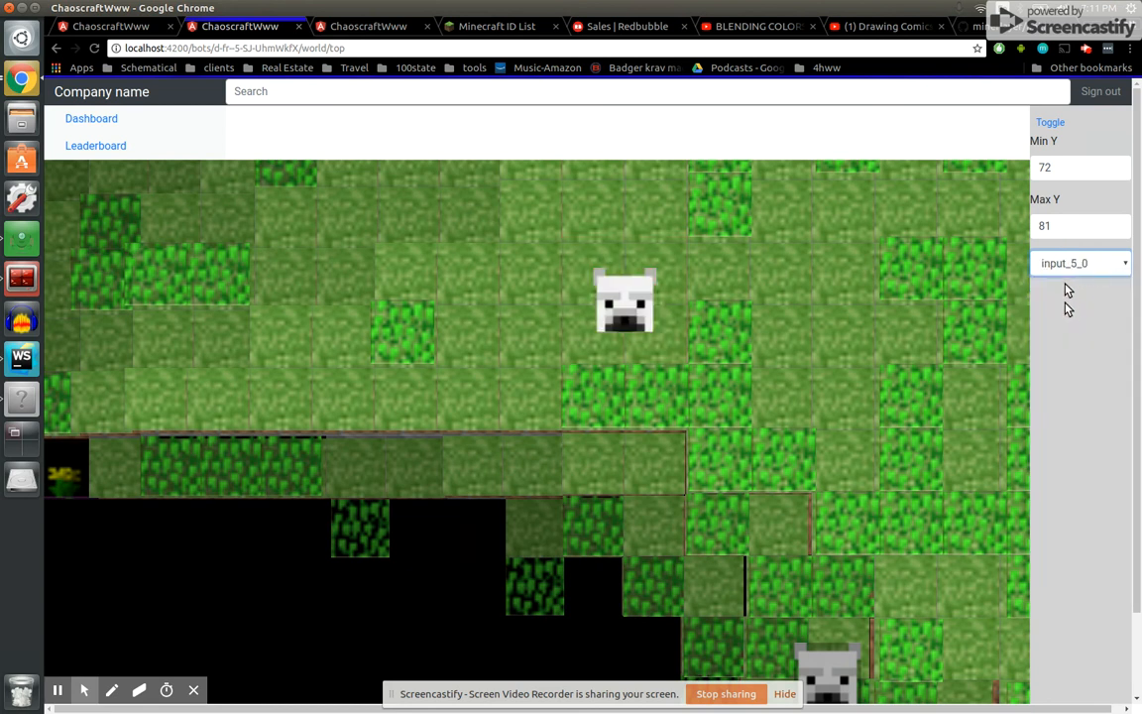
click(1079, 262)
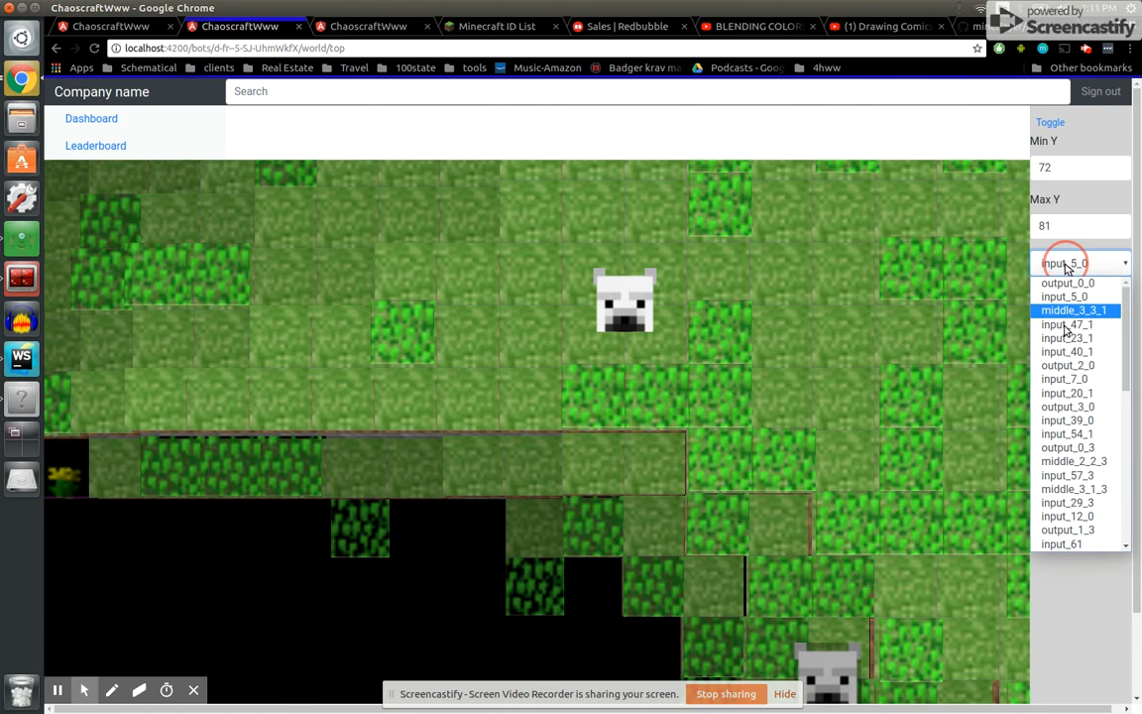
click(1067, 324)
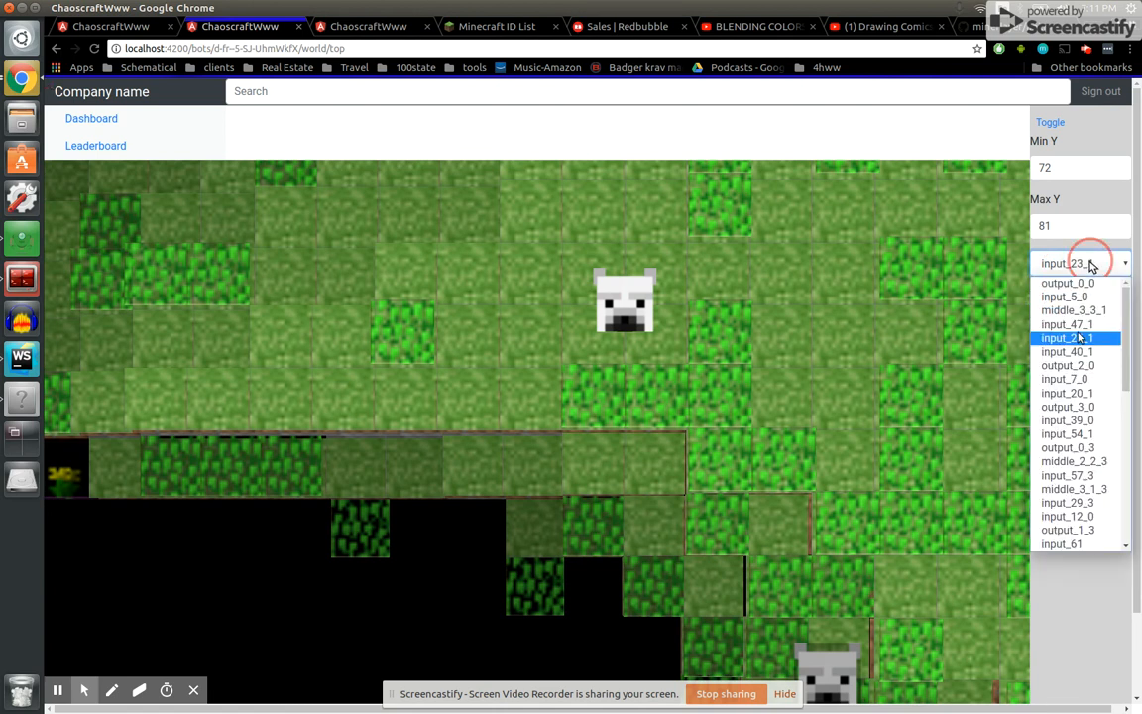
Show nodes input_7_0, input_54_1 and output_0_3 on the top-down map.
click(1064, 378)
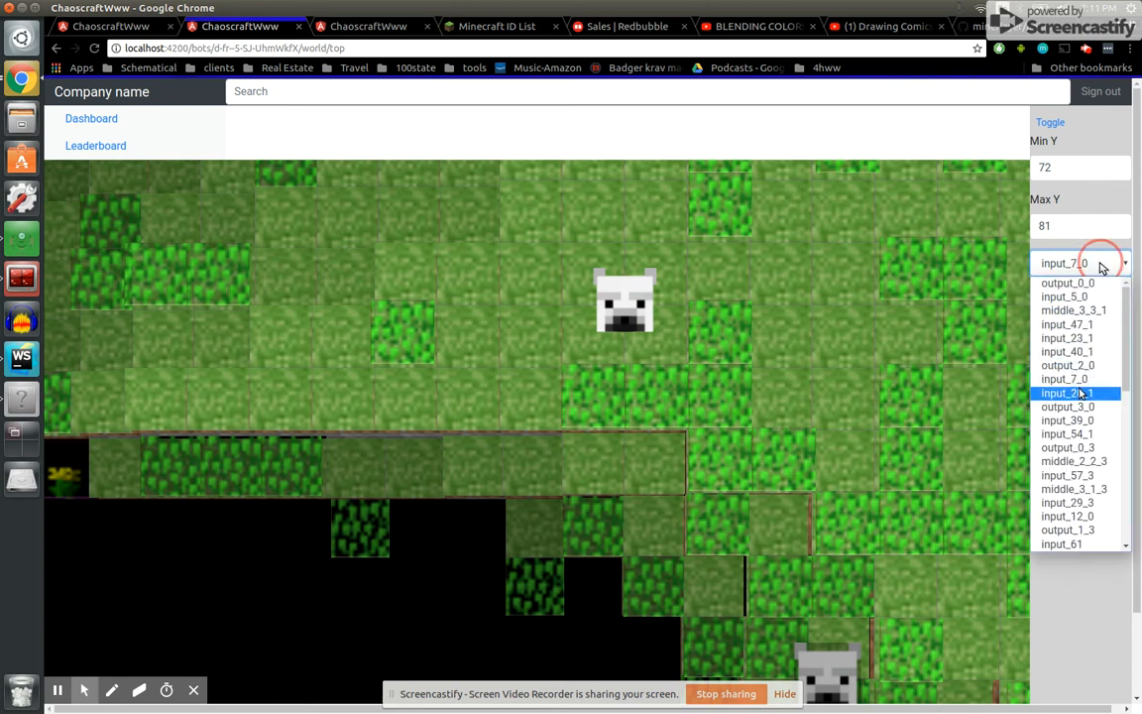
click(1067, 393)
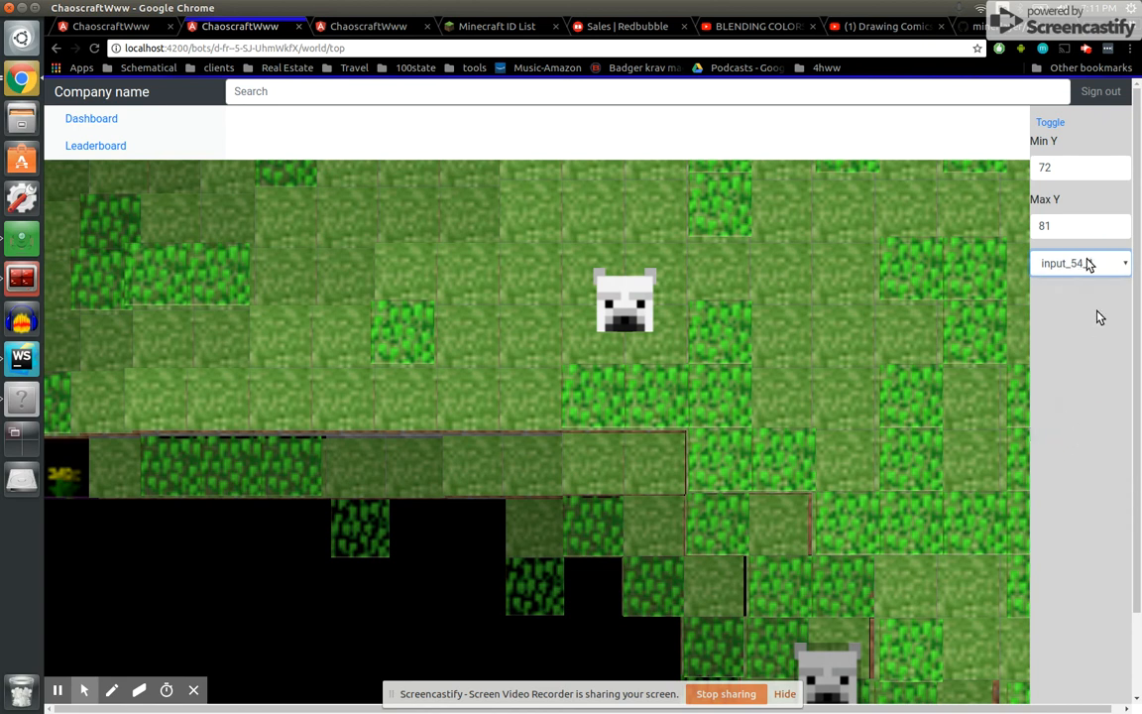
click(1079, 263)
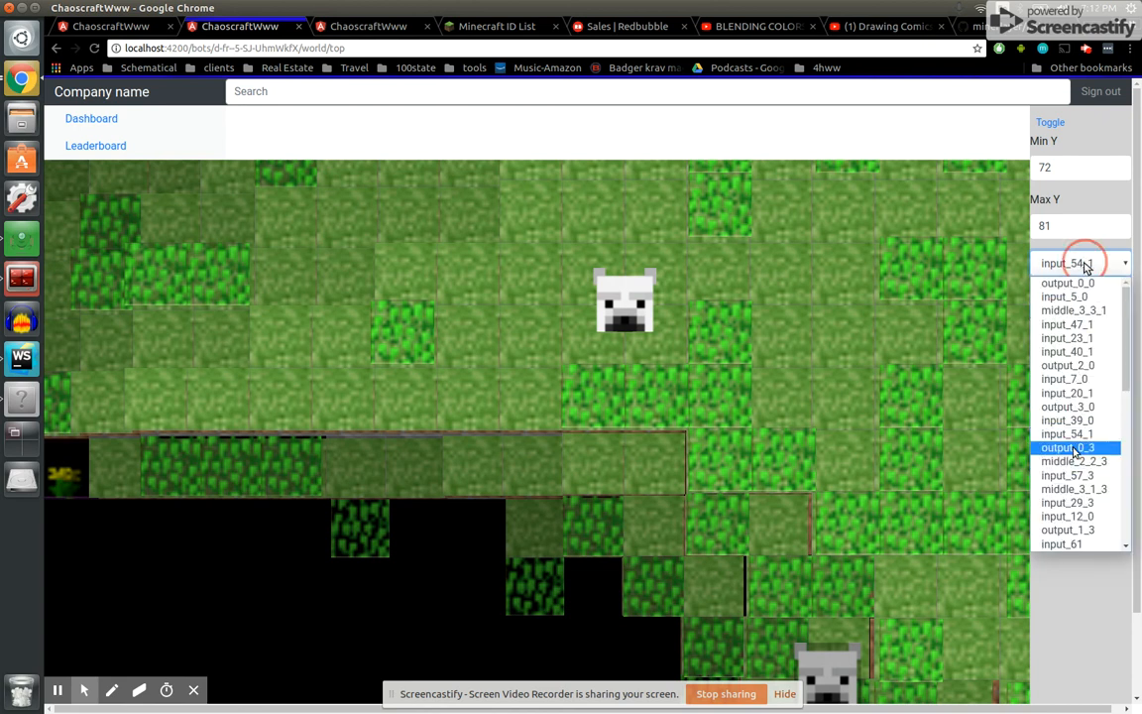
click(1067, 447)
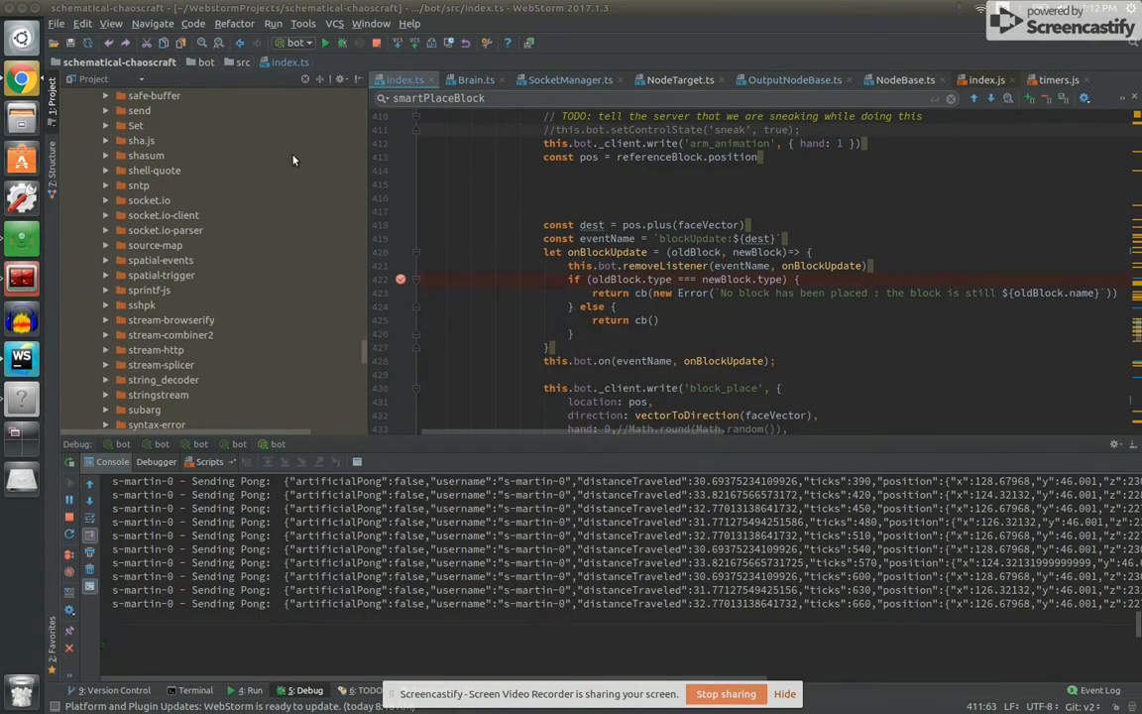
Select the adam run configuration in WebStorm and launch it in debug mode.
click(305, 42)
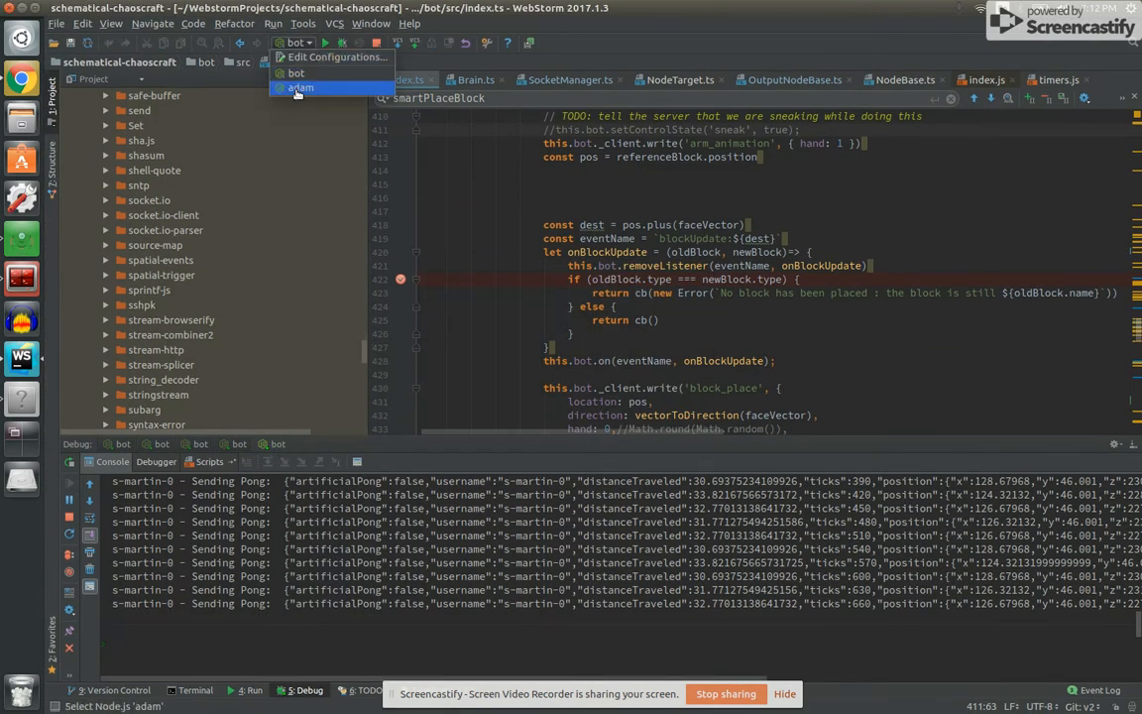
click(301, 88)
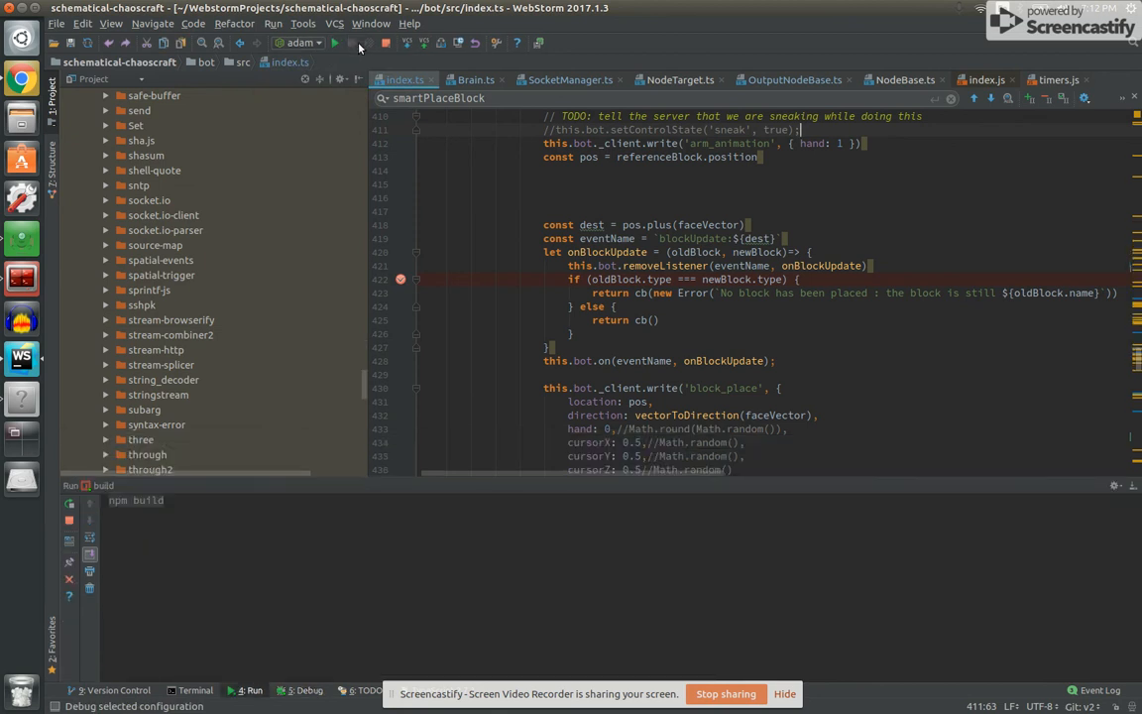
click(336, 42)
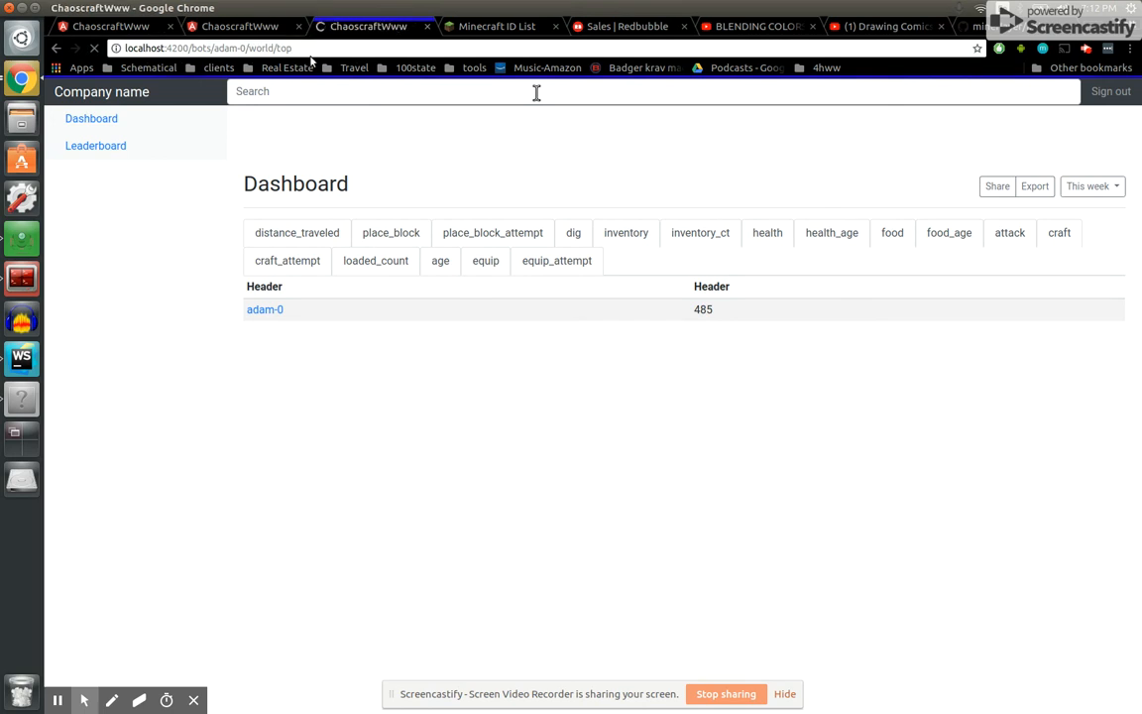
View the dashboard's bot table showing adam-0, then return to Minecraft.
click(111, 26)
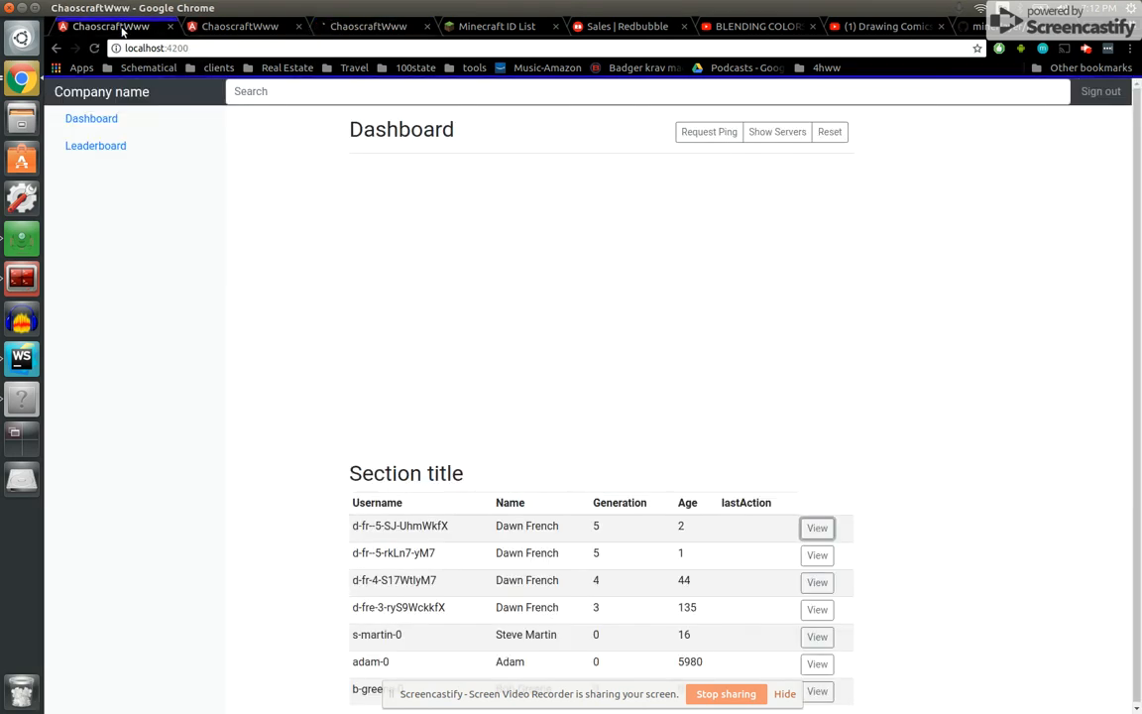
click(817, 526)
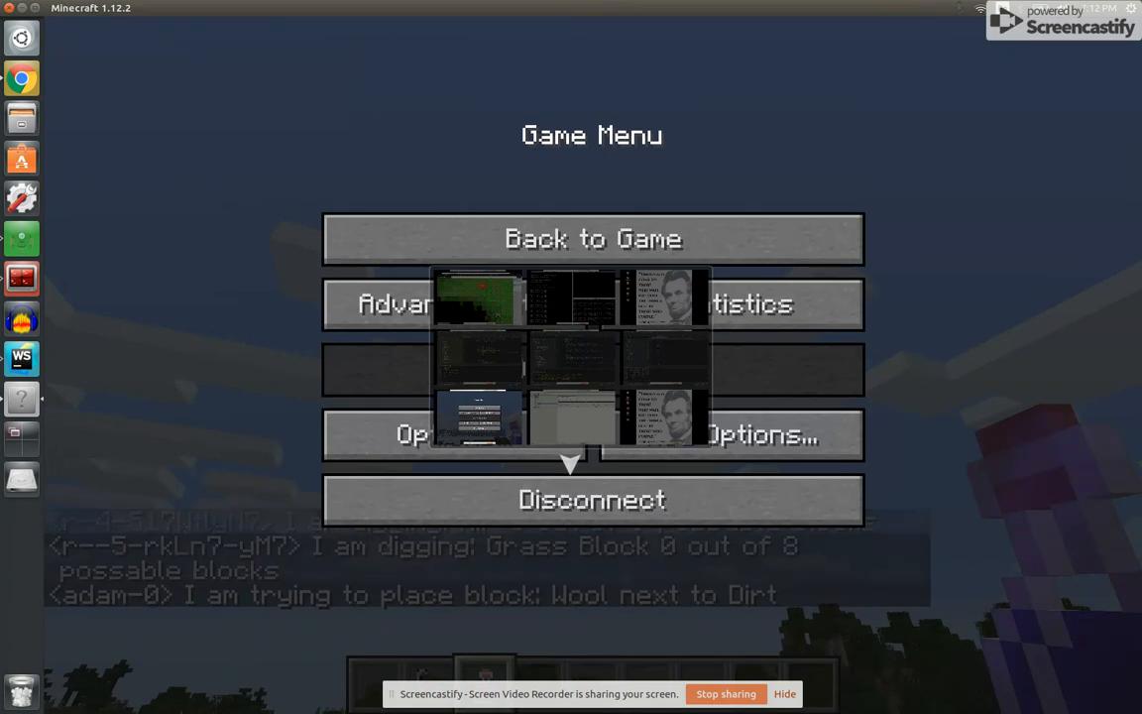
Teleport to the digging bot fr--5-rkLn7-yM7 with /tp.
click(592, 238)
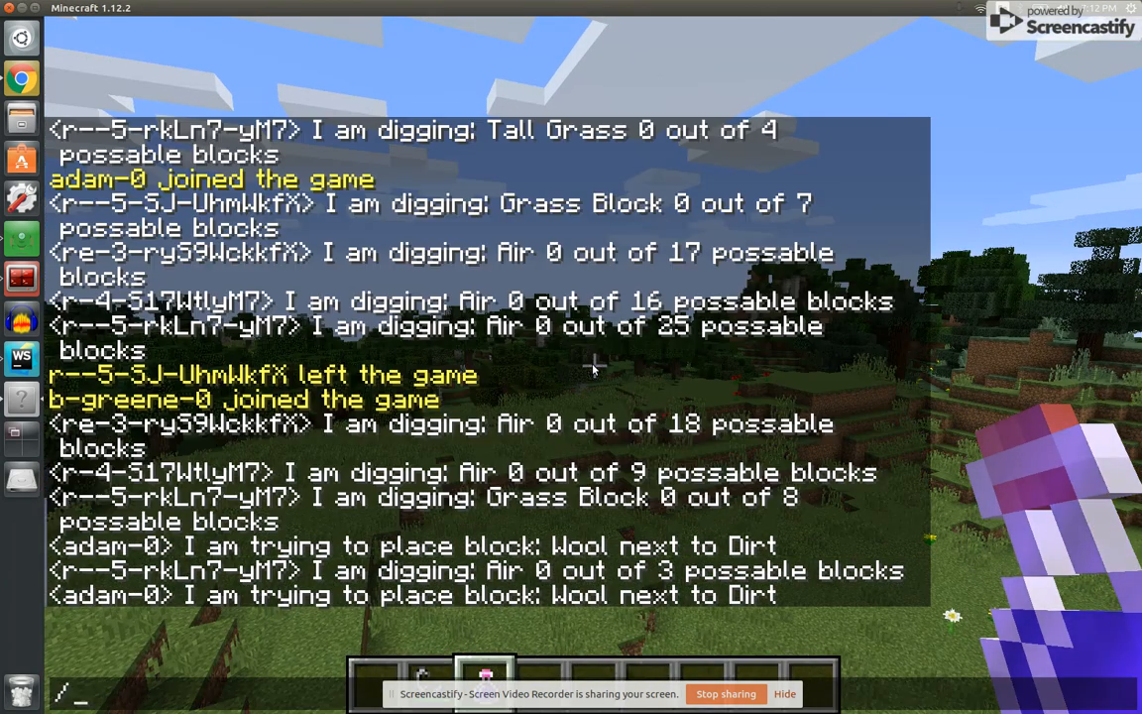
text(tp)
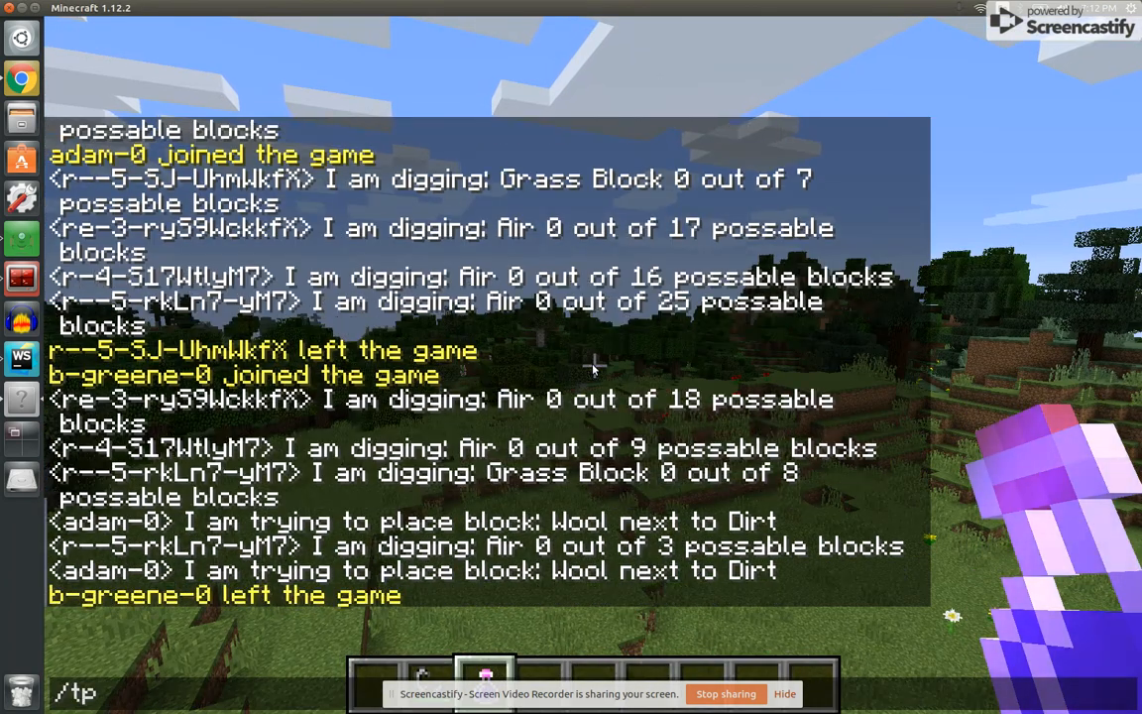
text(f)
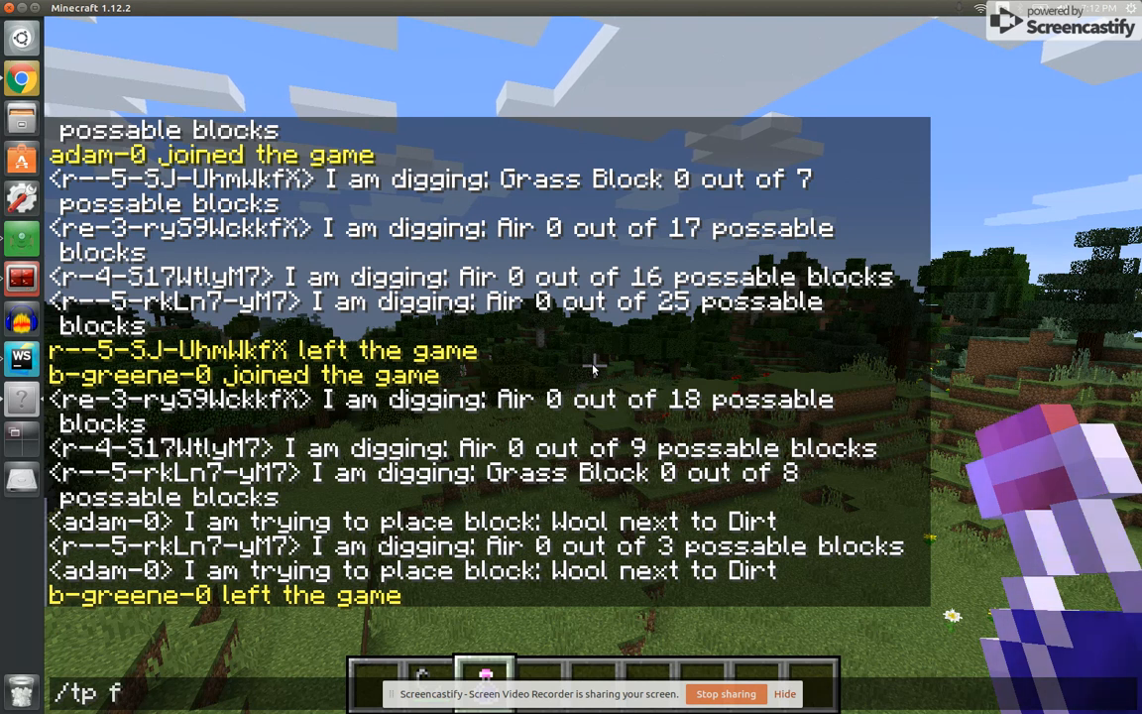
text(r)
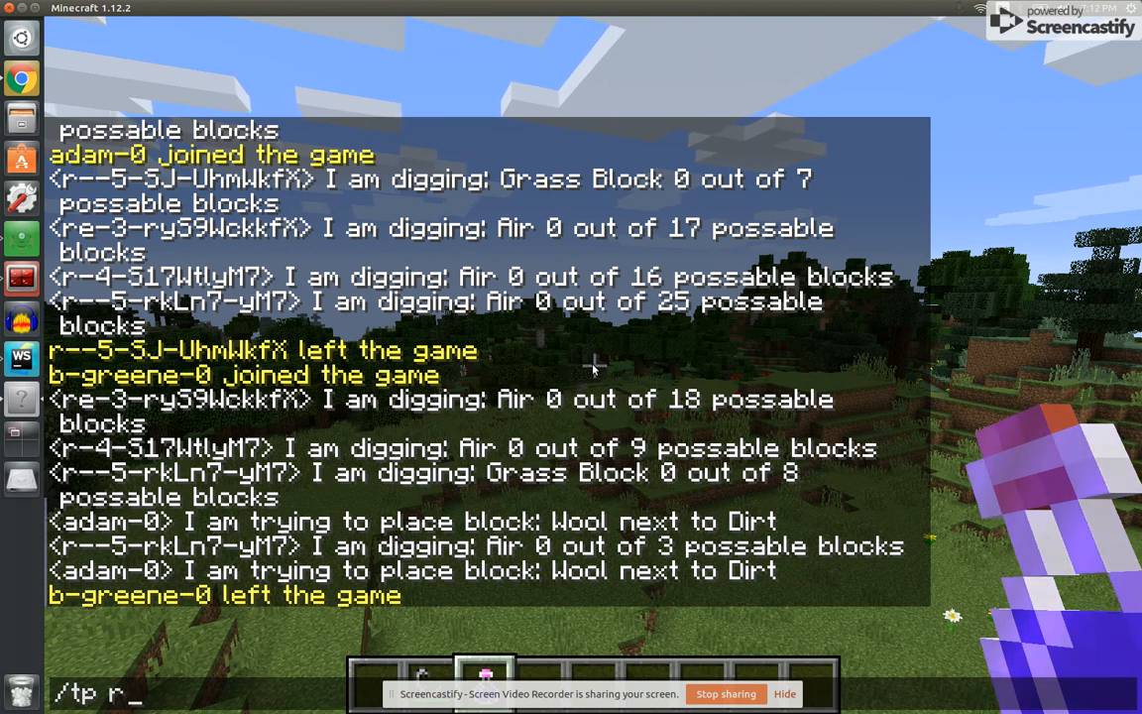
text(--5-rkLn7-yM7)
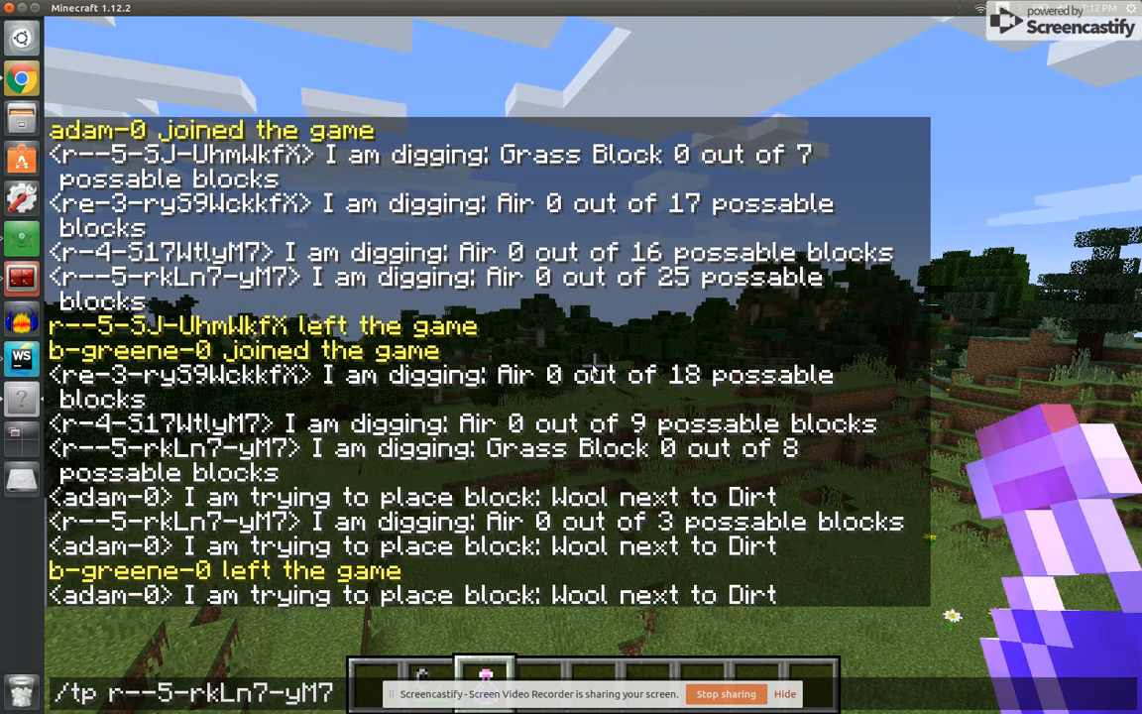
key(Return)
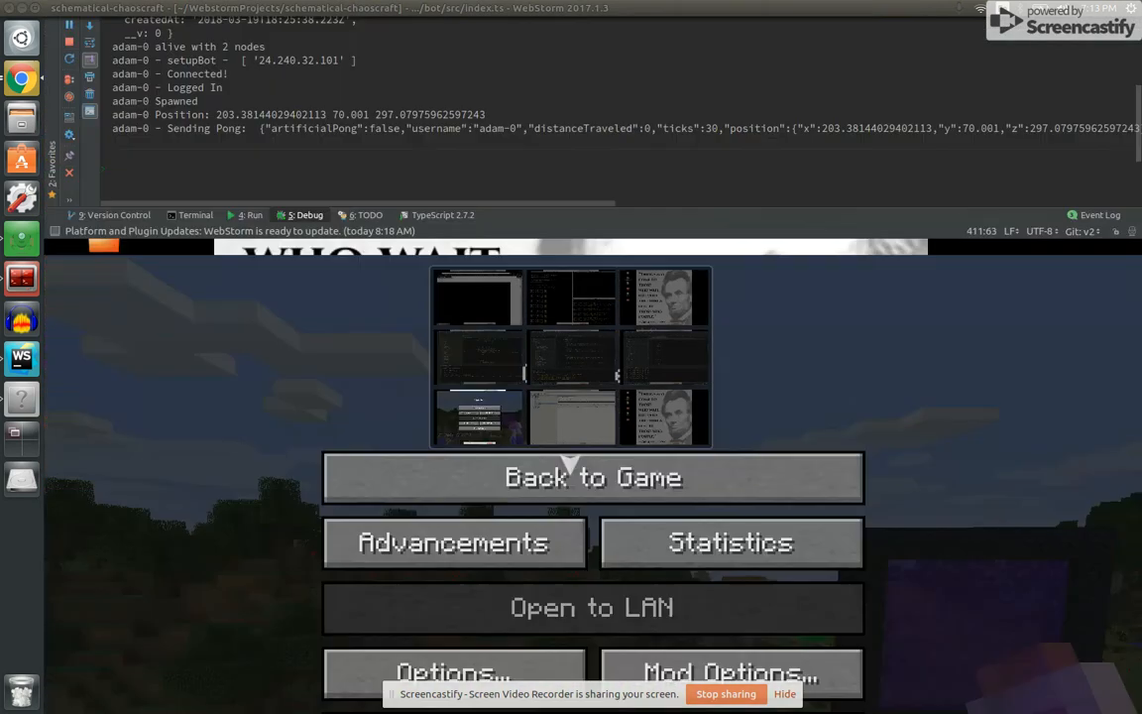
Teleport to wool-placing adam-0 and browse the creative inventory for spawn eggs.
click(593, 477)
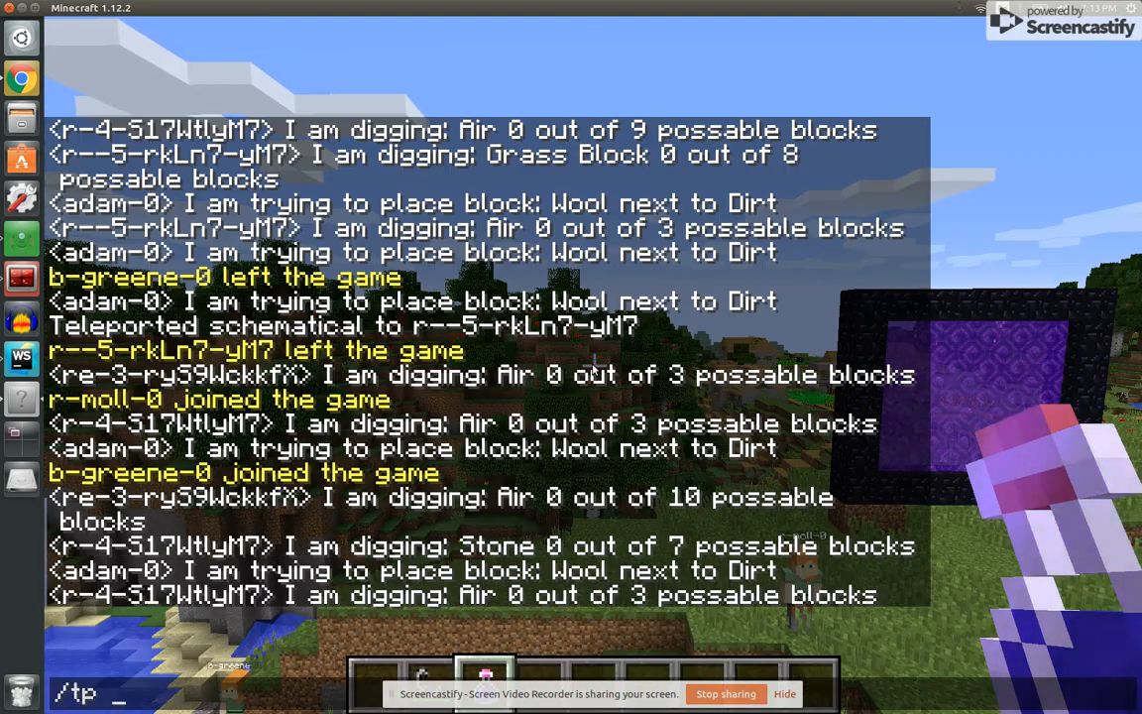
key(Return)
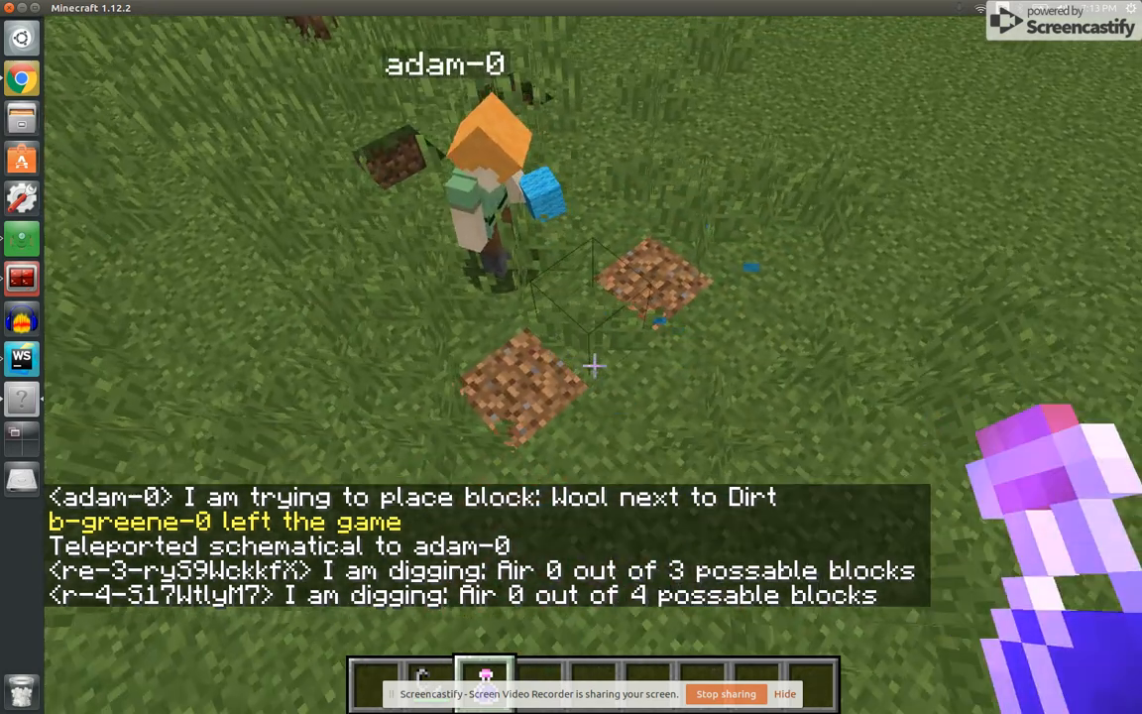
key(e)
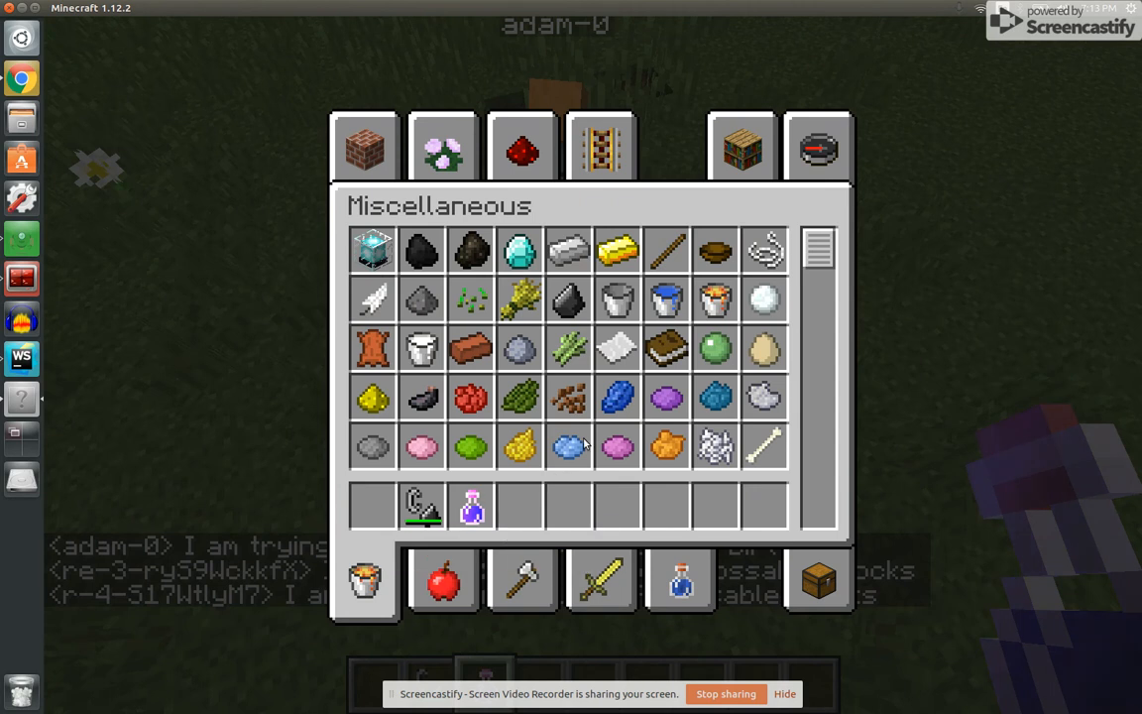
scroll(down, 3)
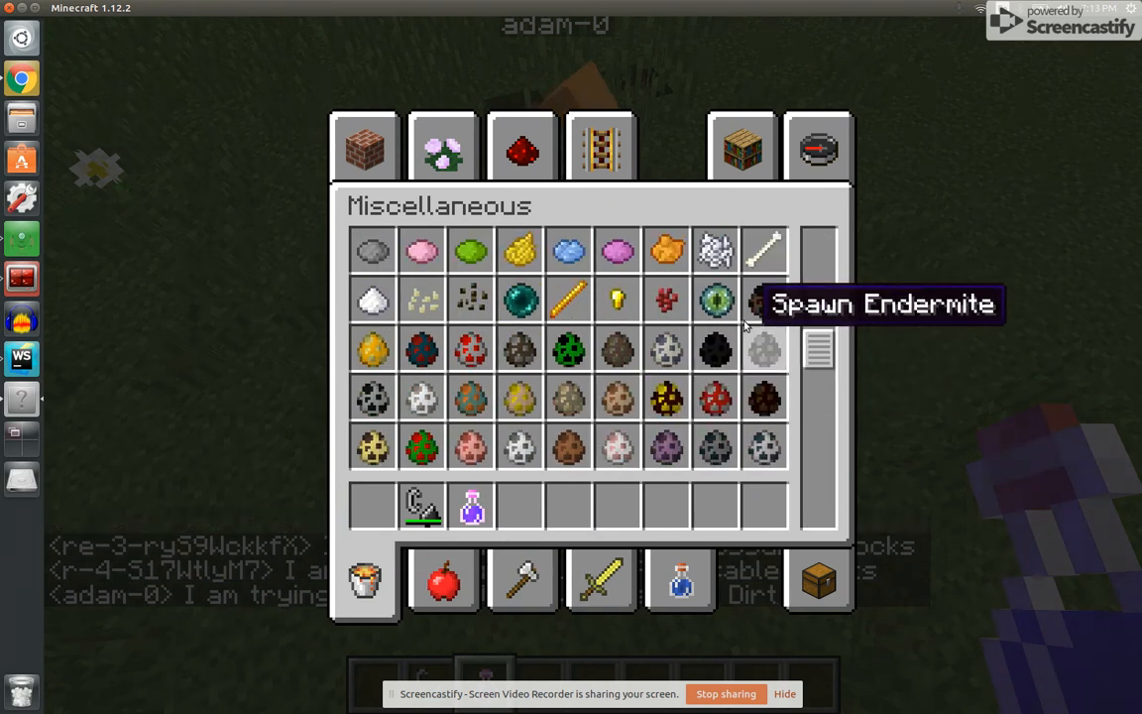
mouse_move(421, 348)
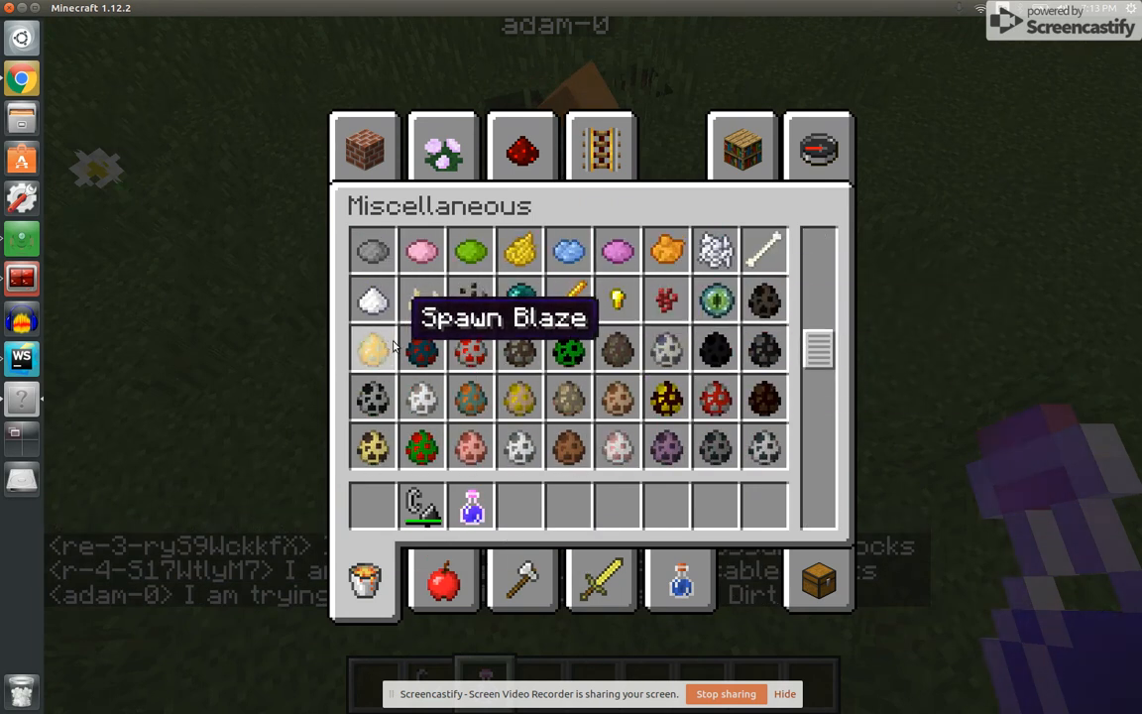
mouse_move(486, 432)
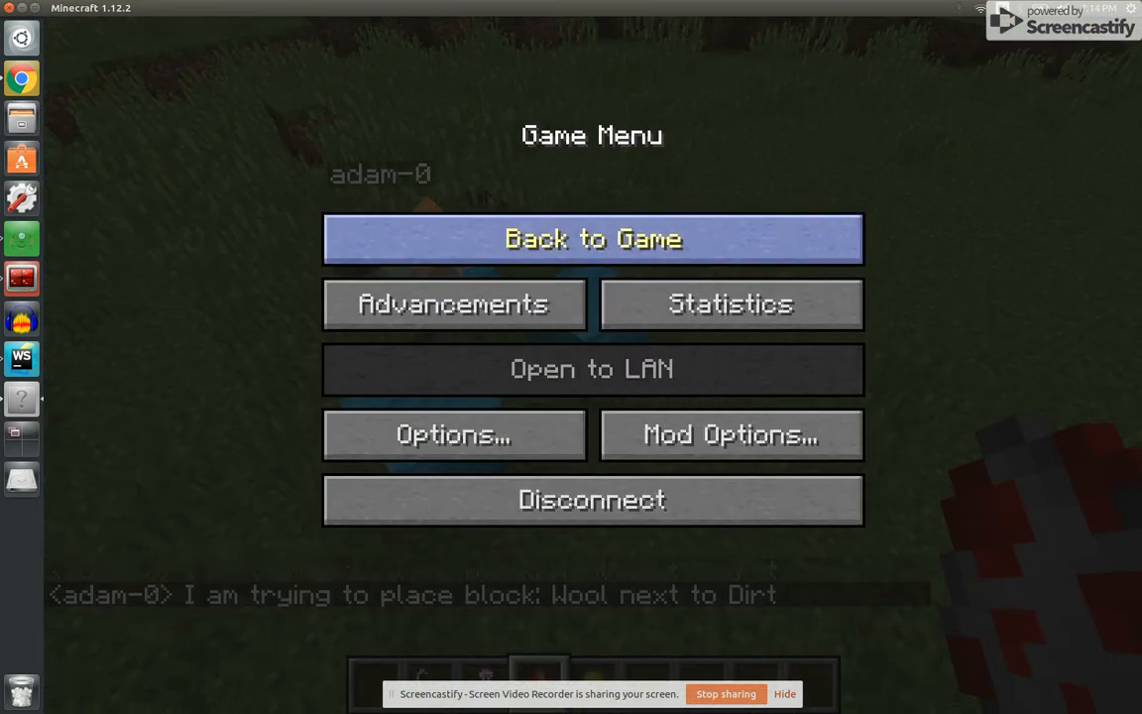
click(592, 238)
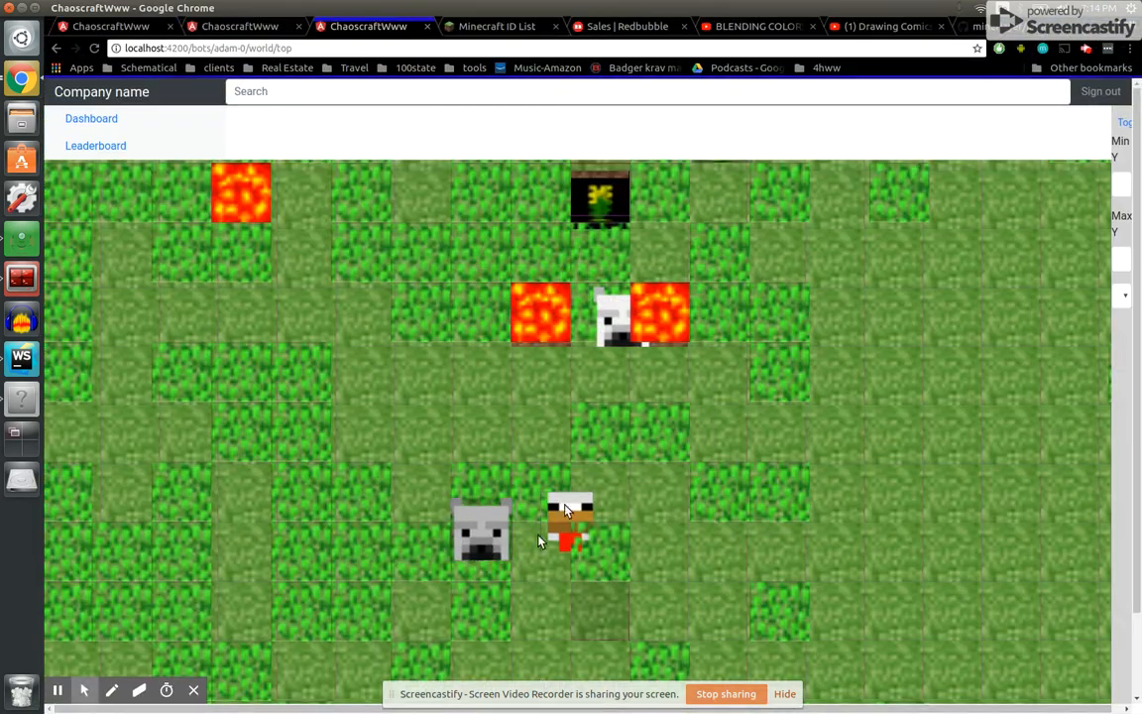
mouse_move(581, 510)
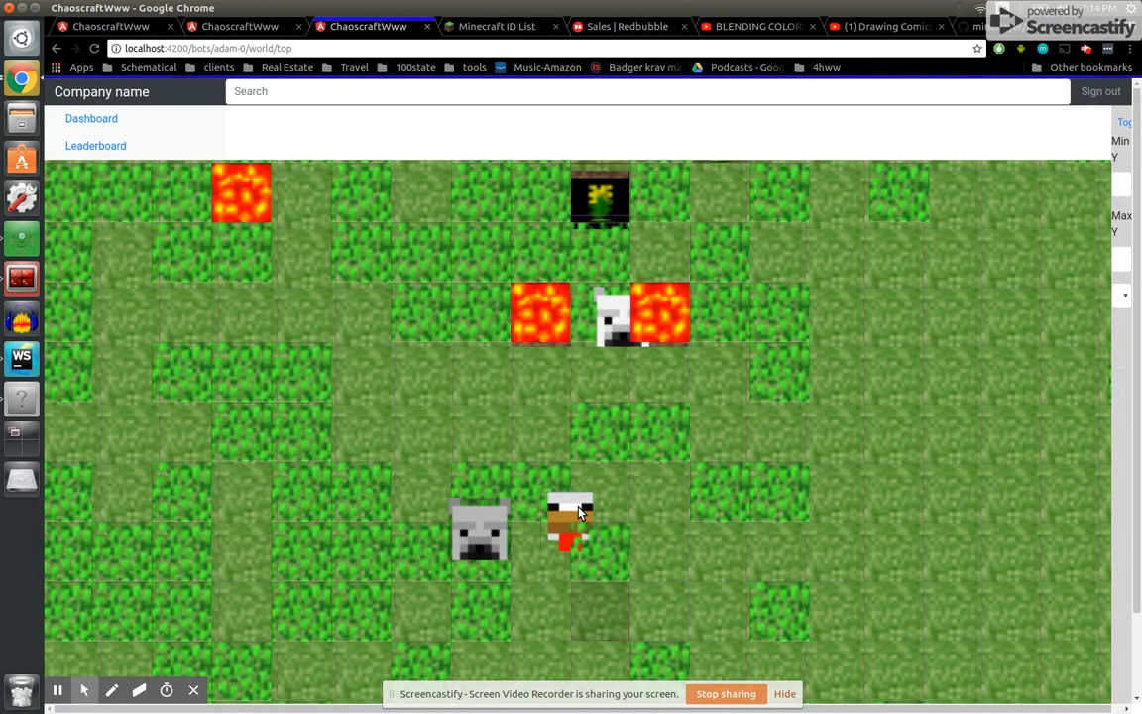
mouse_move(590, 493)
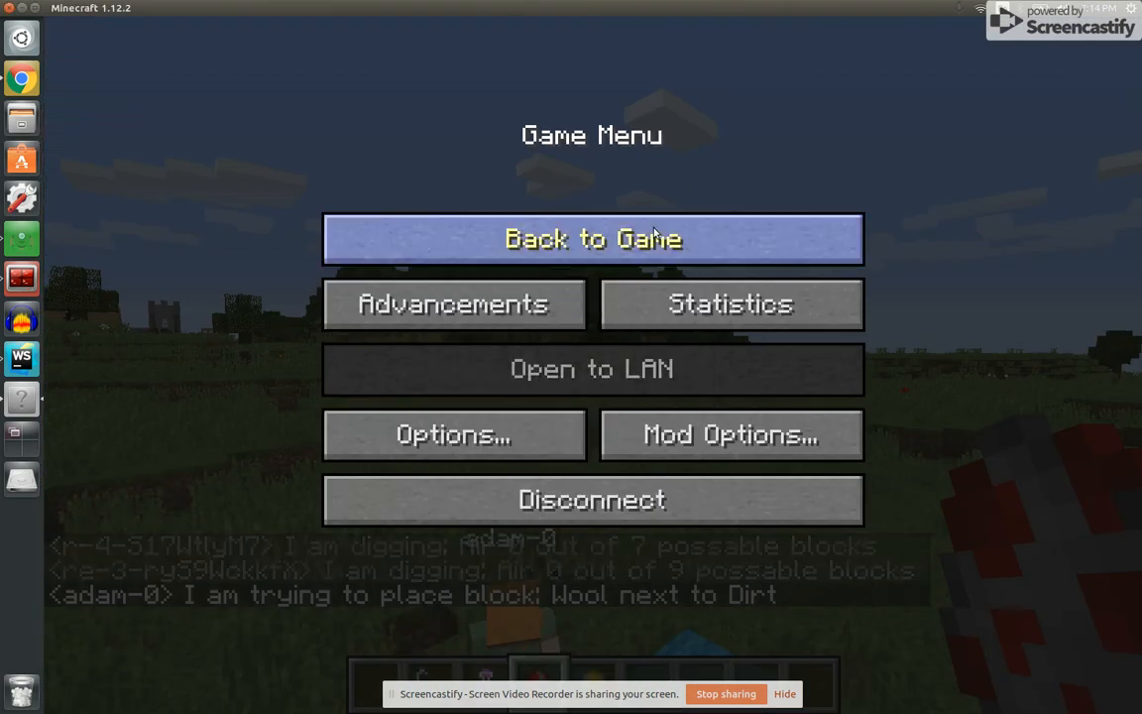
Display node input1's scan strip on adam-0's top-down map.
click(592, 238)
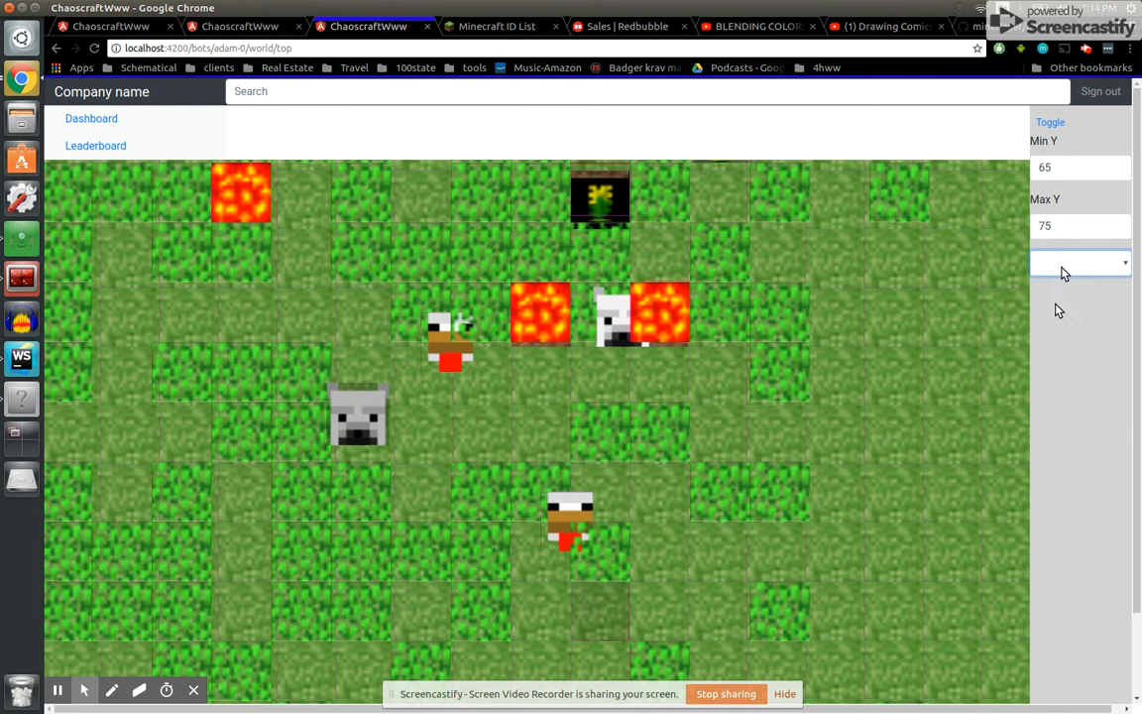
click(1079, 262)
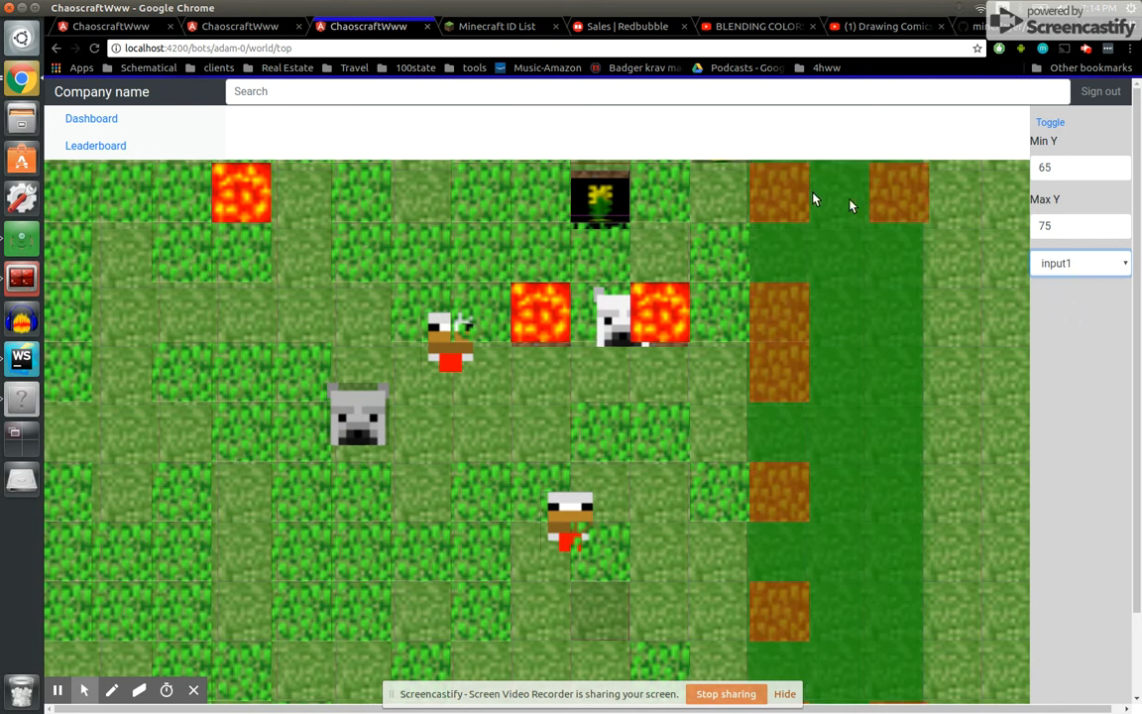
mouse_move(856, 389)
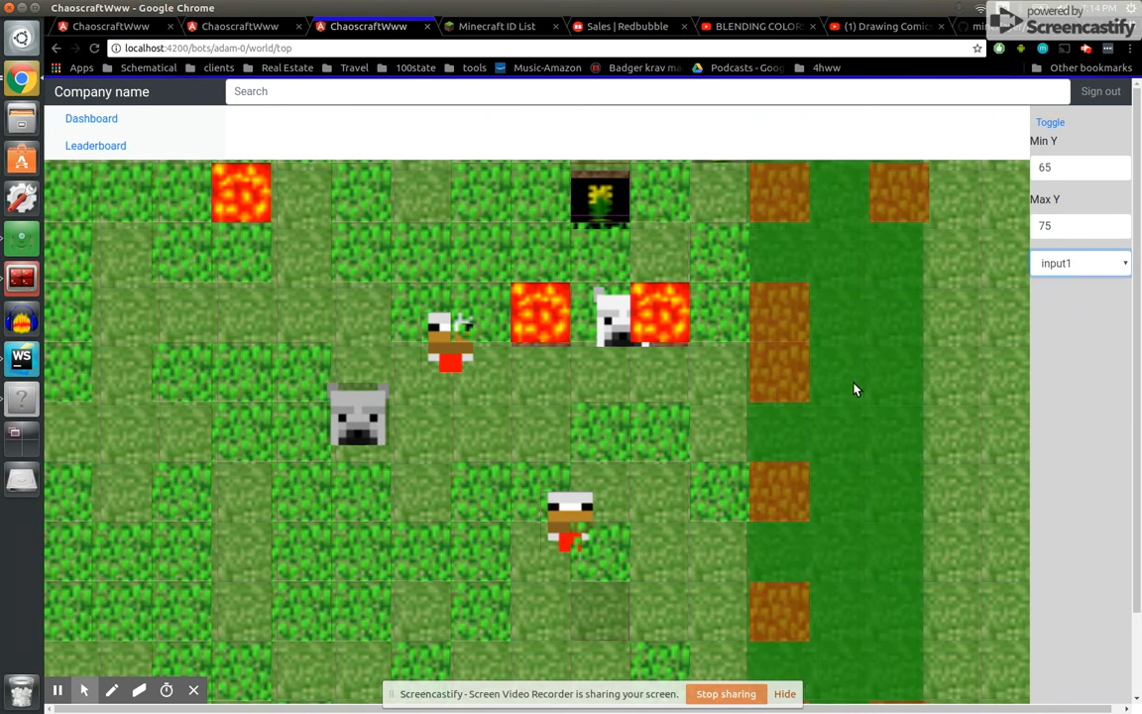
mouse_move(848, 269)
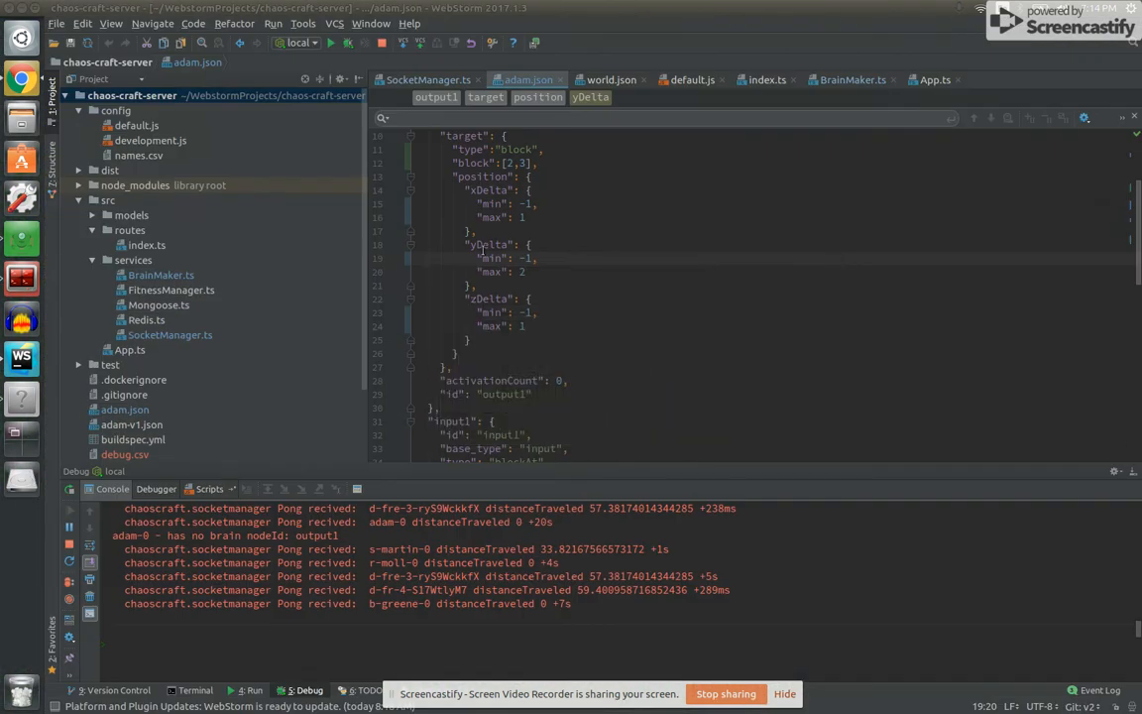
Scroll adam.json to input1's scan offsets: x 2–5, y −4–1, z −7–7.
scroll(down, 3)
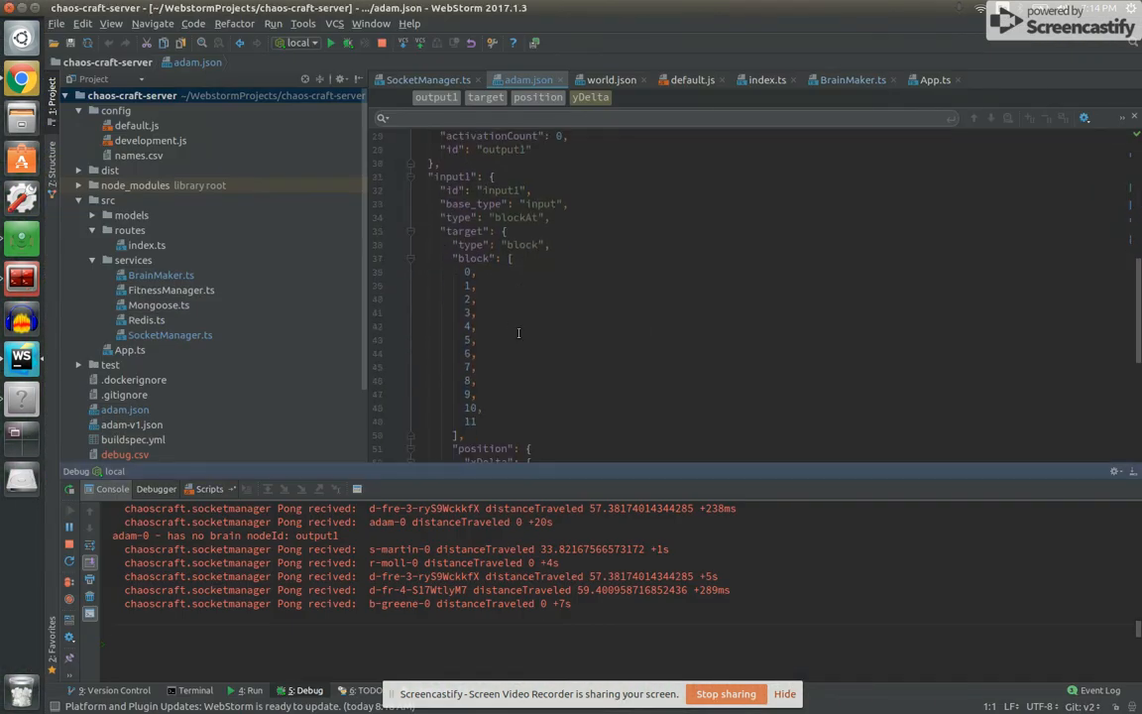
scroll(down, 3)
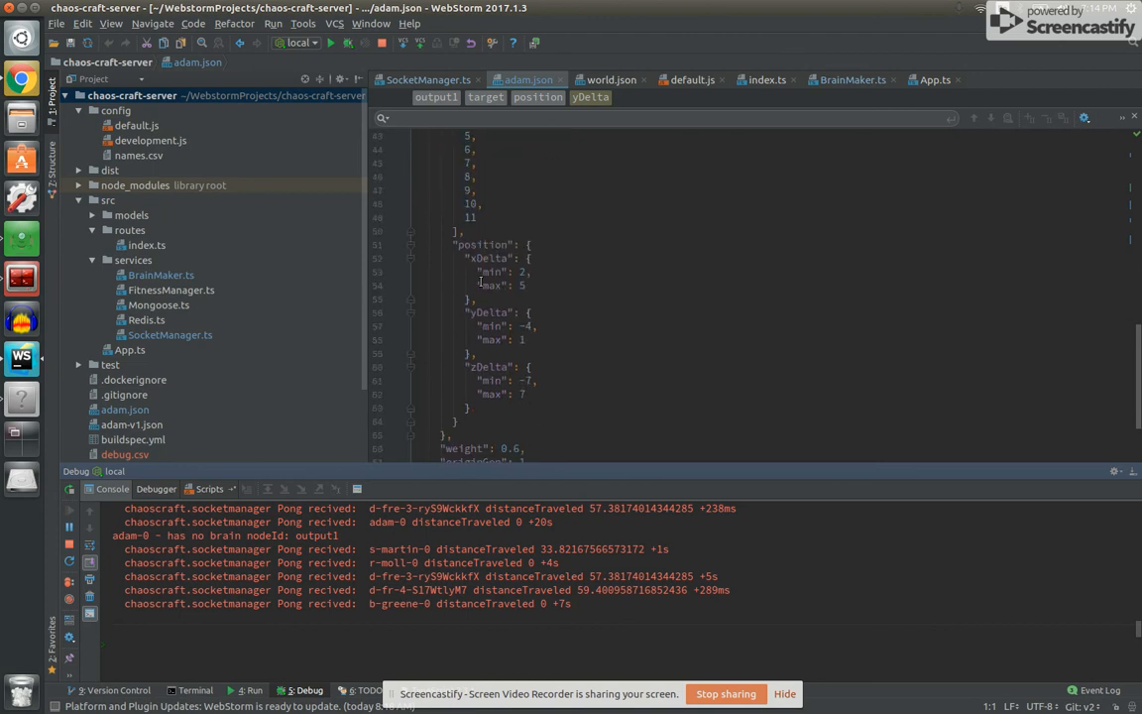
scroll(down, 3)
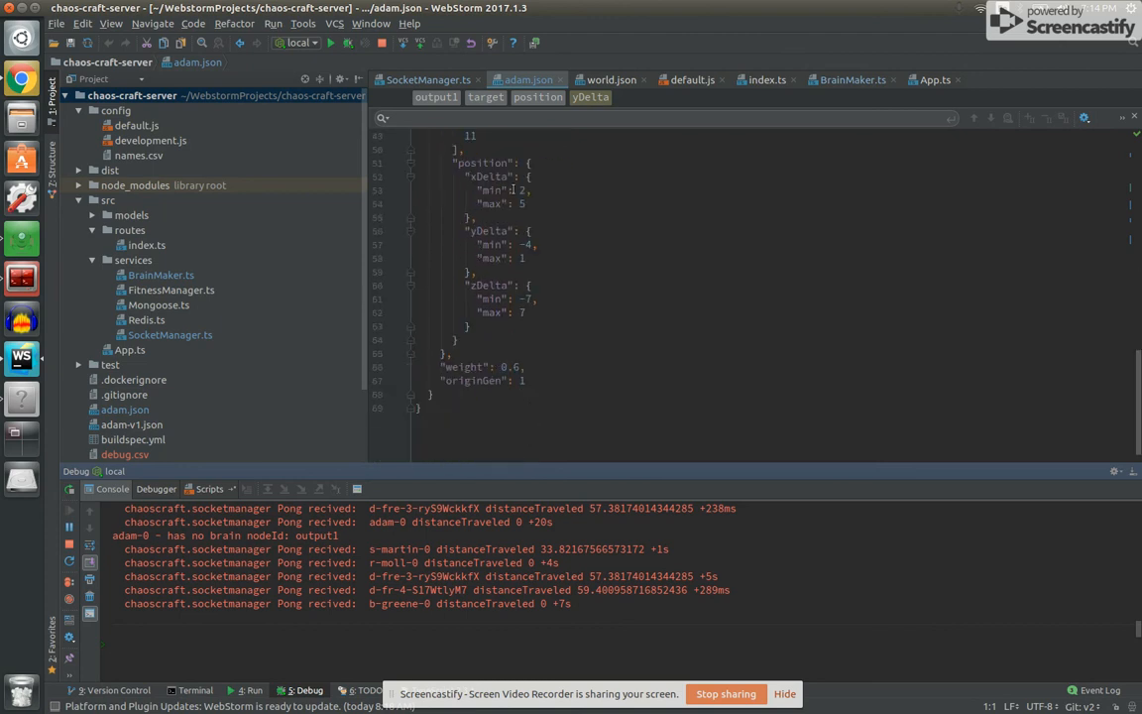
click(522, 190)
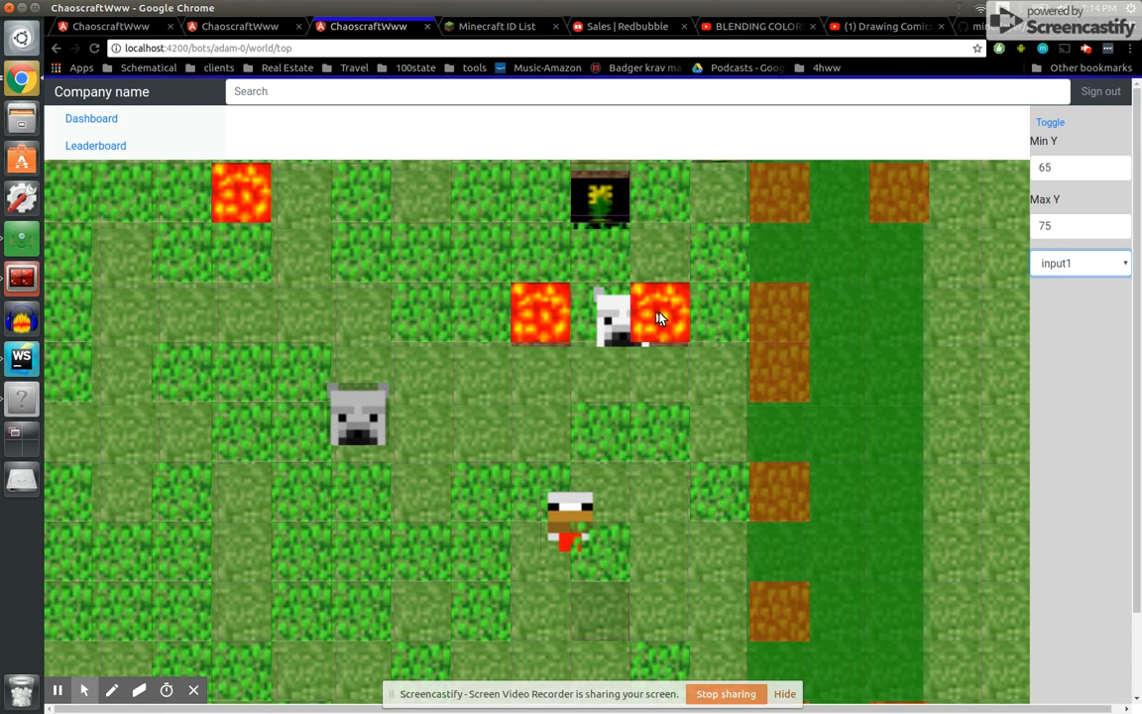
mouse_move(784, 321)
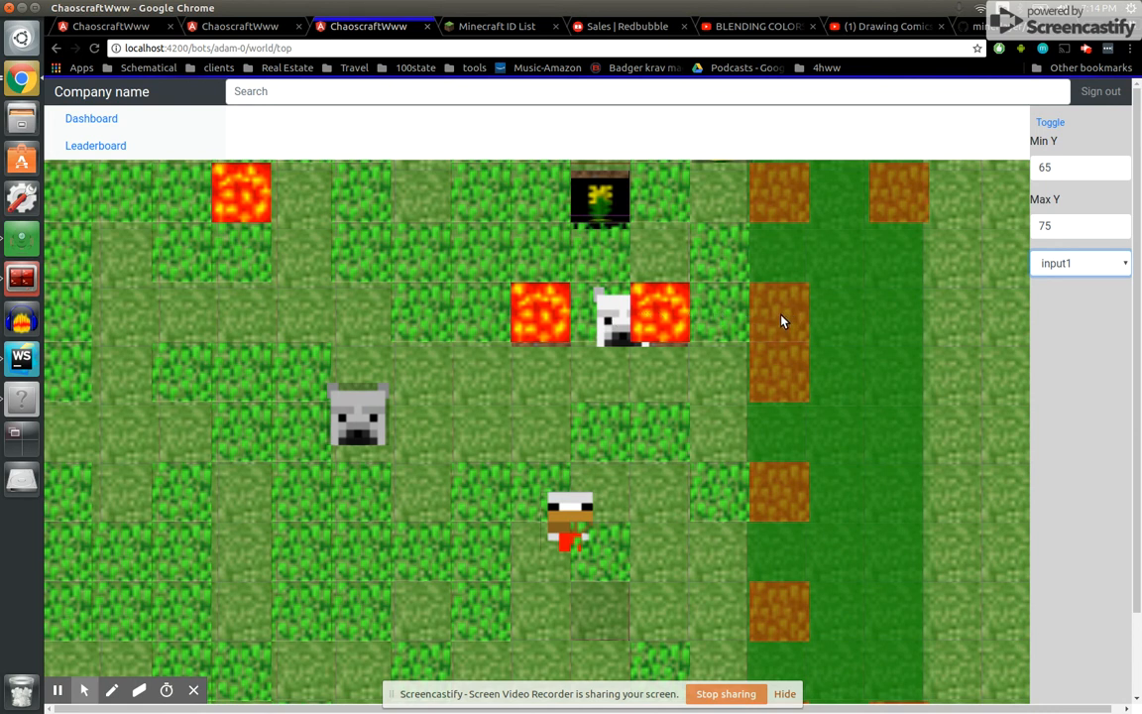
mouse_move(833, 313)
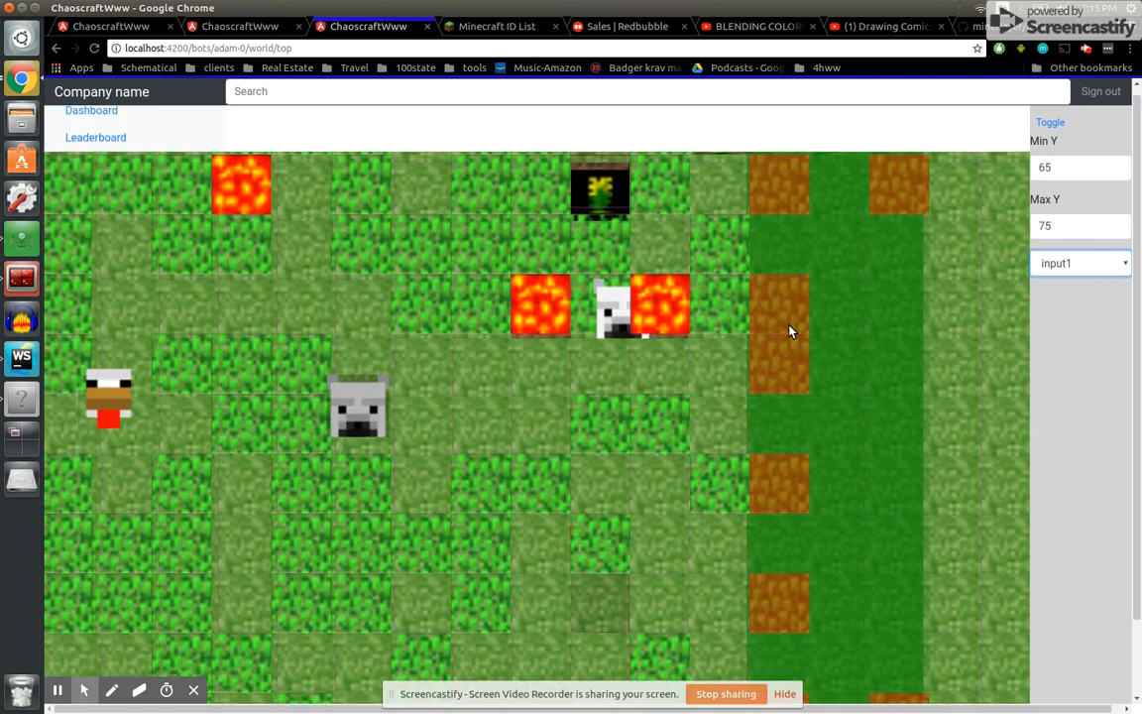
mouse_move(839, 247)
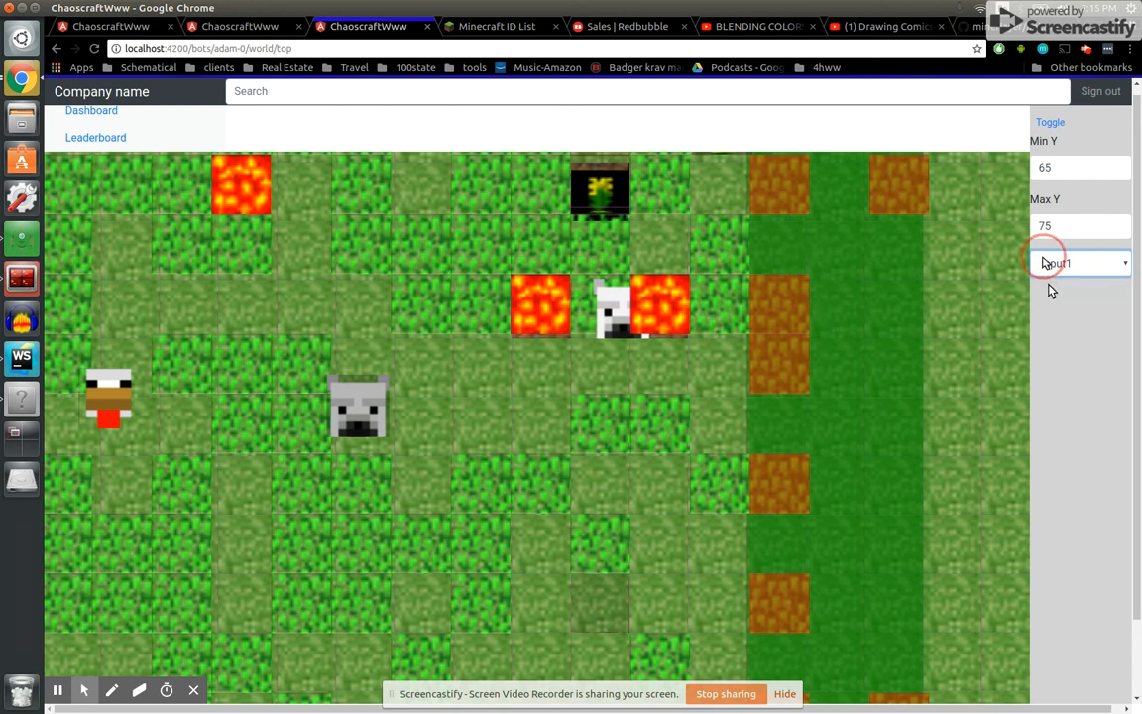
click(1079, 263)
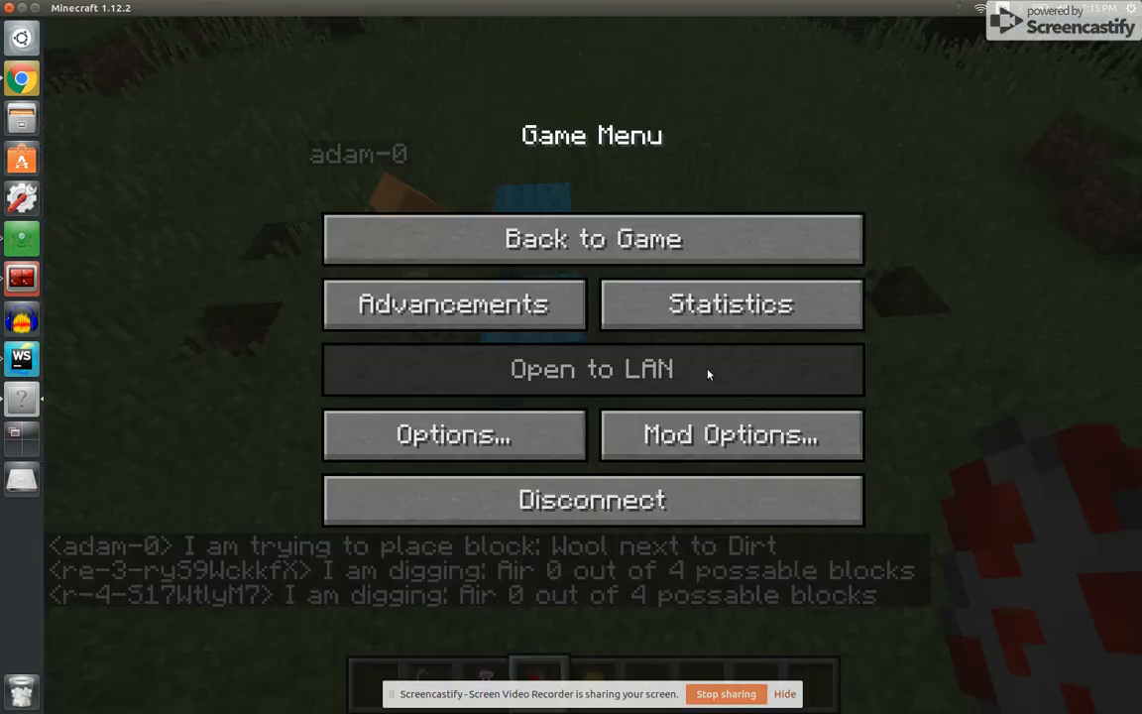
Resume Minecraft play to look around the dirt patch and nearby terrain.
click(592, 238)
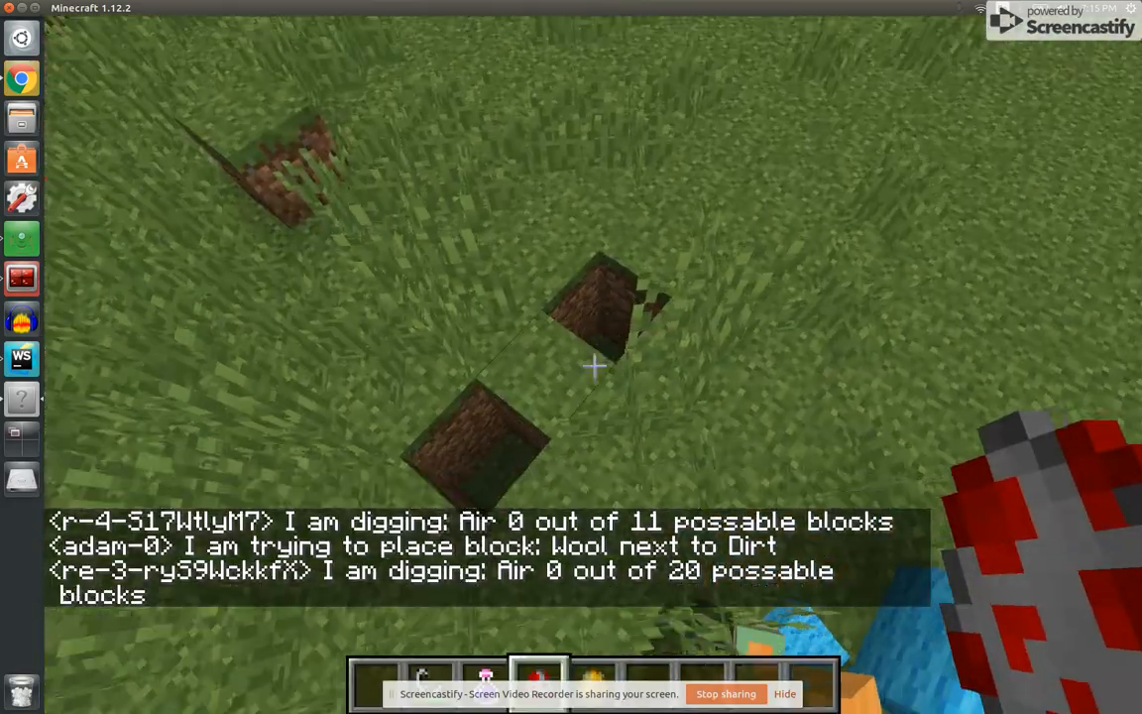
mouse_move(595, 365)
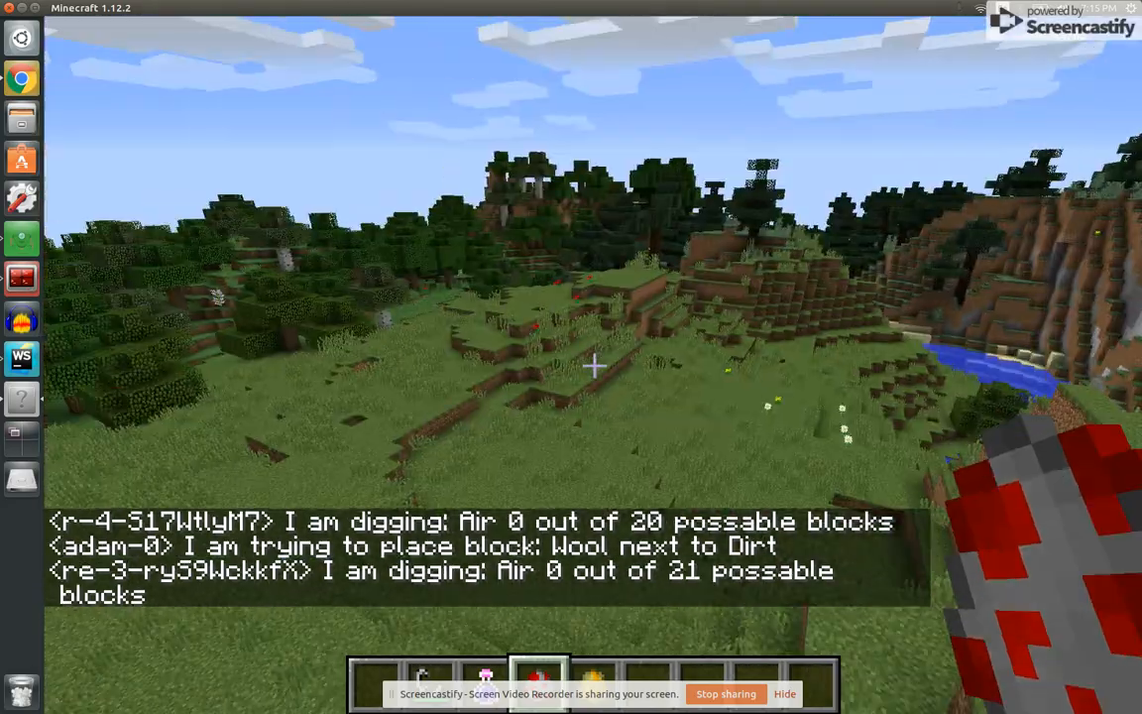
mouse_move(595, 367)
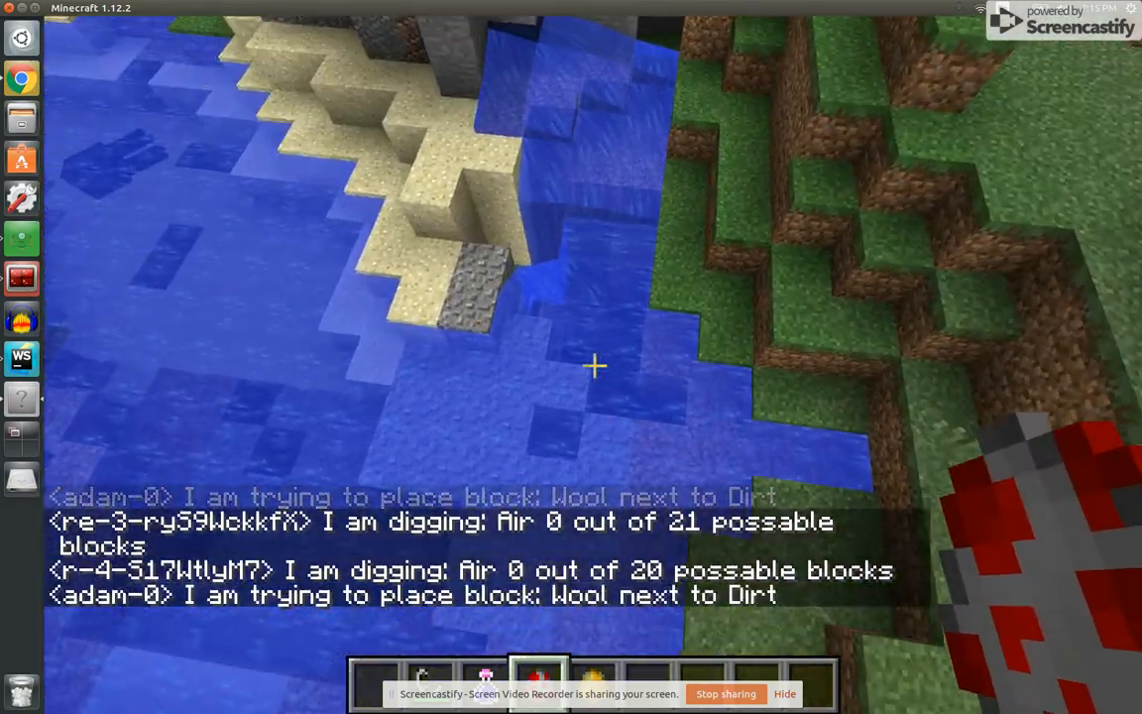
mouse_move(595, 367)
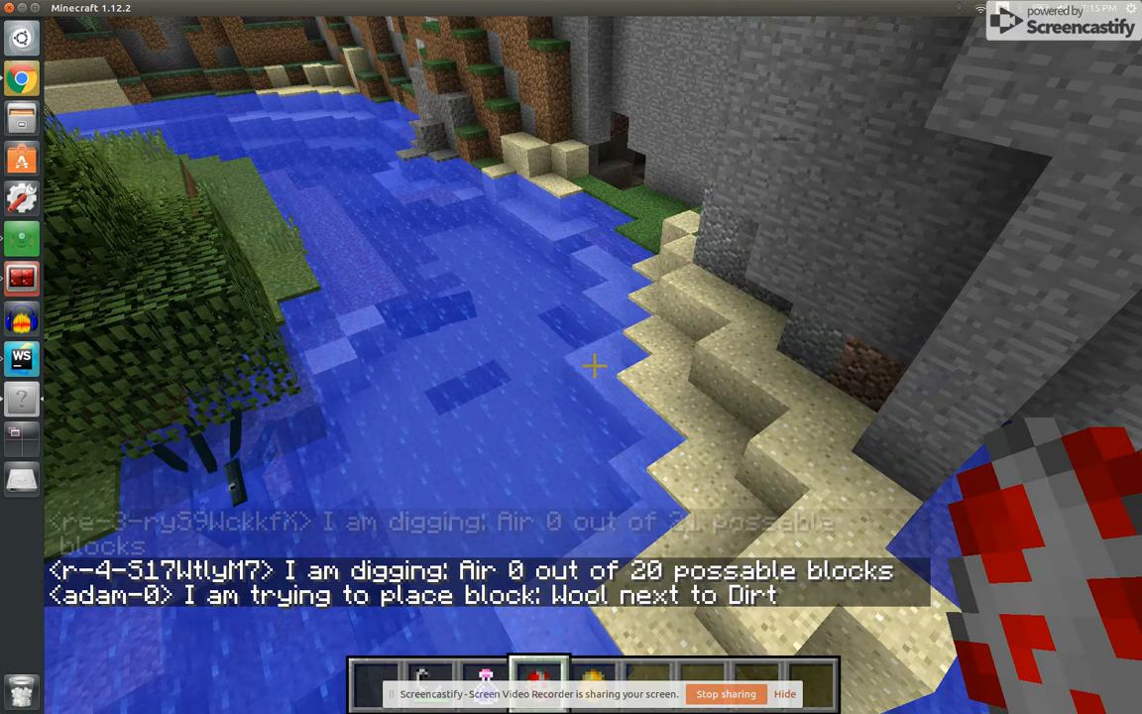
mouse_move(595, 365)
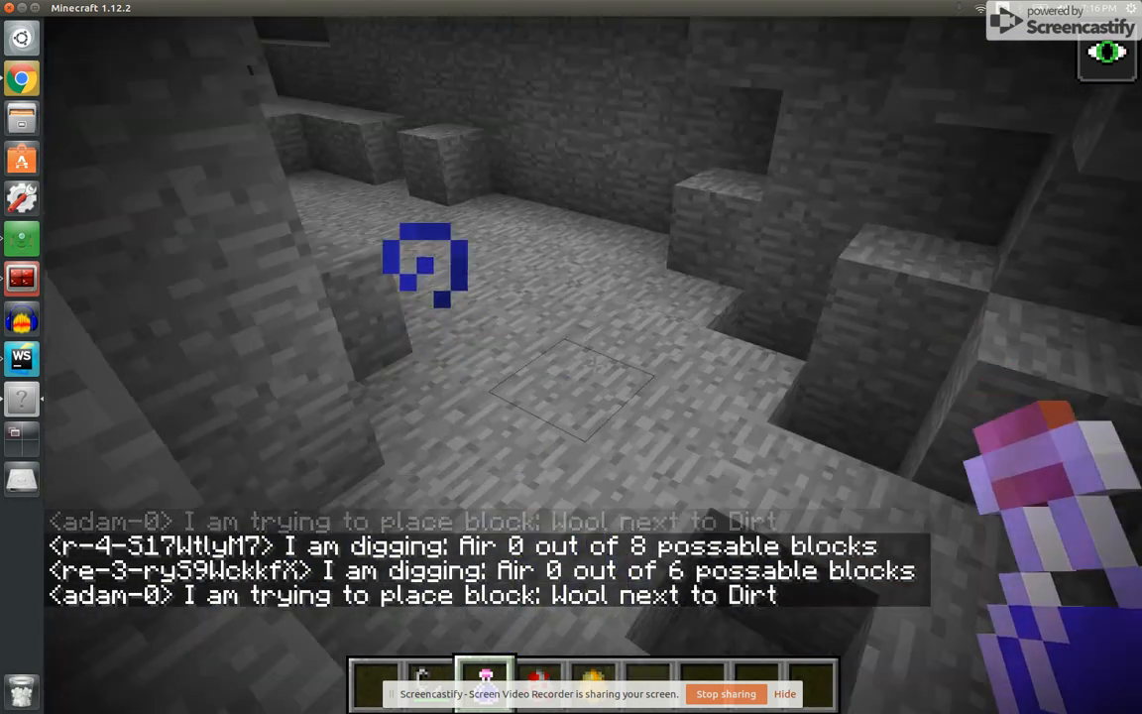
mouse_move(595, 367)
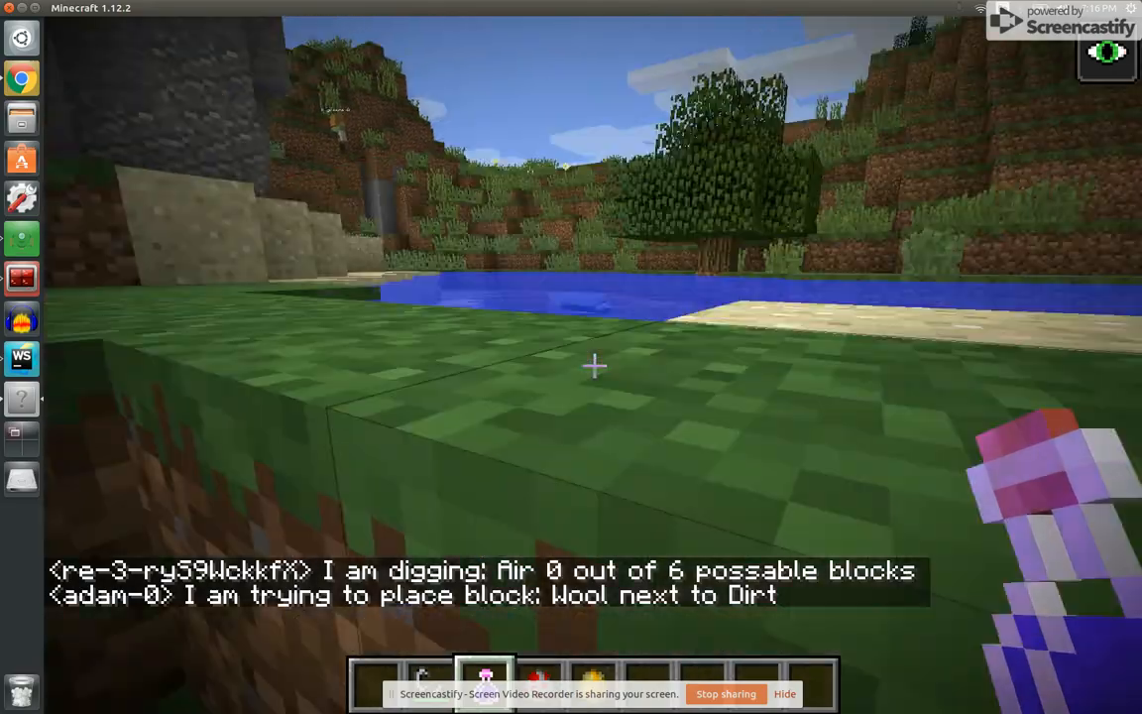
mouse_move(595, 367)
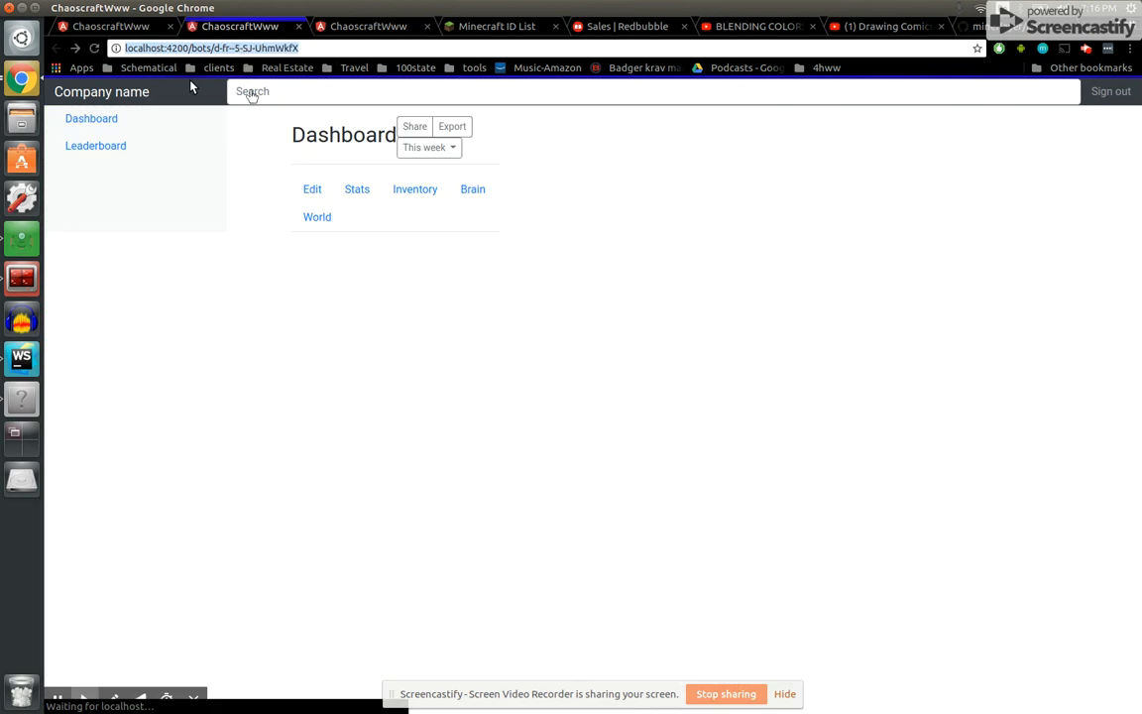
From the dashboard bot list, open the World view of bot d-fre-3-ryS9WckkfX.
click(91, 118)
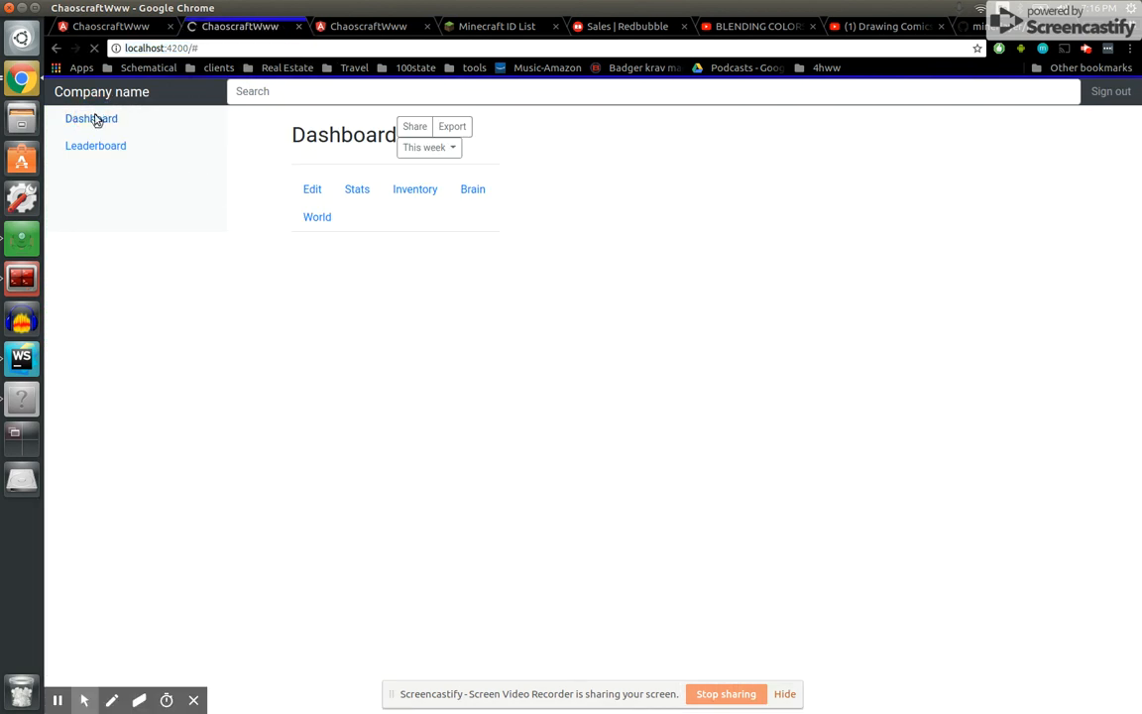
click(90, 118)
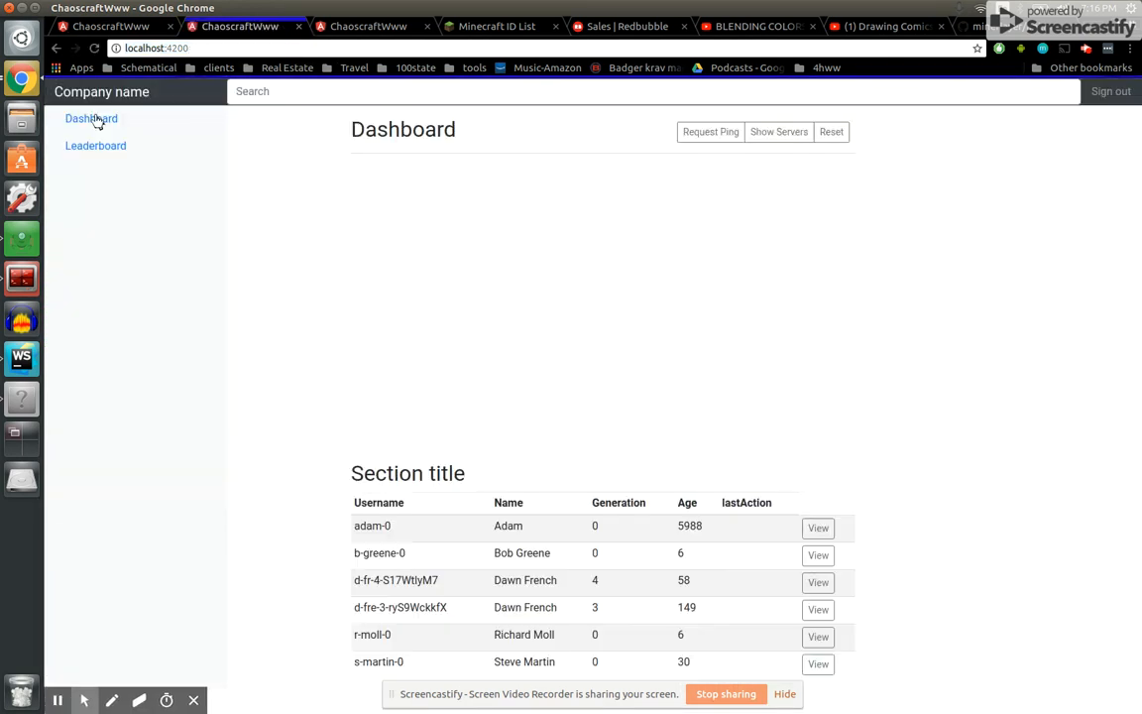
mouse_move(441, 404)
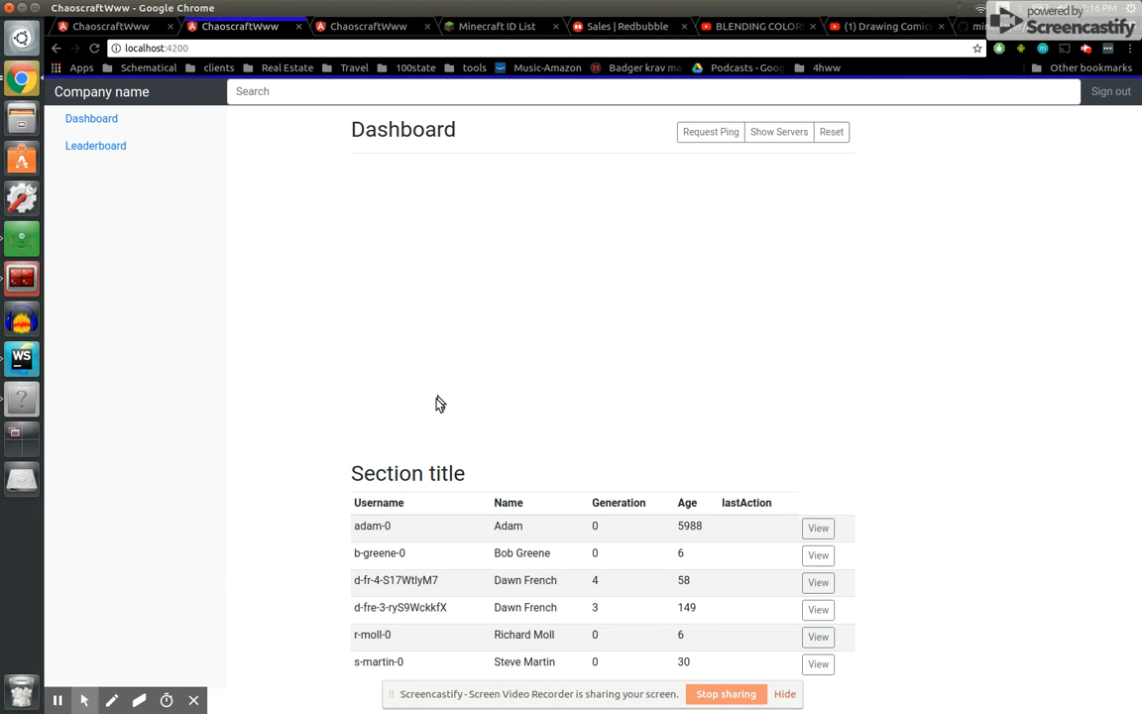
mouse_move(585, 625)
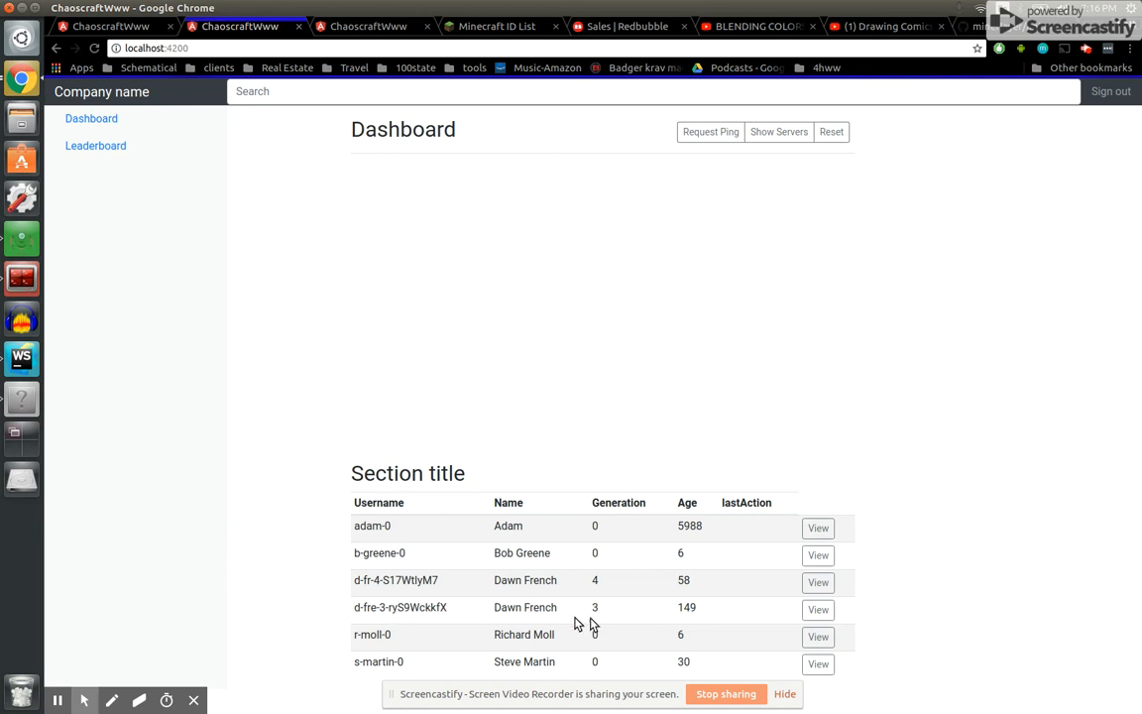
click(819, 610)
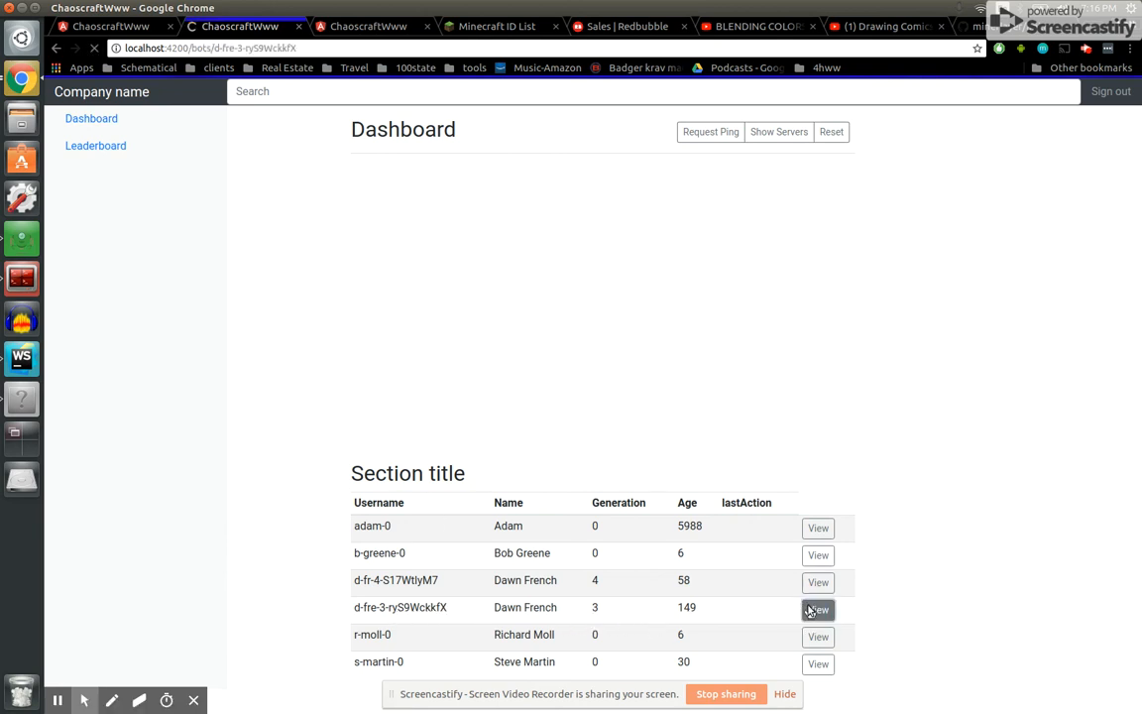
click(818, 608)
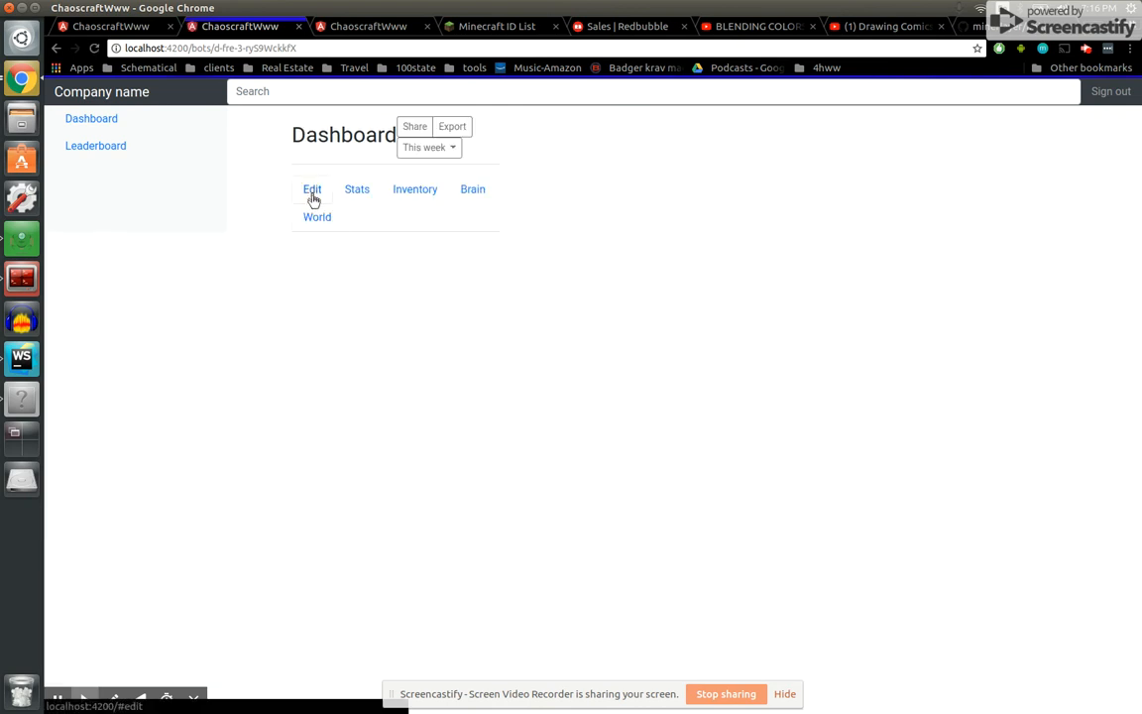
click(317, 217)
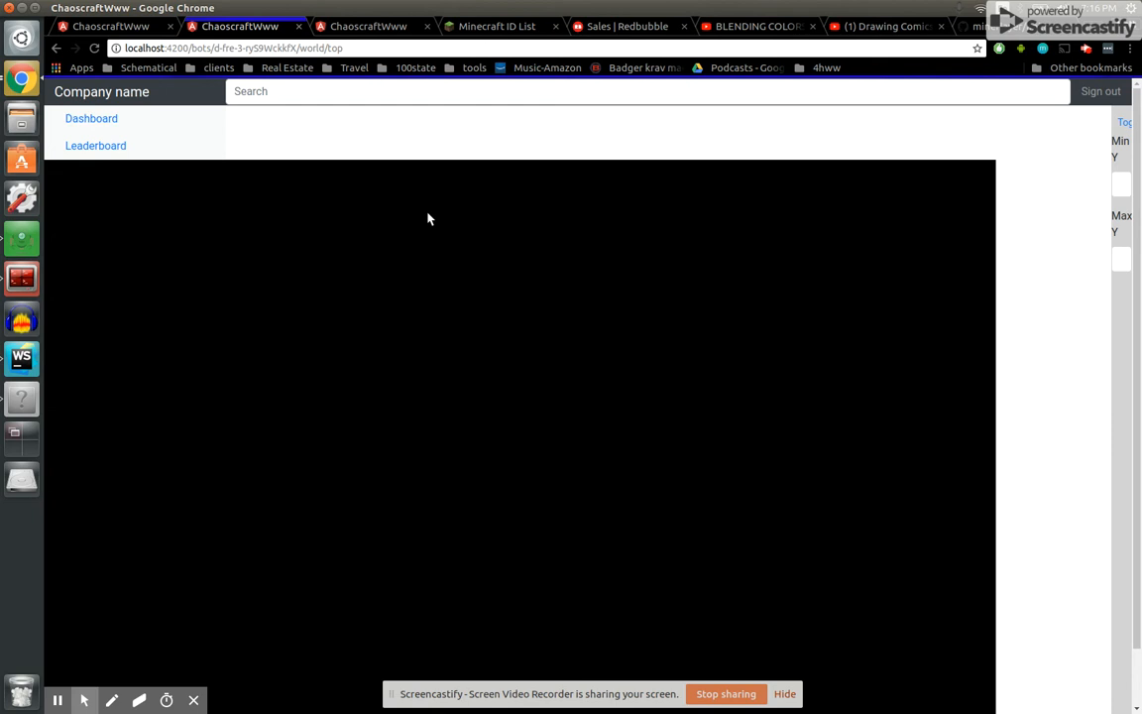
Toggle the top-down map to draw grass, lava and nearby bots.
click(1050, 122)
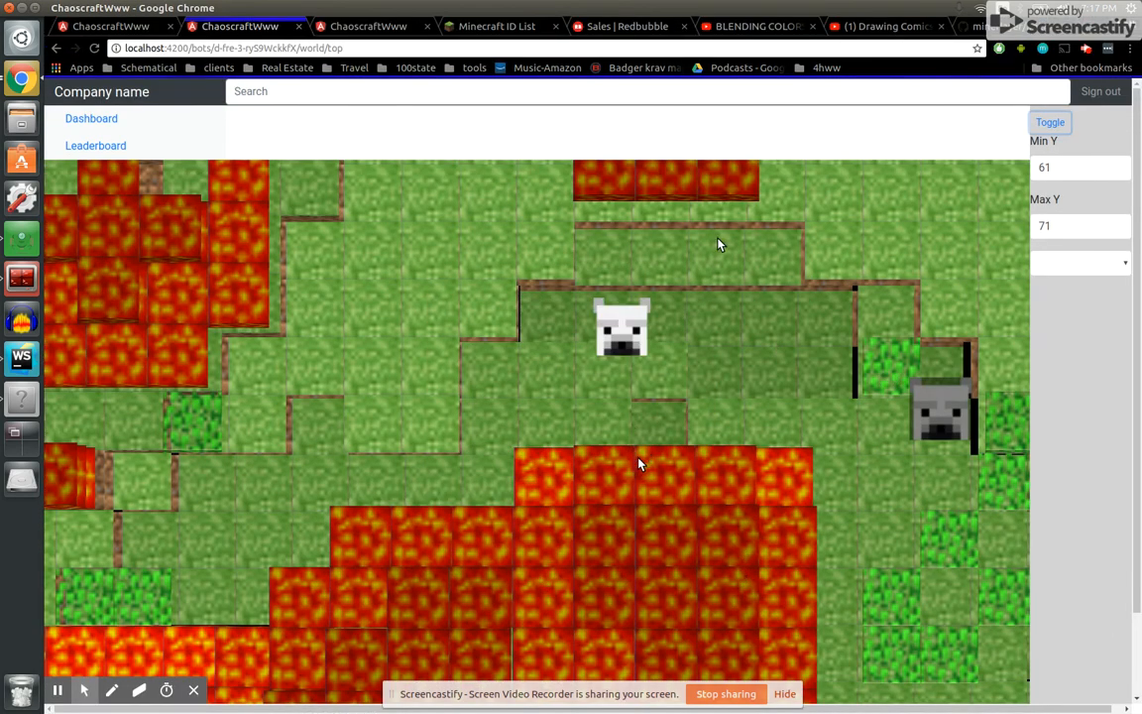
mouse_move(783, 363)
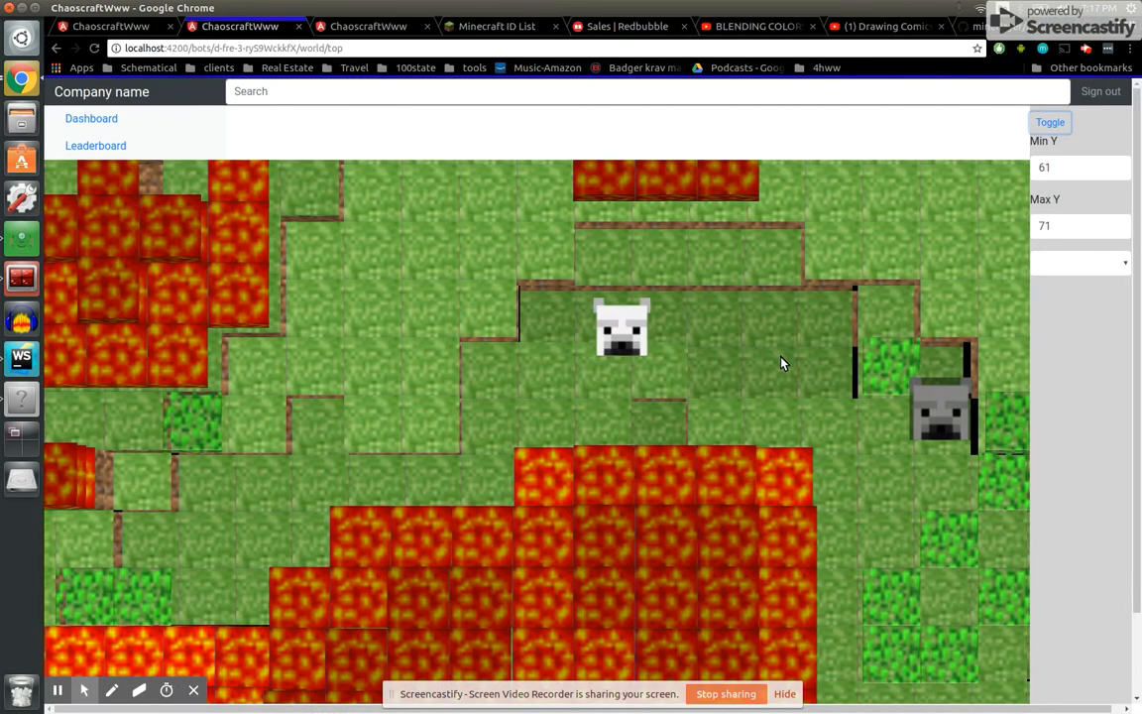
mouse_move(657, 387)
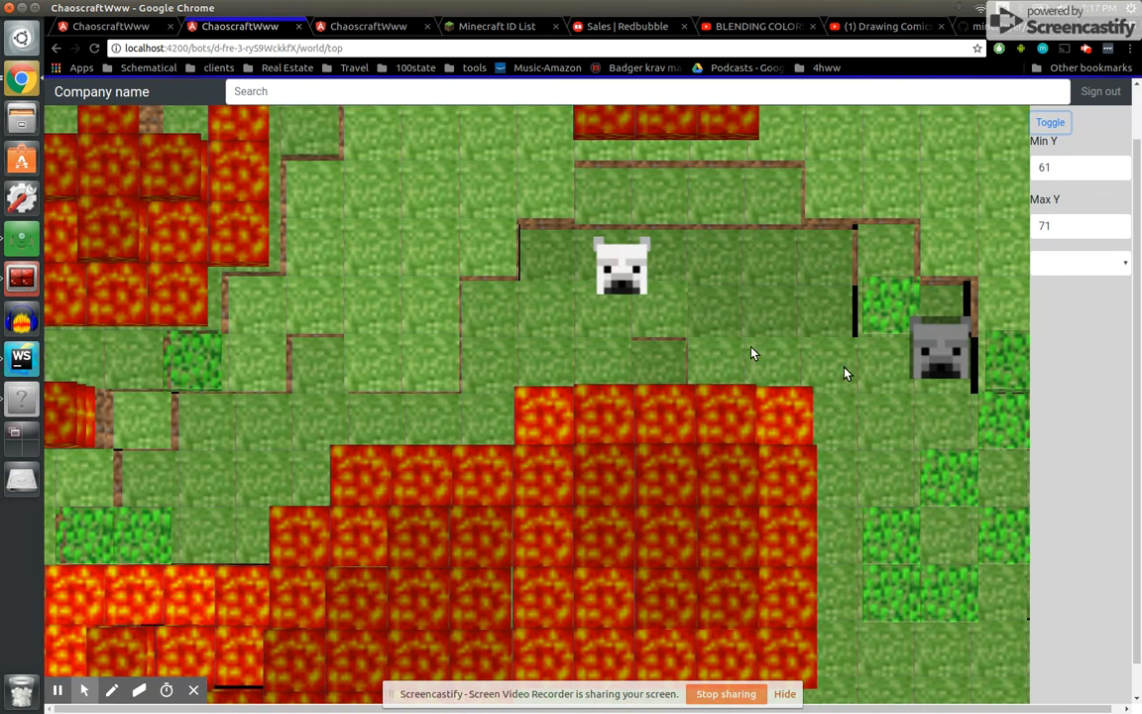
mouse_move(689, 275)
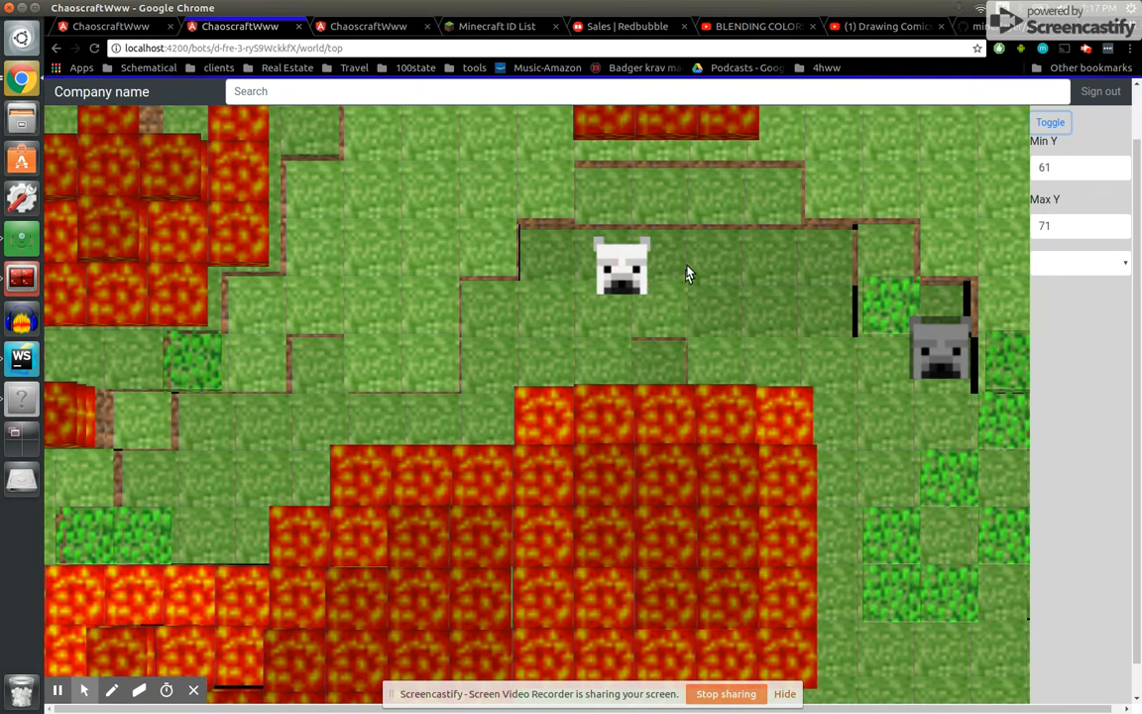
mouse_move(937, 345)
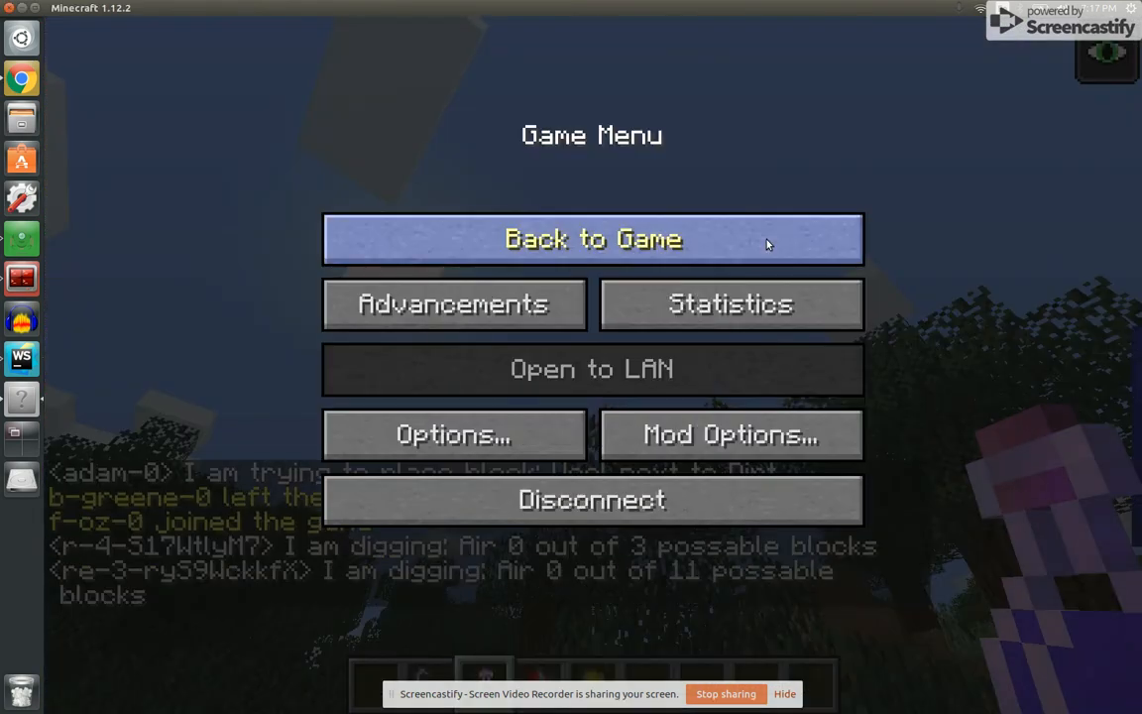
Resume Minecraft and run the /tp command for bot re-3-ry59WckkfX.
click(592, 238)
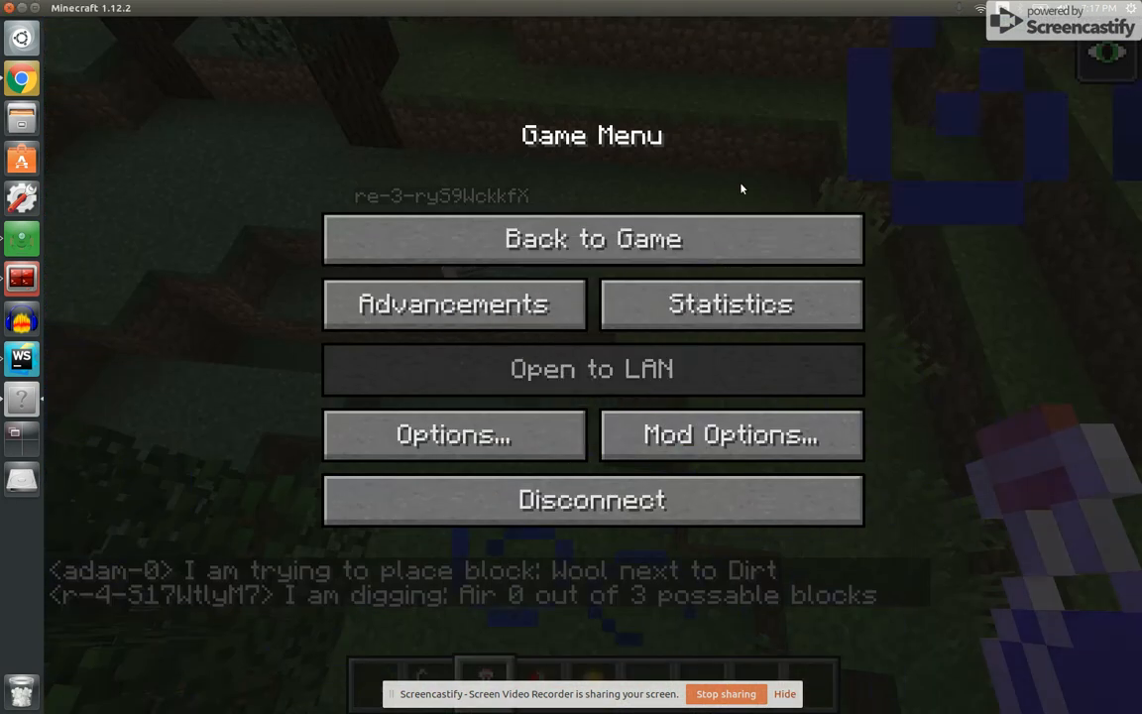
click(592, 238)
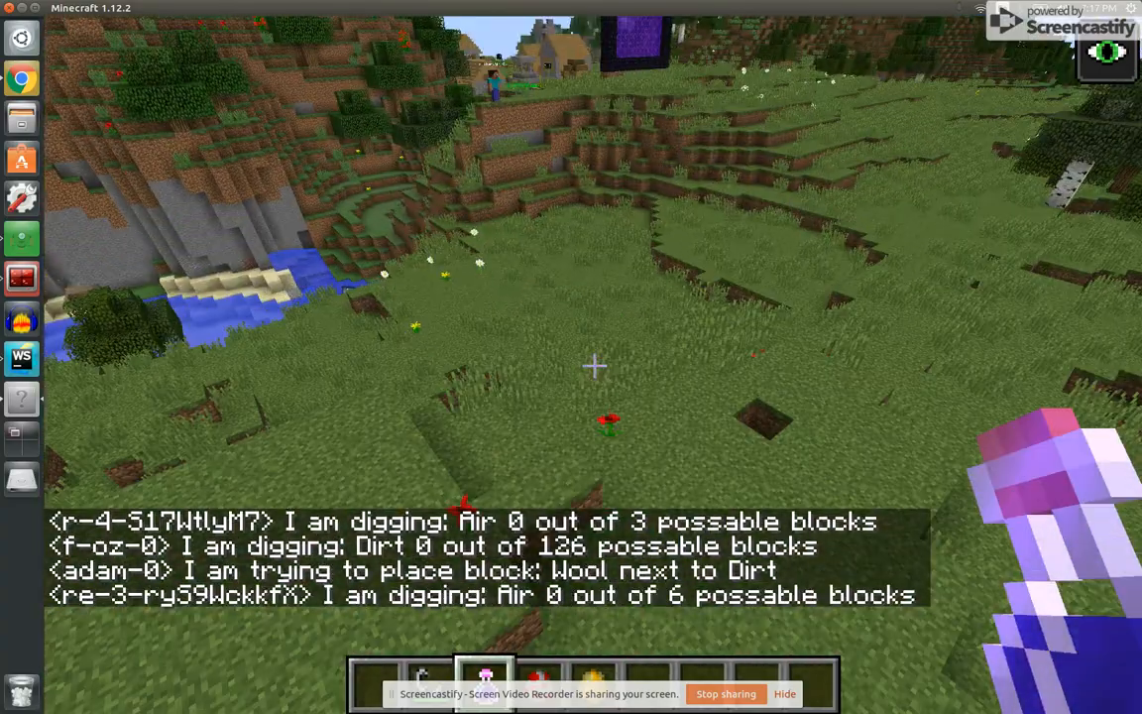
mouse_move(595, 366)
text(/t)
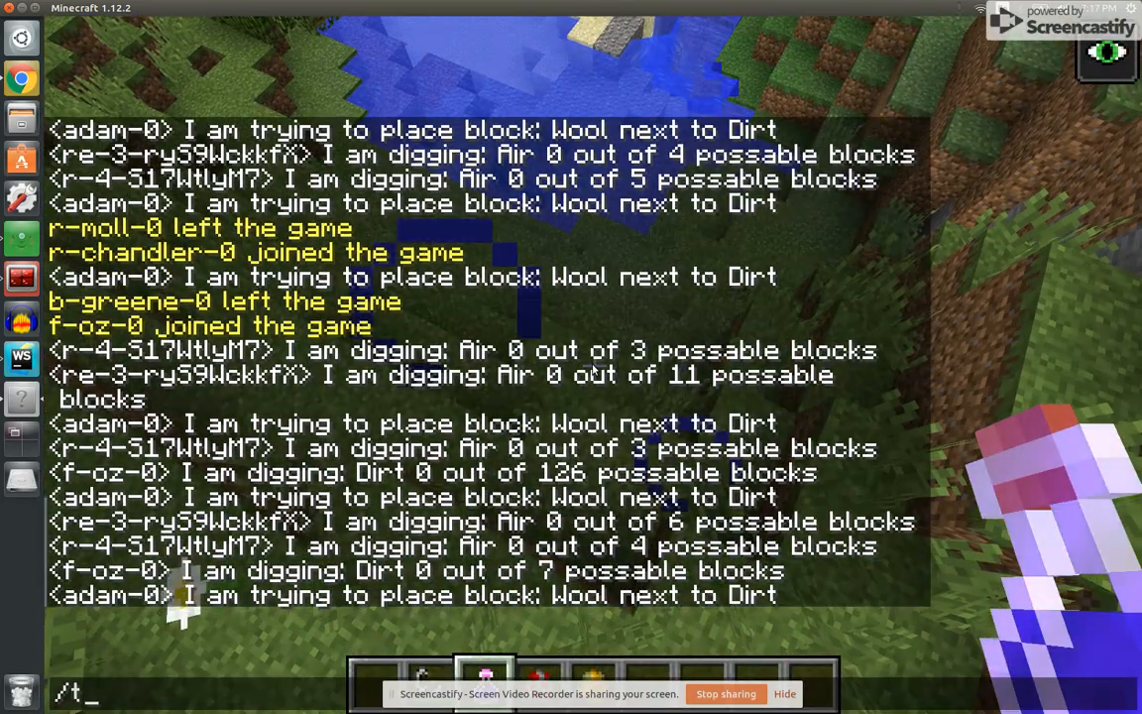
text(p re-3-ry59WckkfX sc)
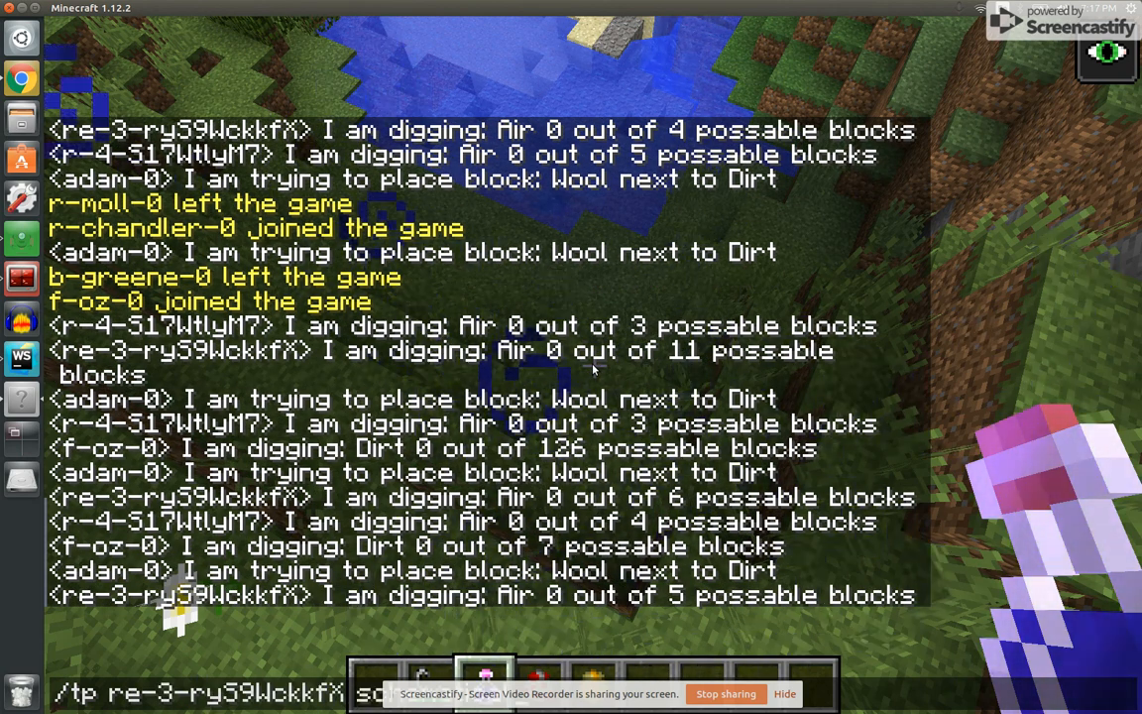
key(Return)
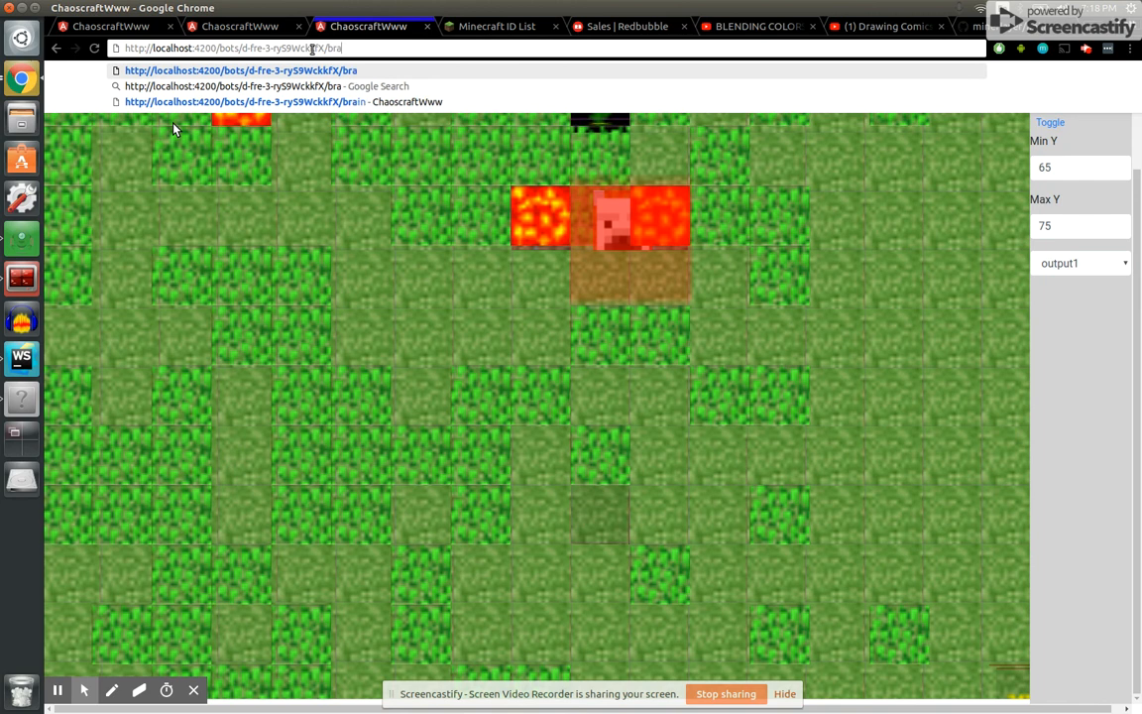
Load the /brain graph page and inspect the dig output node and another node's JSON.
key(Return)
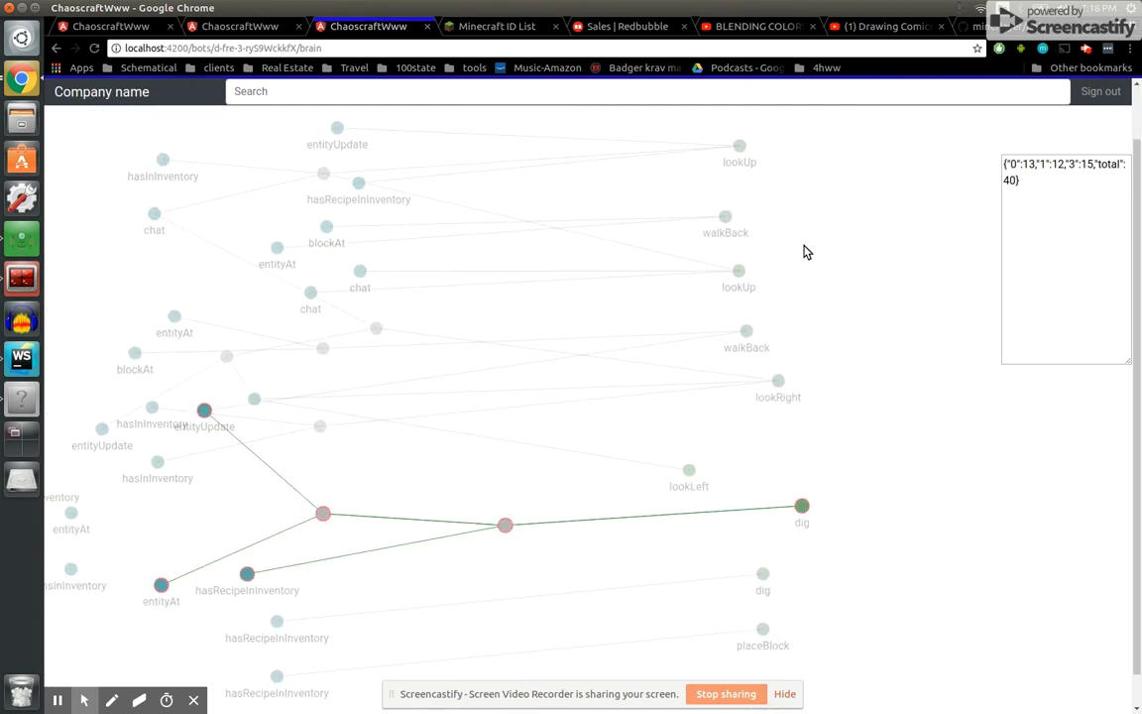
click(746, 332)
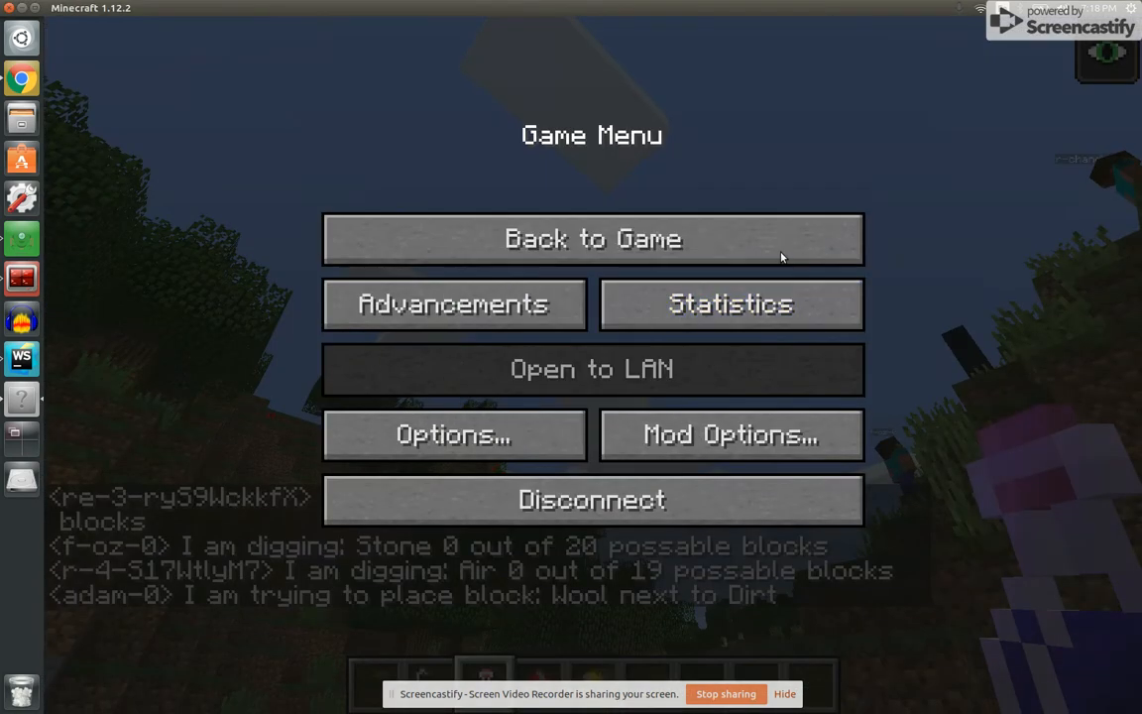
click(593, 239)
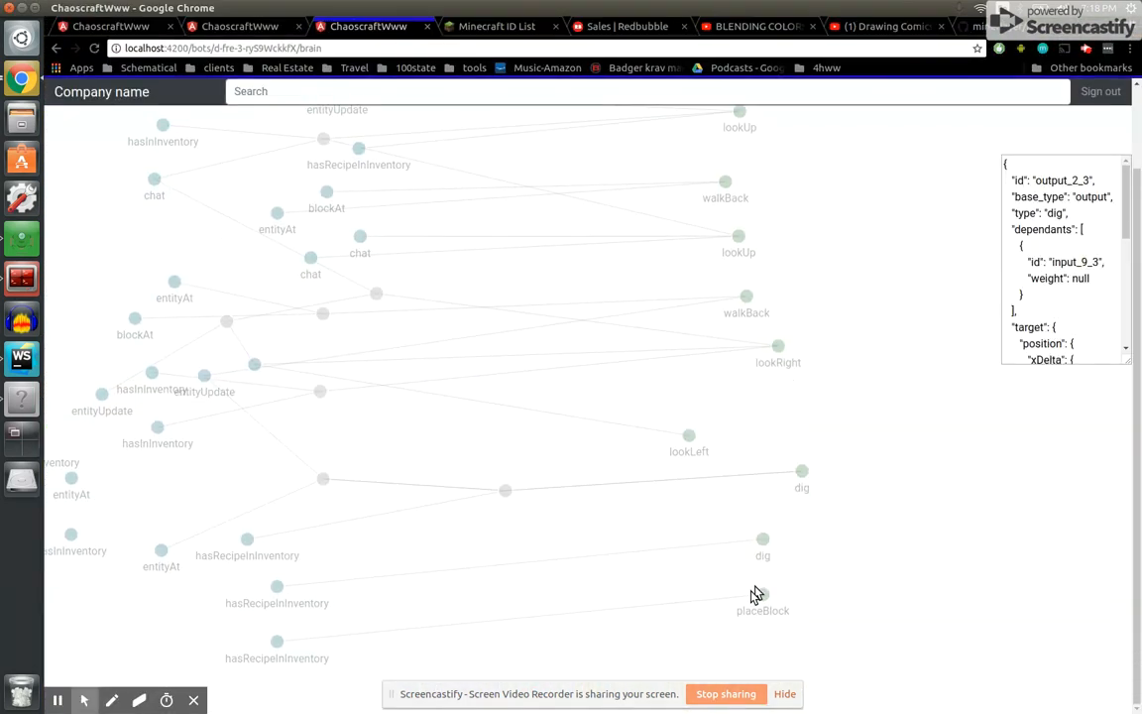
click(278, 643)
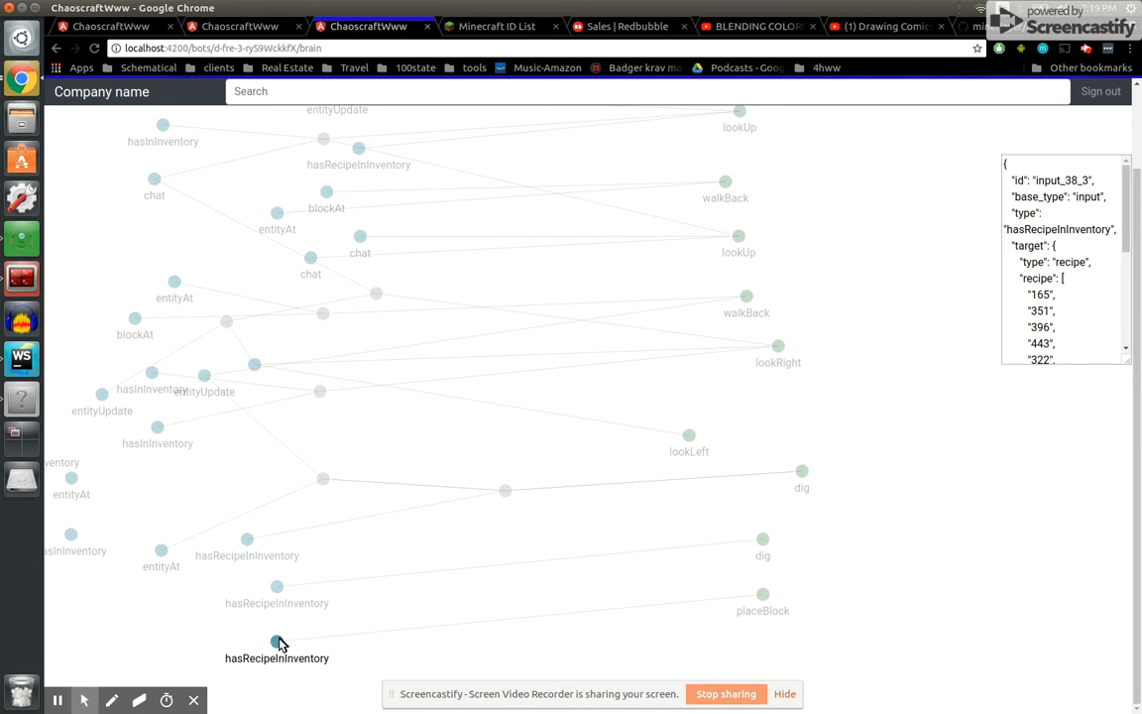
scroll(down, 3)
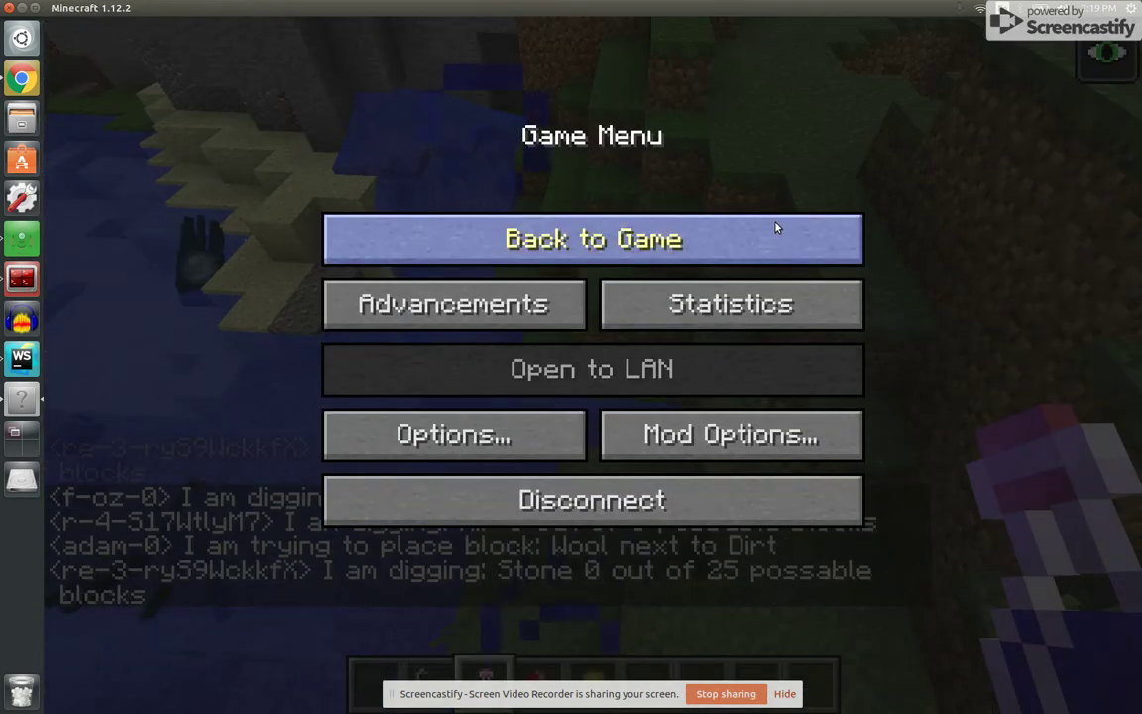
Resume Minecraft, teleport re-3-ry59WckkfX to the player with /tp, then pause.
click(592, 238)
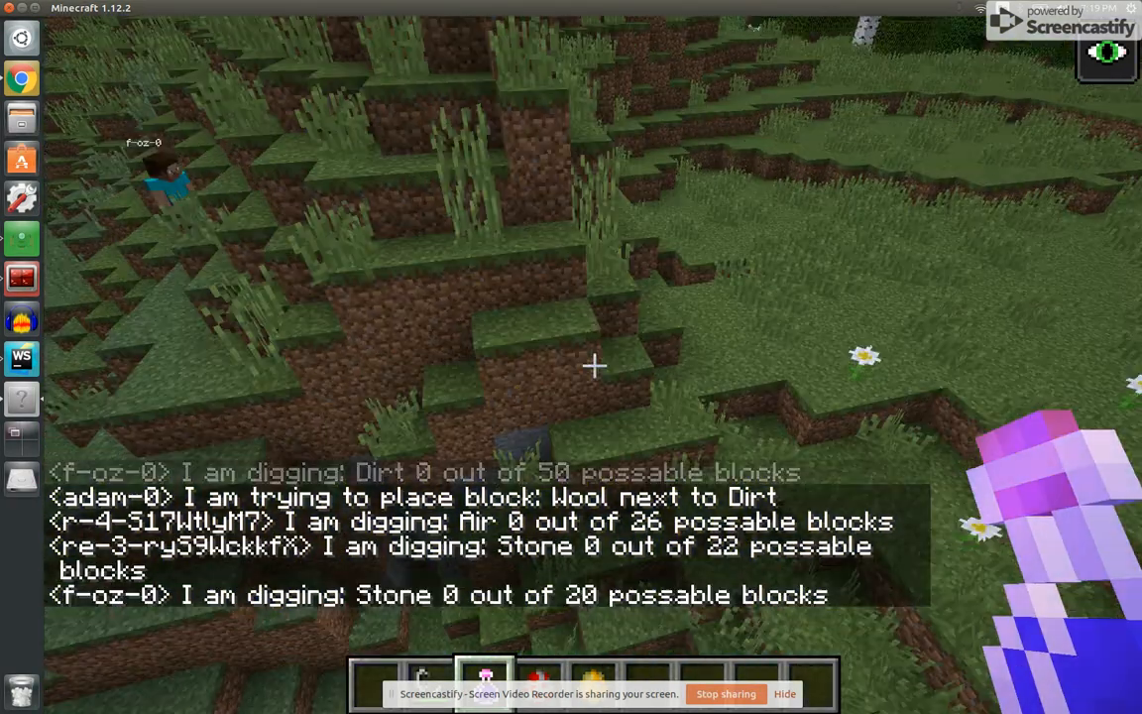
text(/tp)
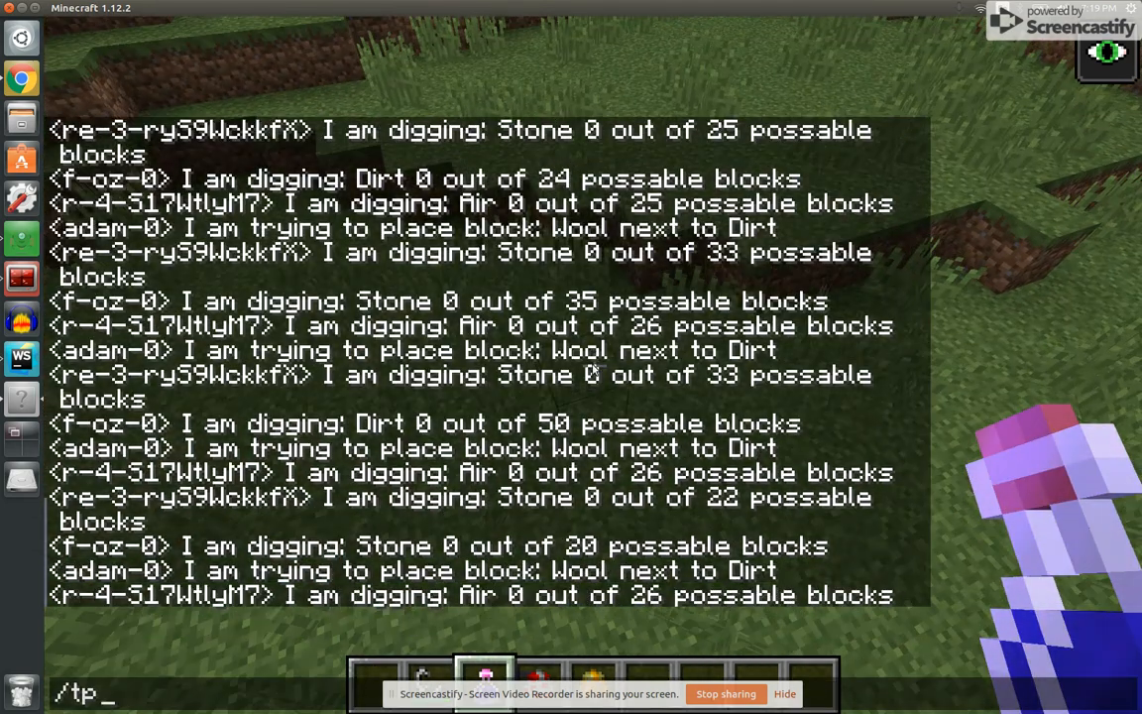
text(re-3-ry59WckkfX)
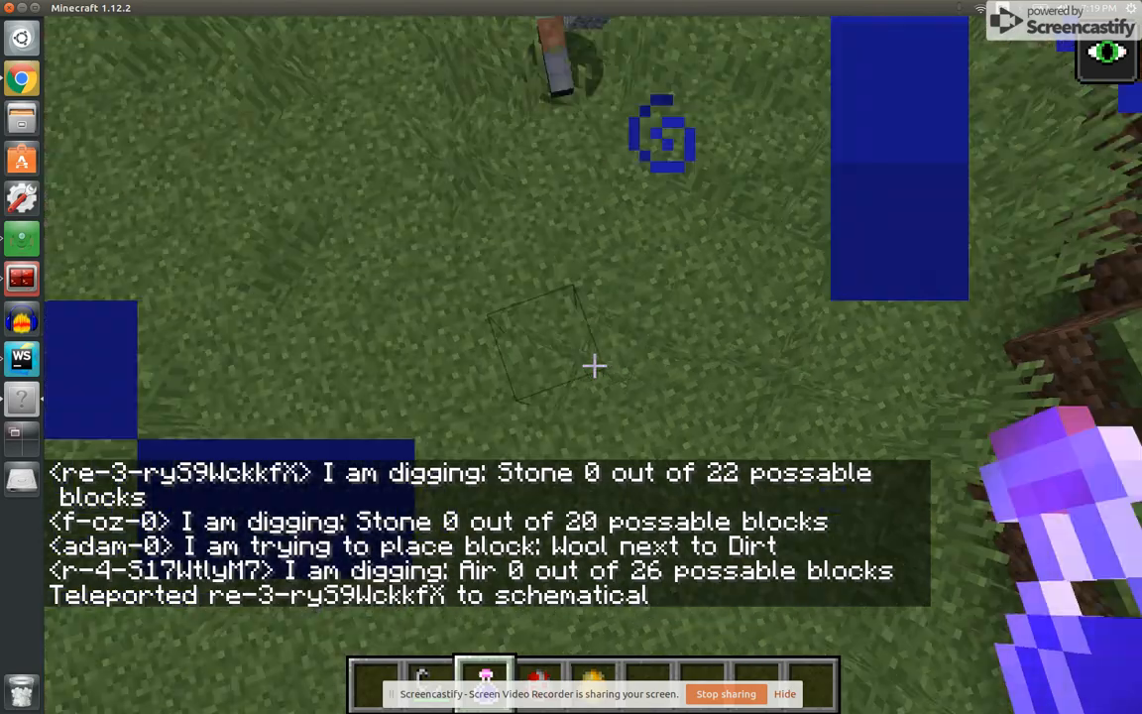
mouse_move(595, 367)
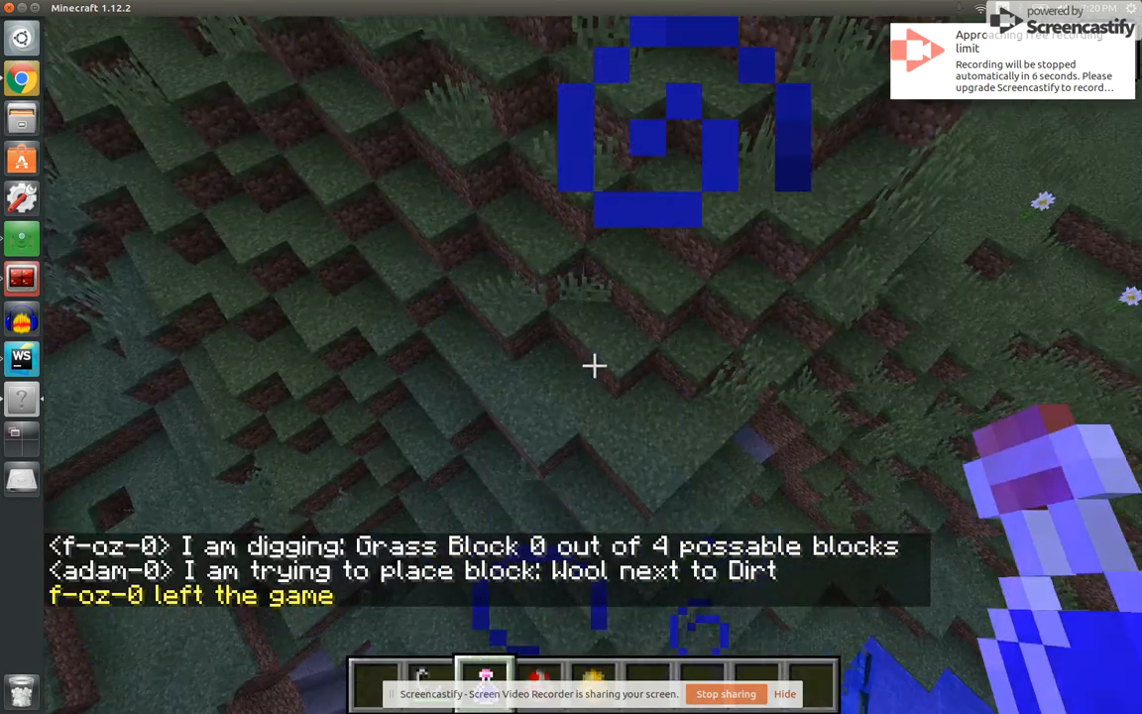
key(Escape)
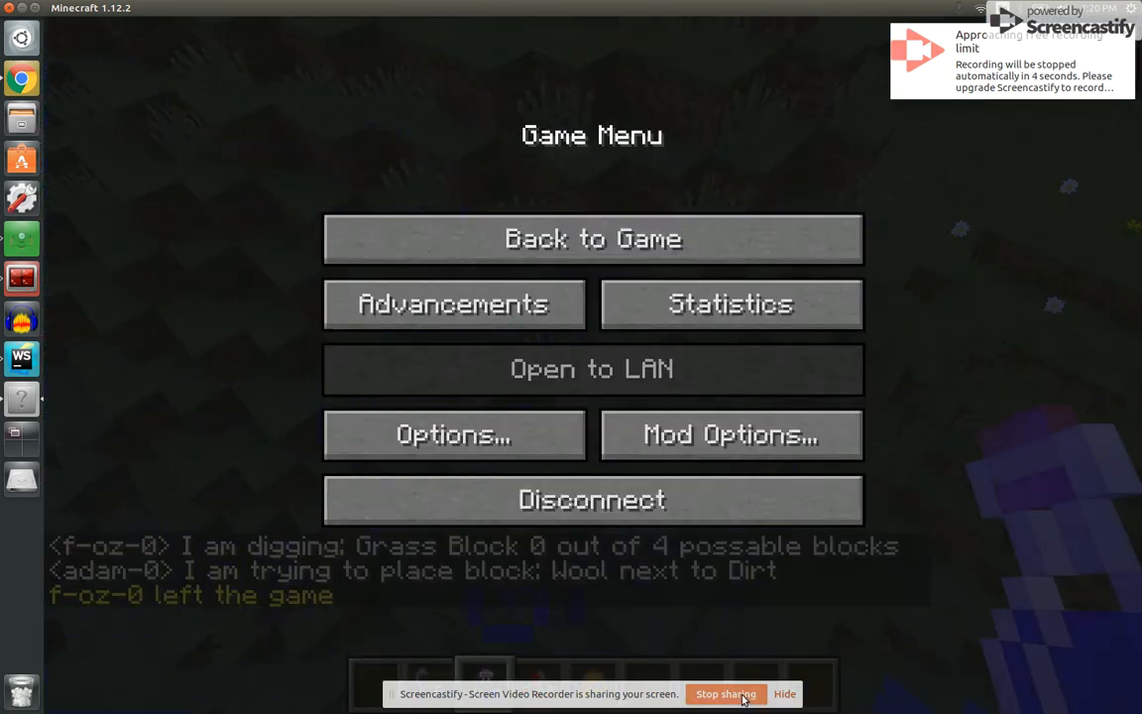